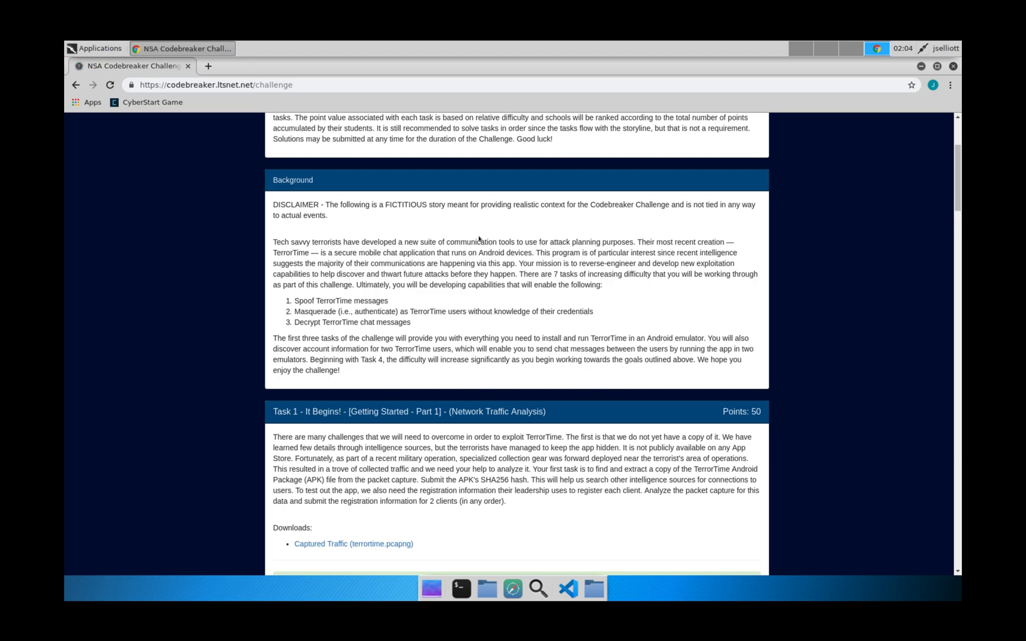
mouse_move(501, 232)
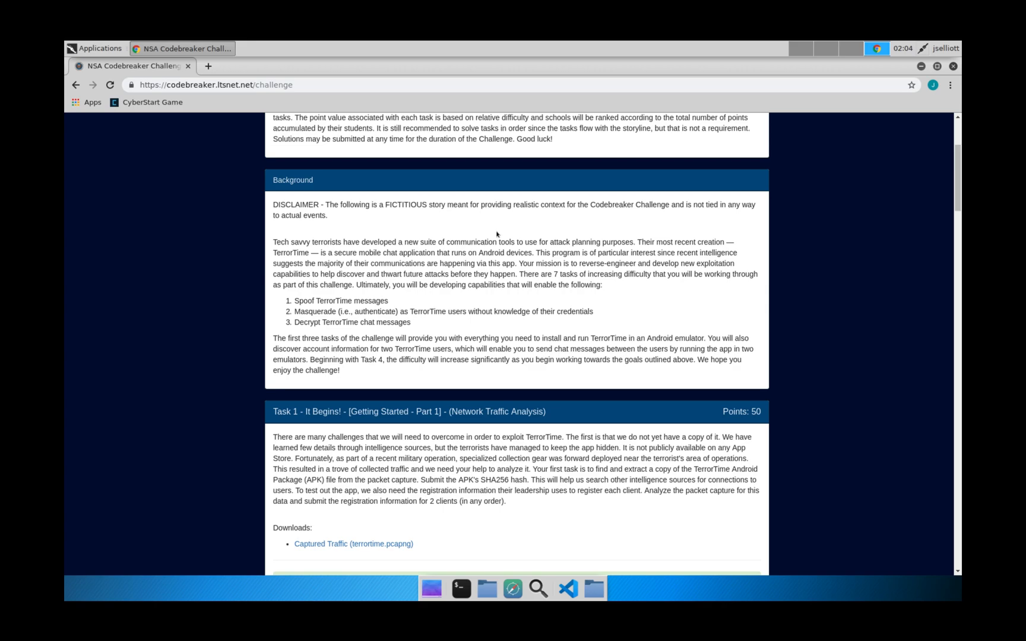
mouse_move(465, 325)
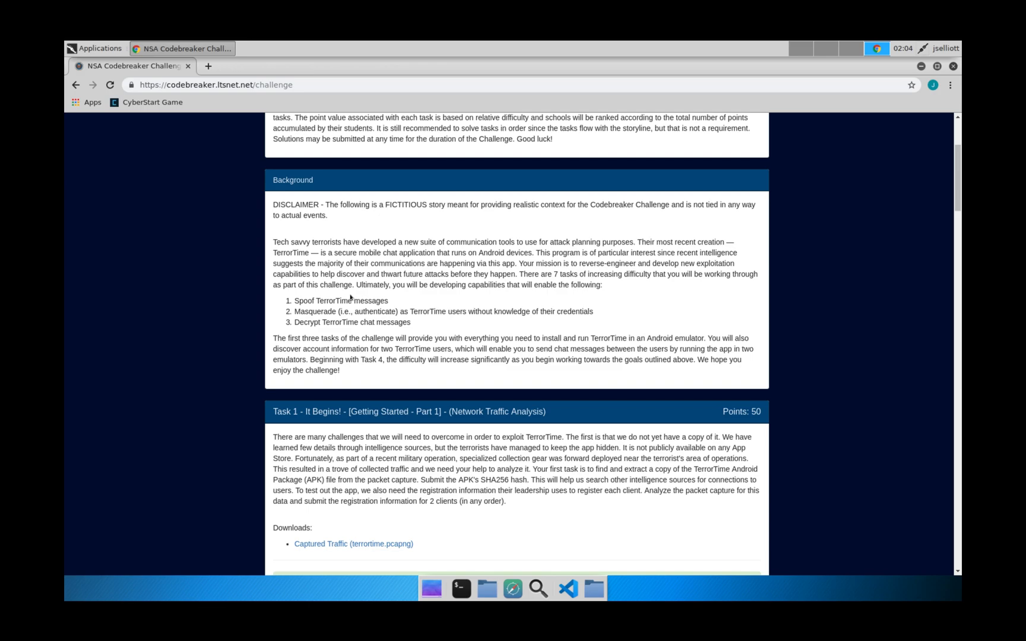
mouse_move(471, 328)
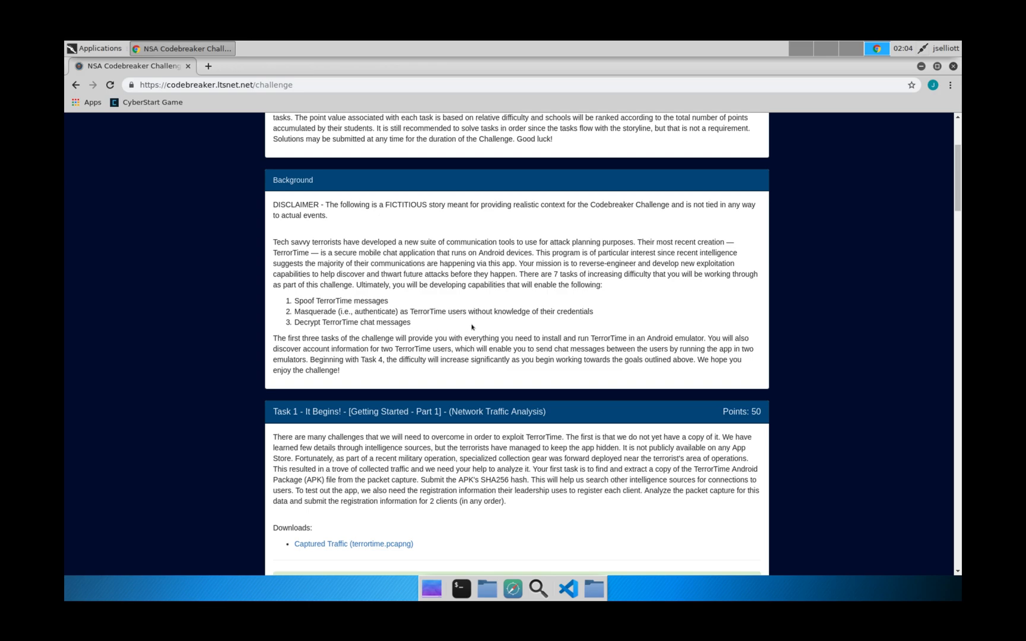
mouse_move(412, 335)
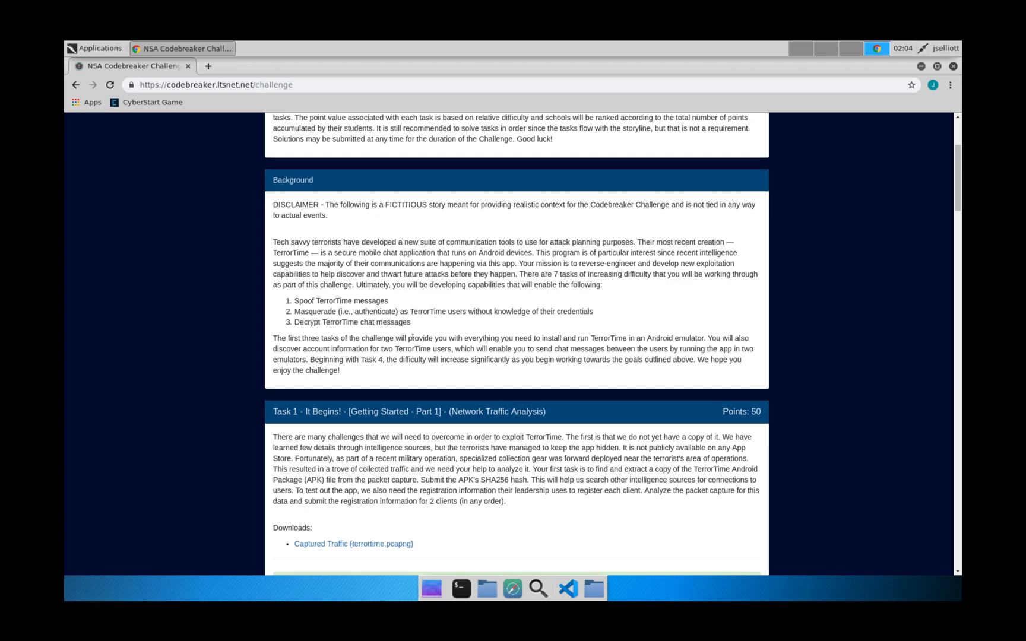
mouse_move(373, 328)
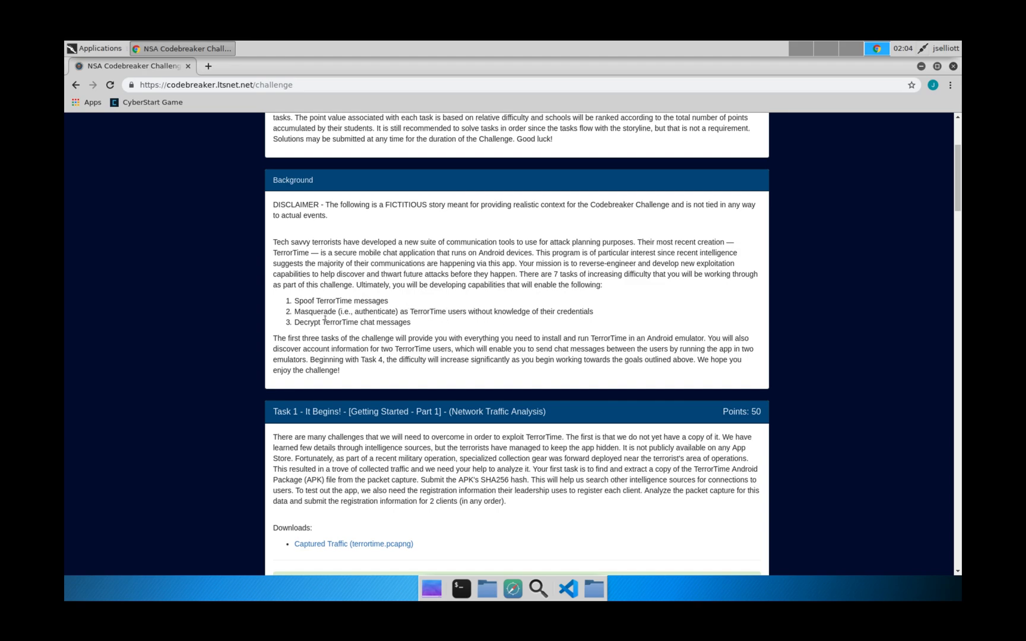
mouse_move(380, 337)
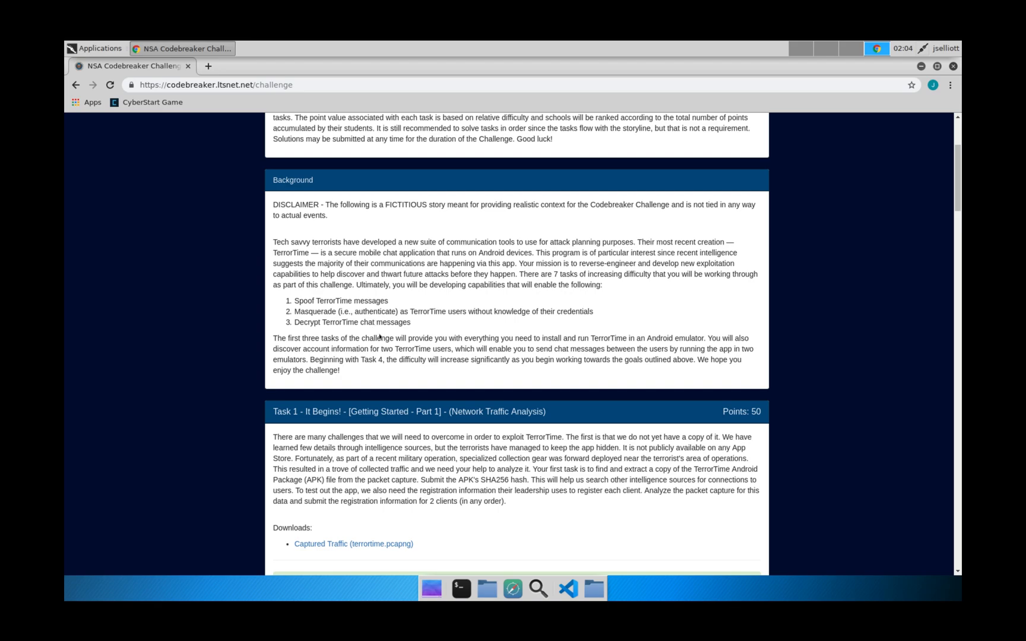
- Download the Task 1 capture terrortime.pcapng and open it from the download bar
scroll(down, 3)
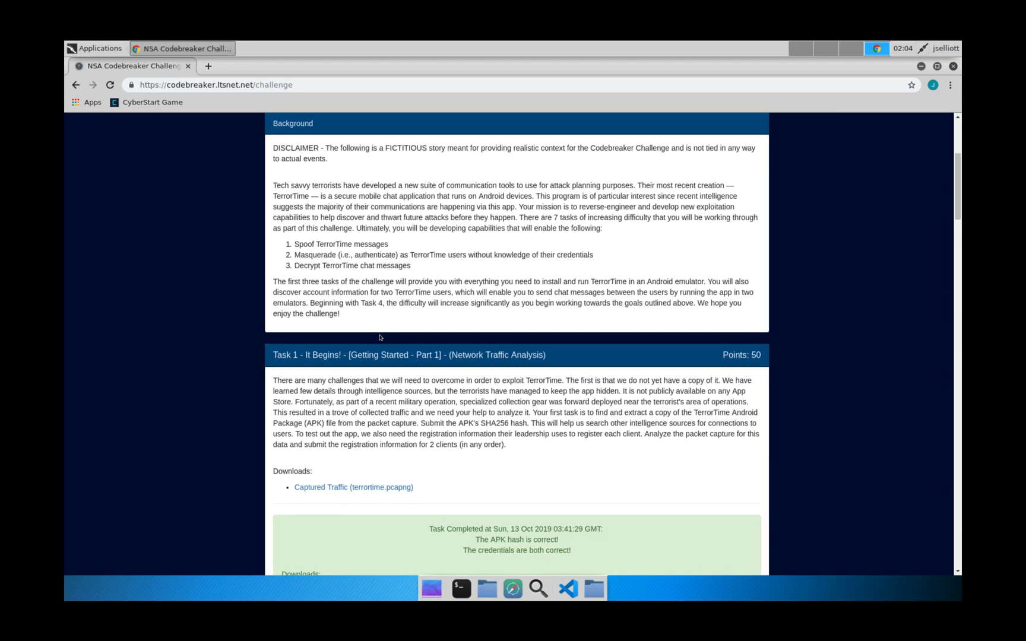
scroll(down, 3)
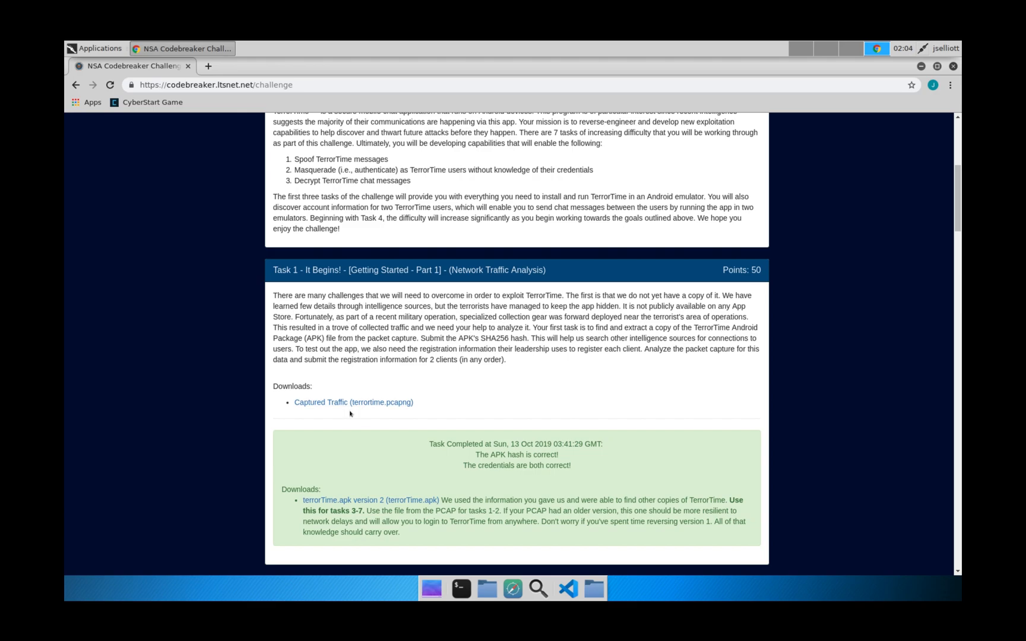
mouse_move(354, 402)
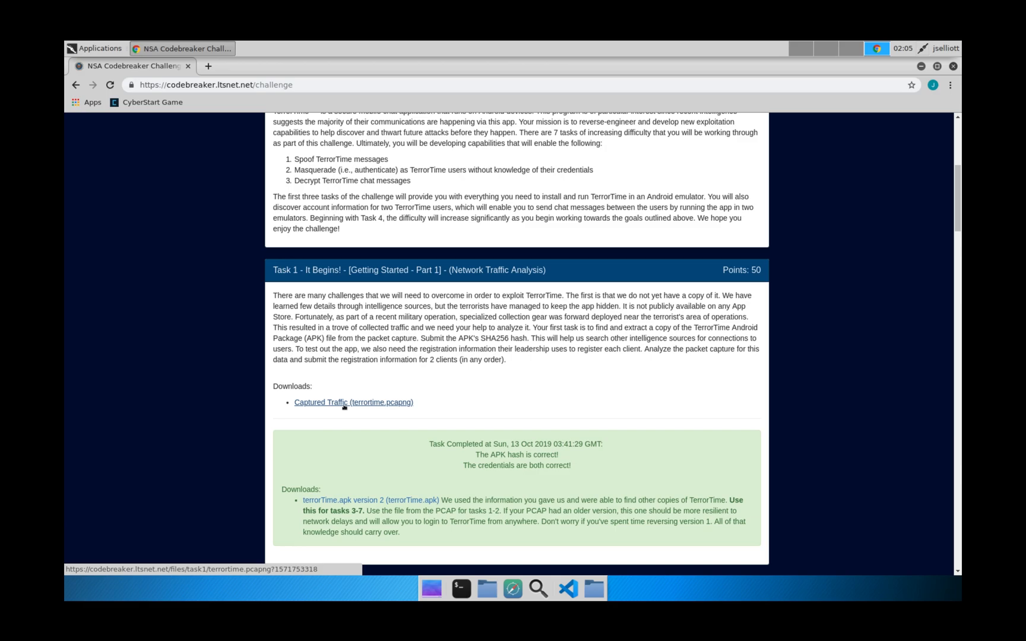
mouse_move(363, 402)
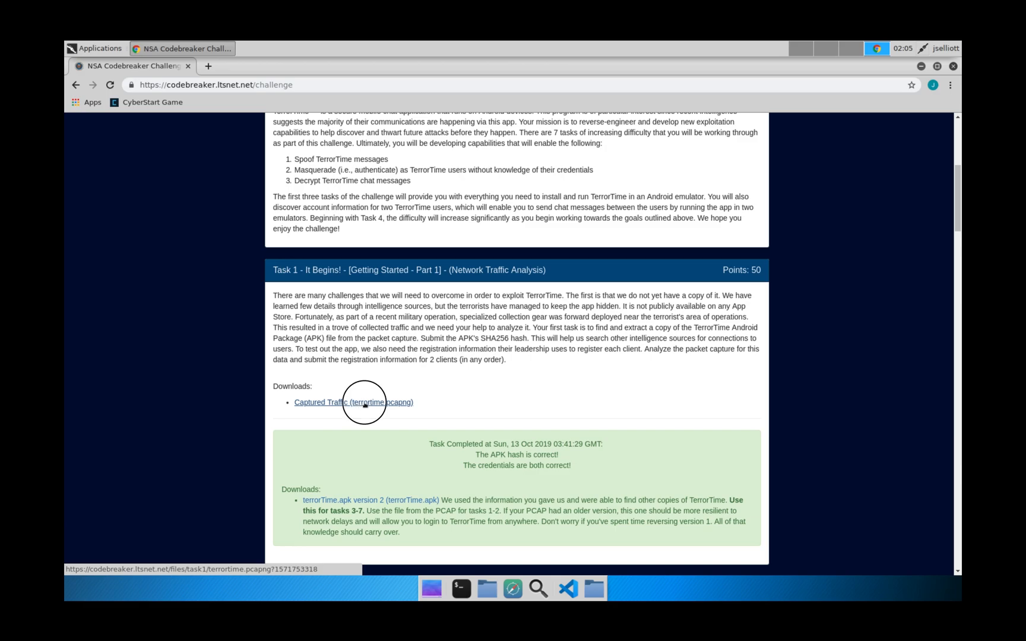
click(354, 402)
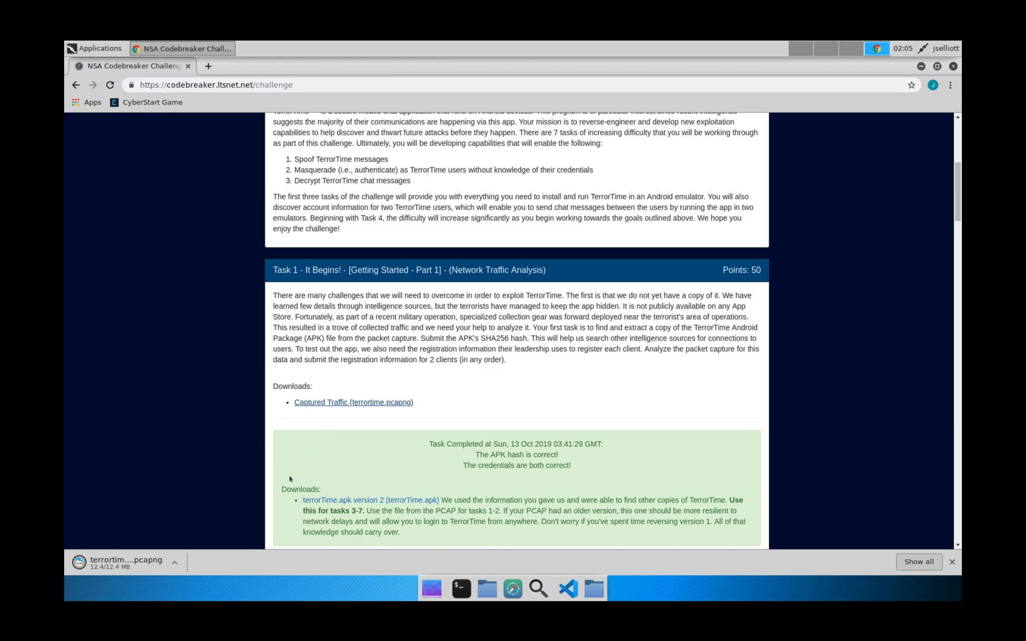
click(125, 561)
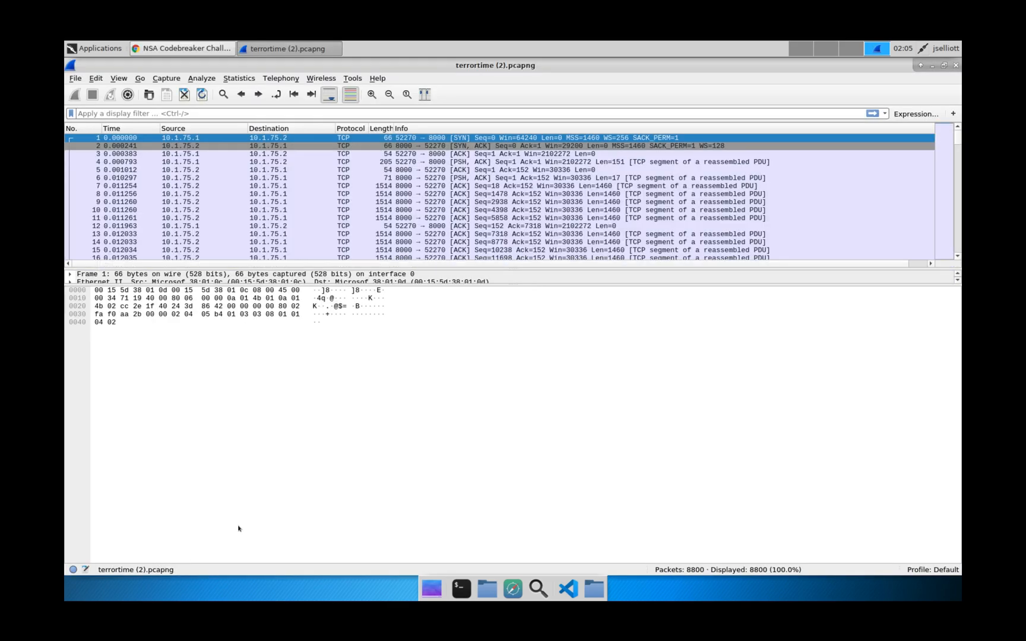
- Inspect packet bytes and scroll the port-8000 TCP session between 10.1.75.1 and 10.1.75.2
click(104, 299)
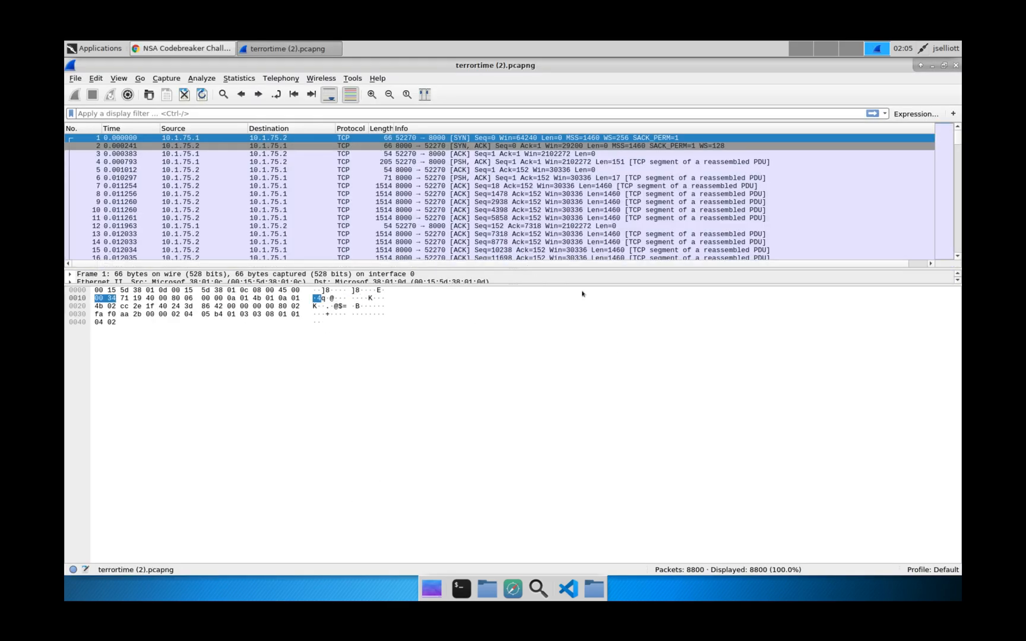
mouse_move(557, 272)
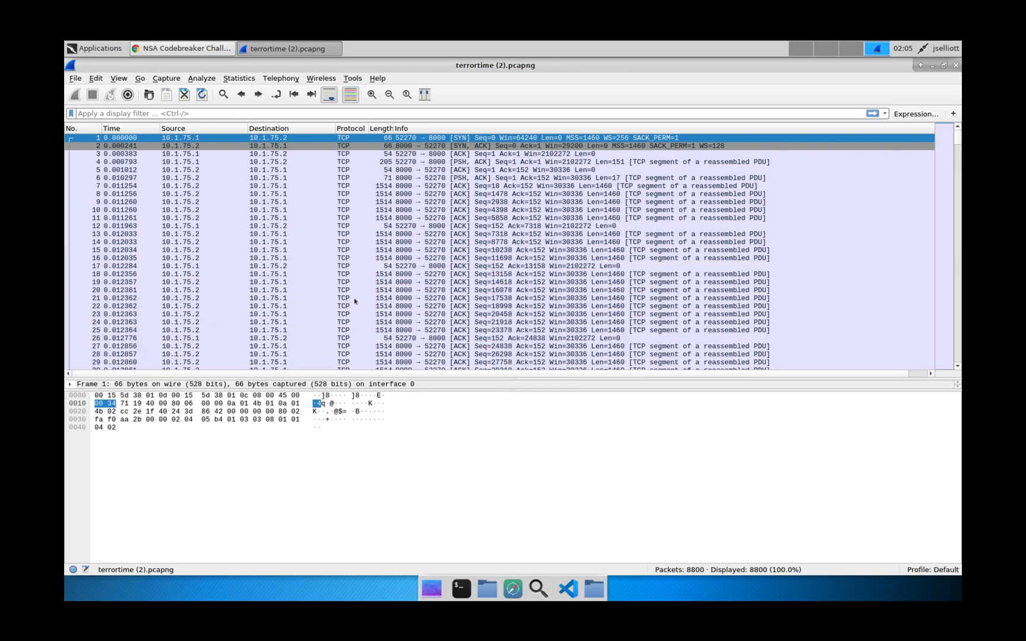
scroll(down, 3)
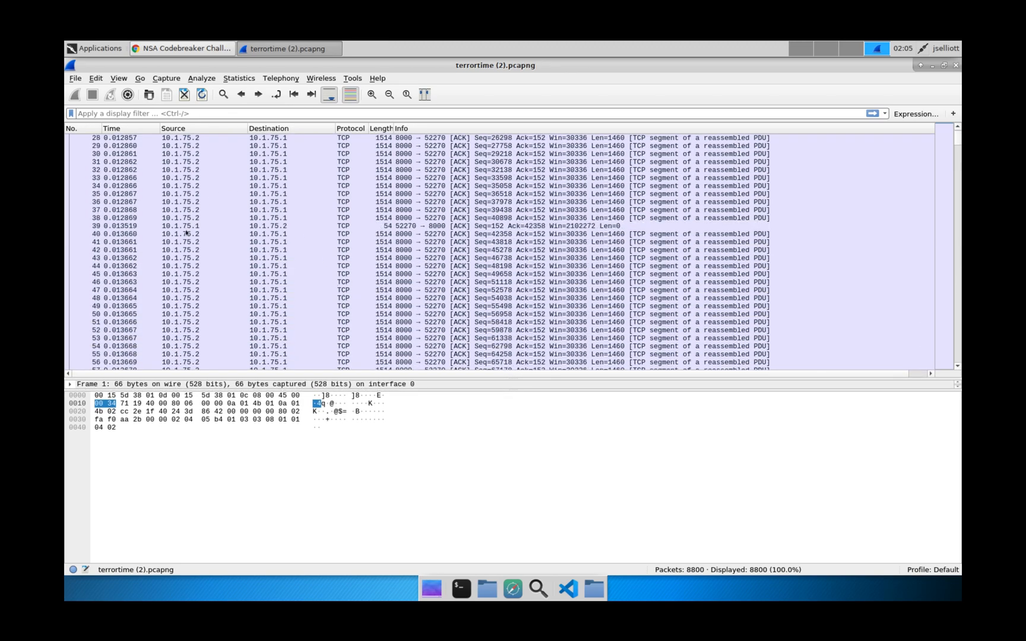
scroll(down, 3)
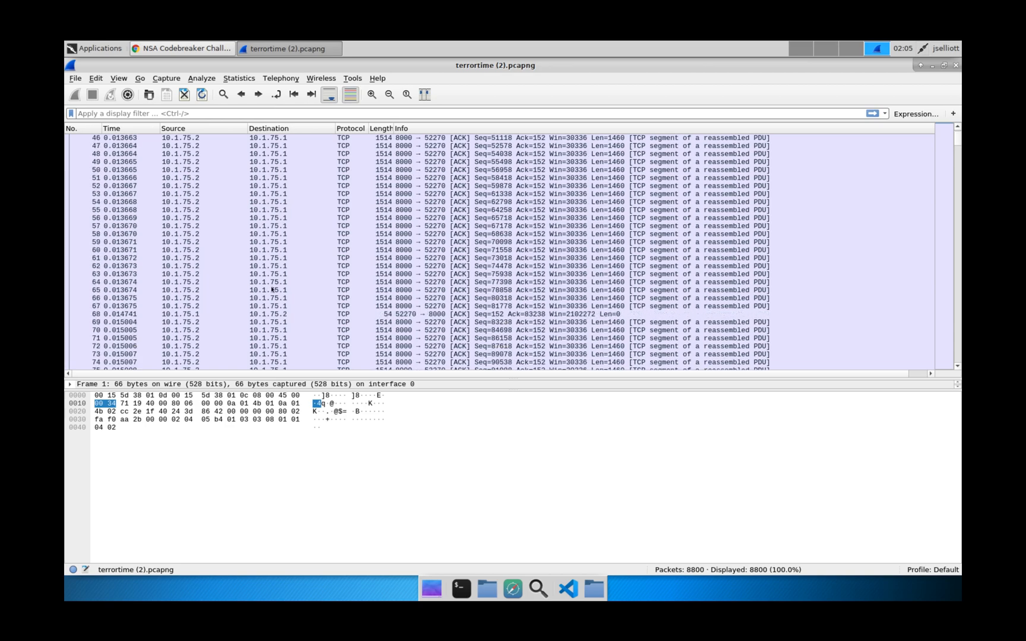
scroll(up, 3)
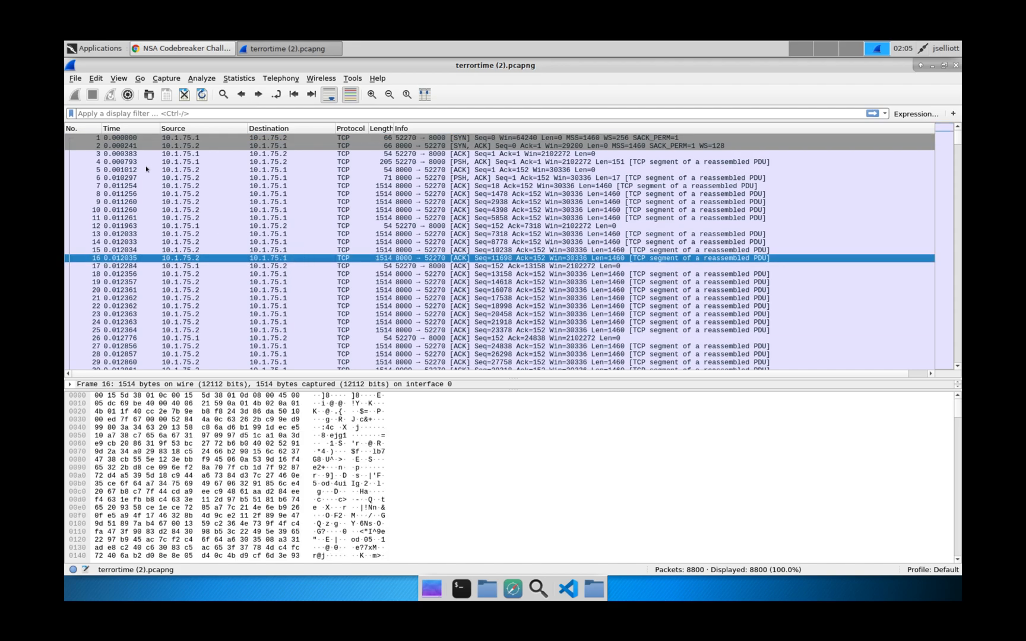
mouse_move(75, 78)
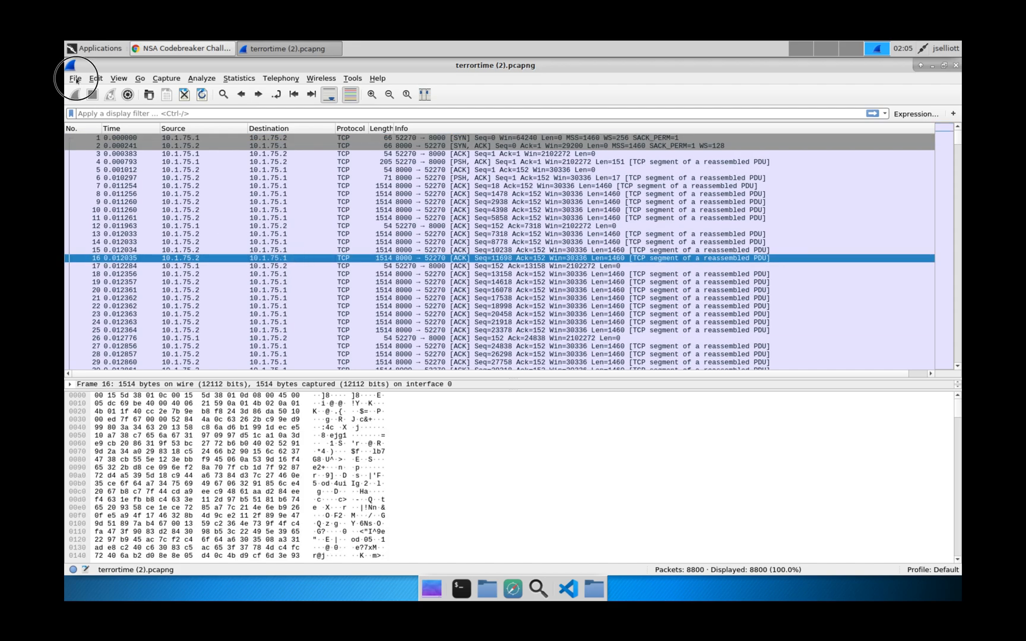
click(74, 78)
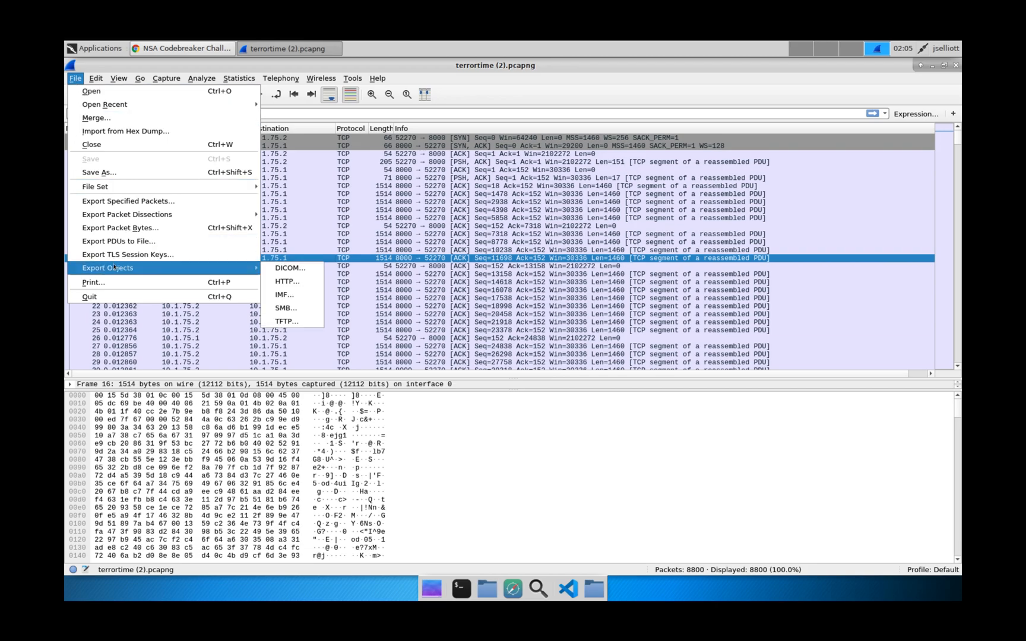
click(287, 281)
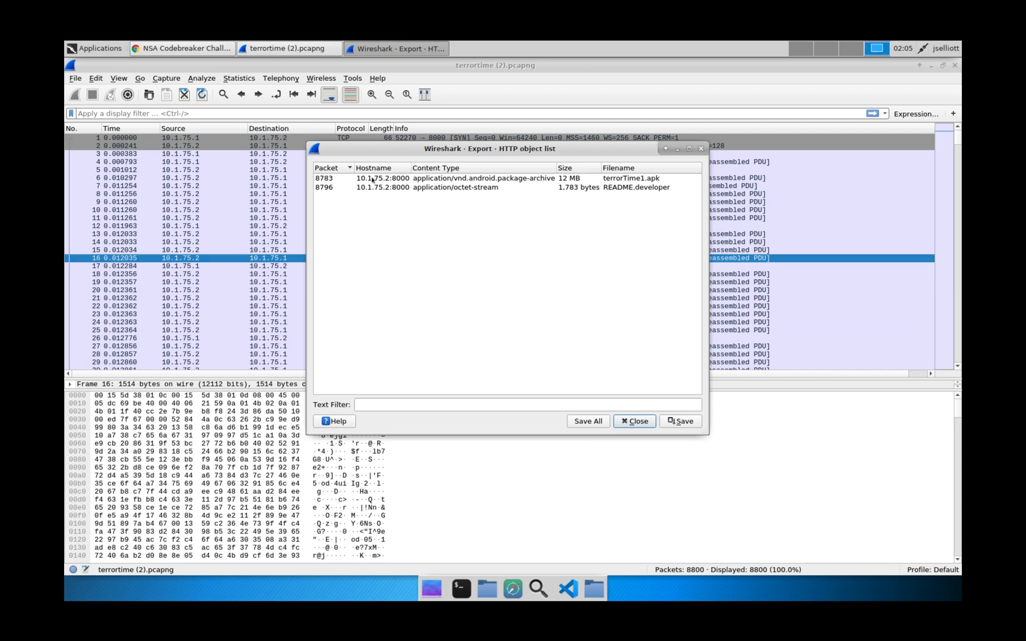
mouse_move(394, 191)
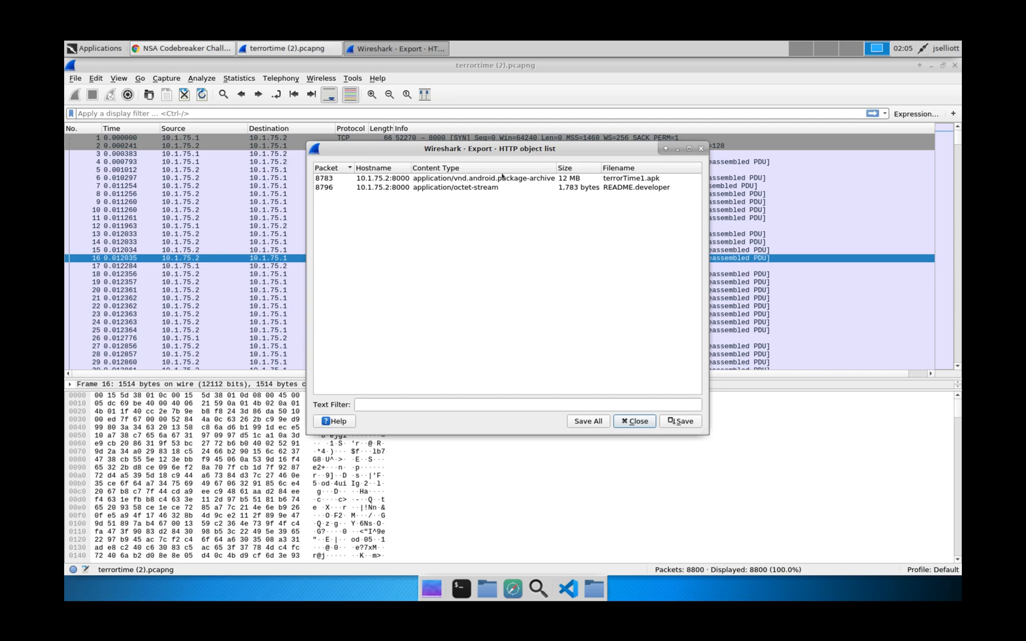
click(481, 178)
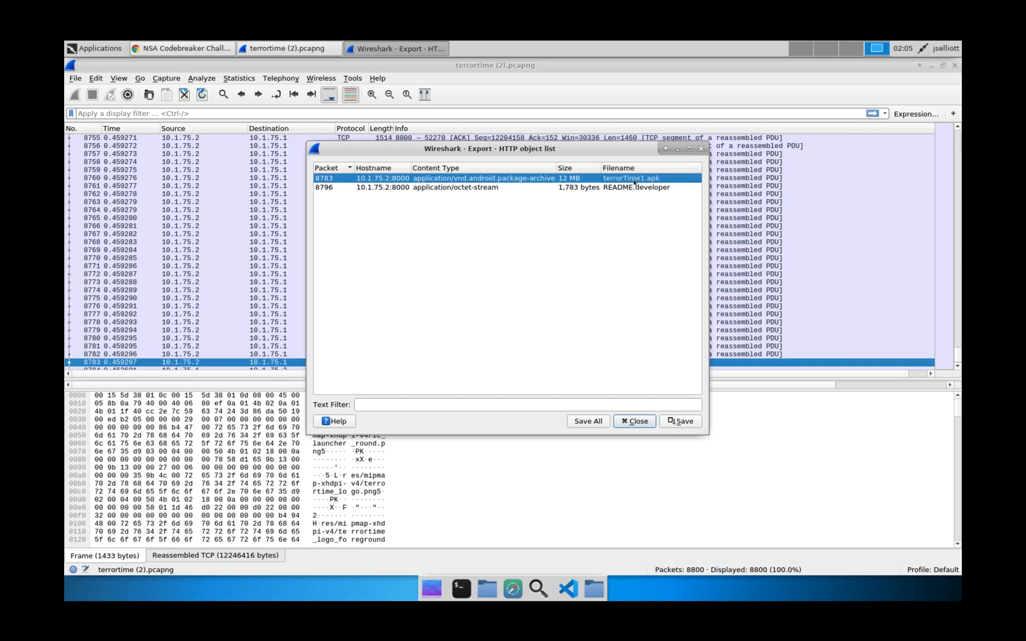
click(458, 187)
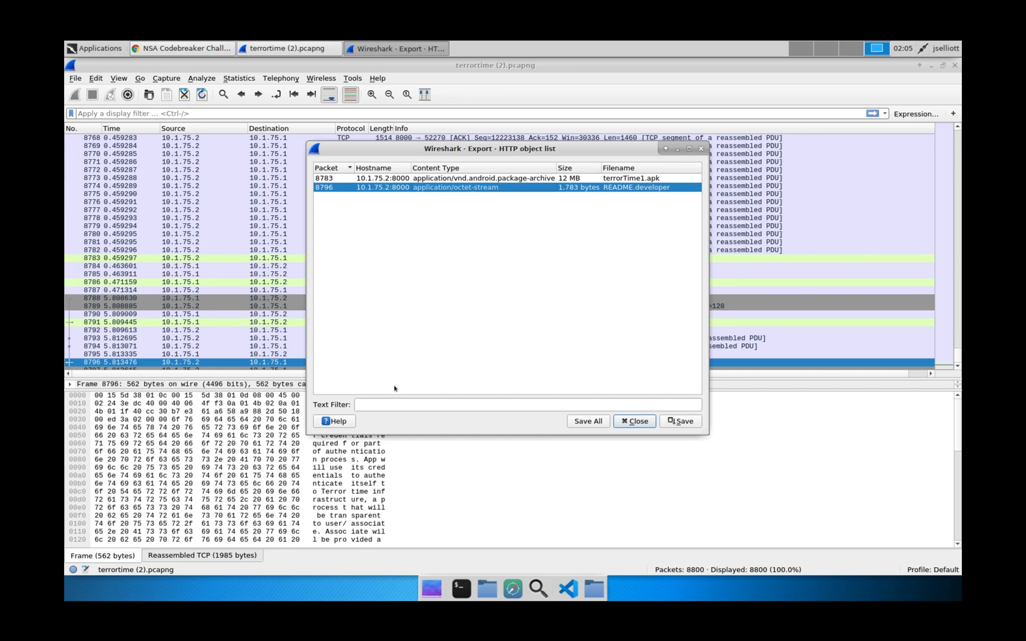
click(587, 420)
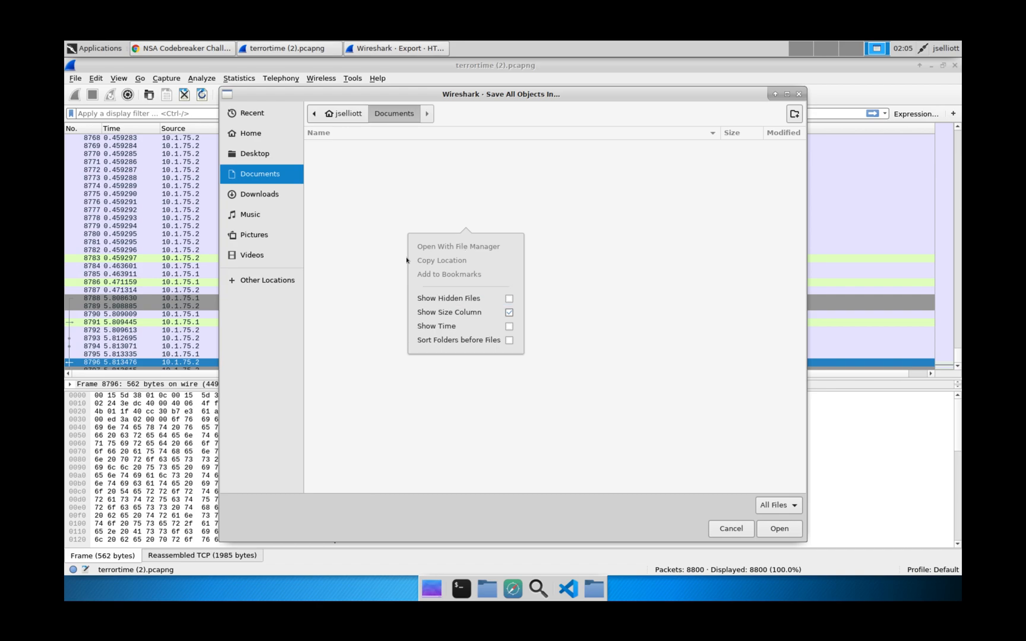
click(731, 529)
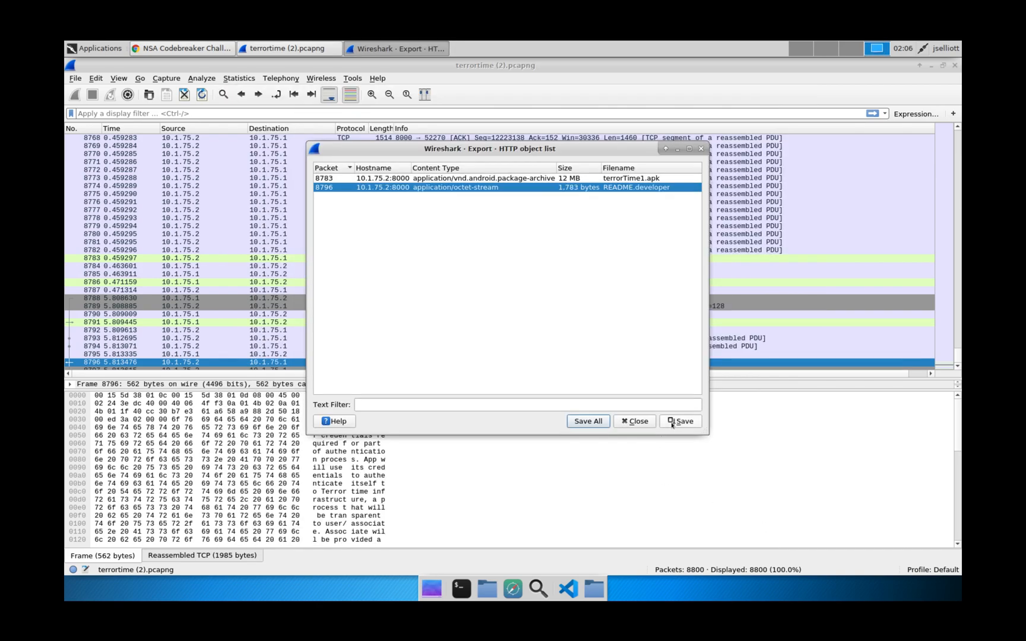
click(633, 420)
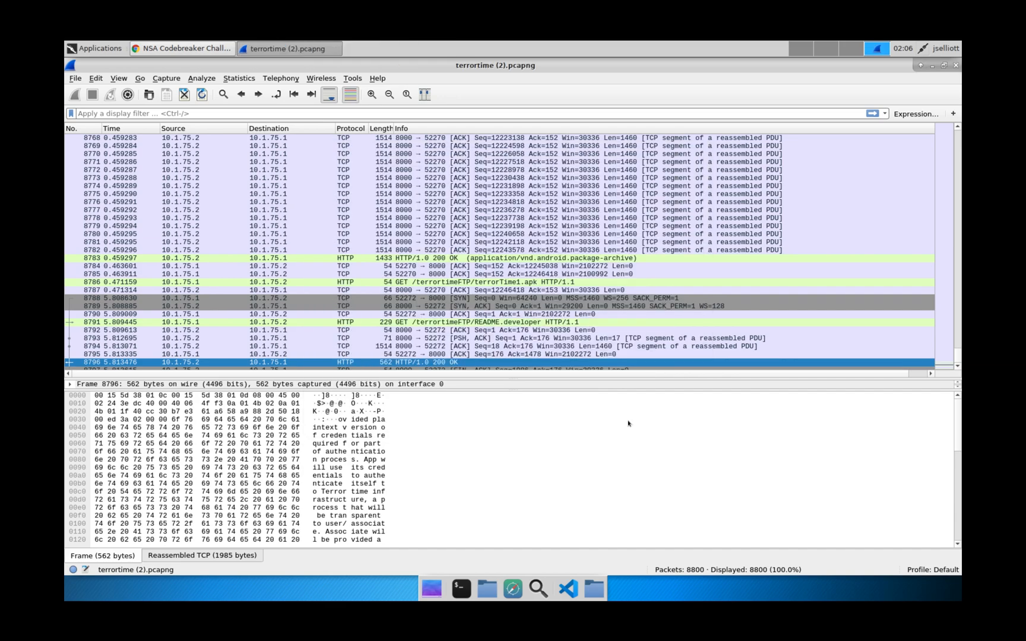
- Return to the challenge page and scroll to the Task 2 - Permissions section
click(181, 47)
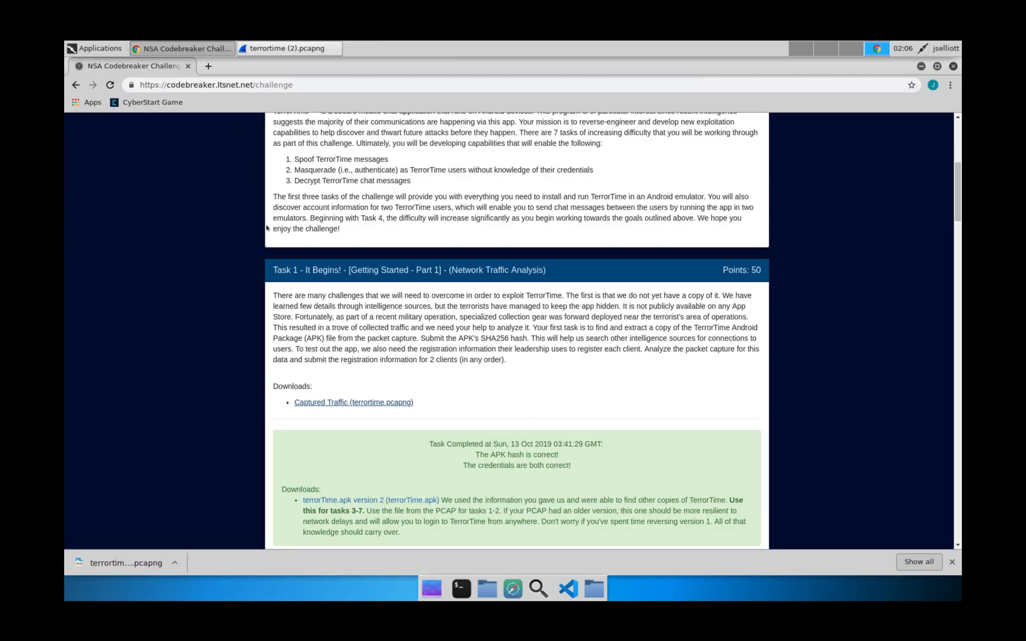
scroll(down, 3)
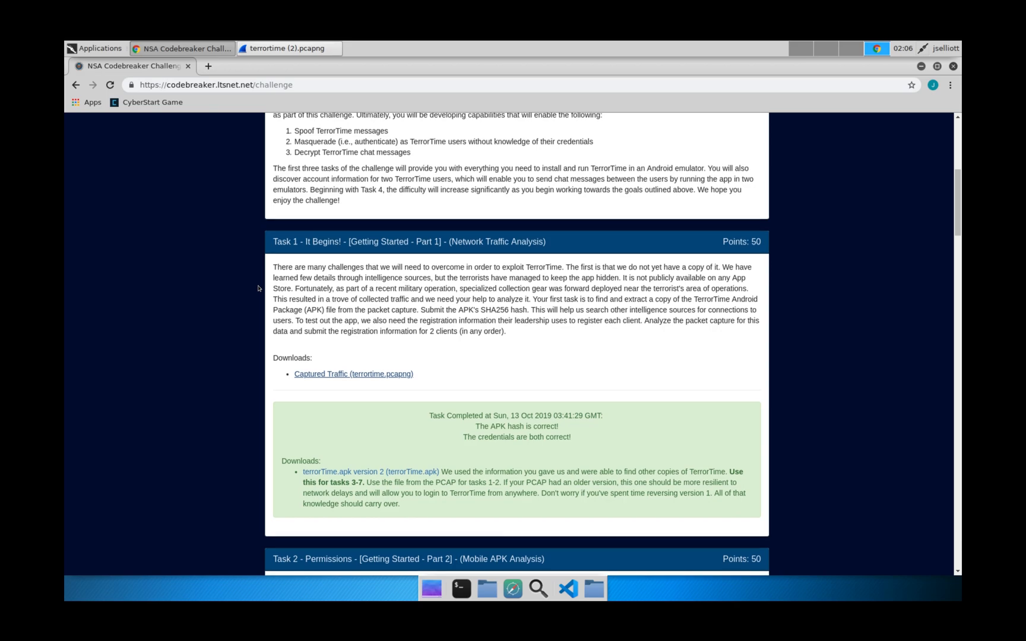
mouse_move(470, 431)
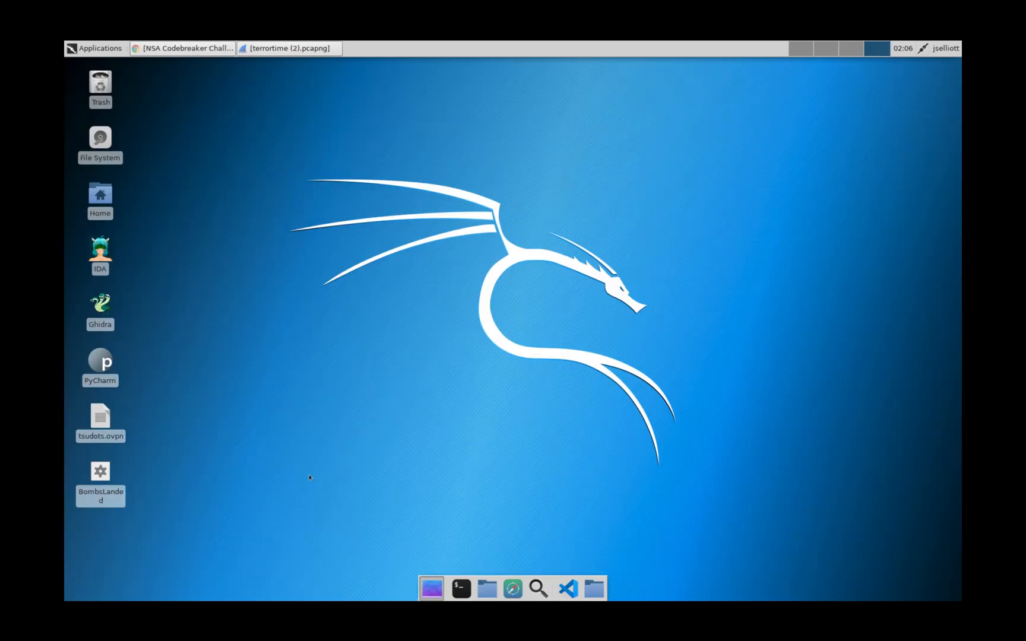
mouse_move(125, 76)
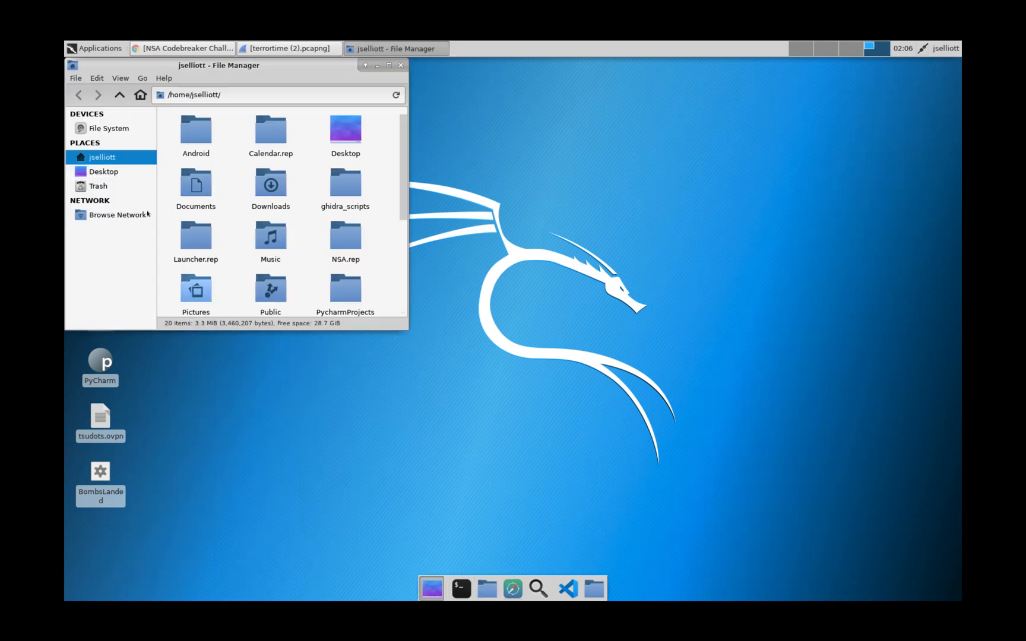
- Open Documents and then README.developer in Sublime Text
double_click(196, 183)
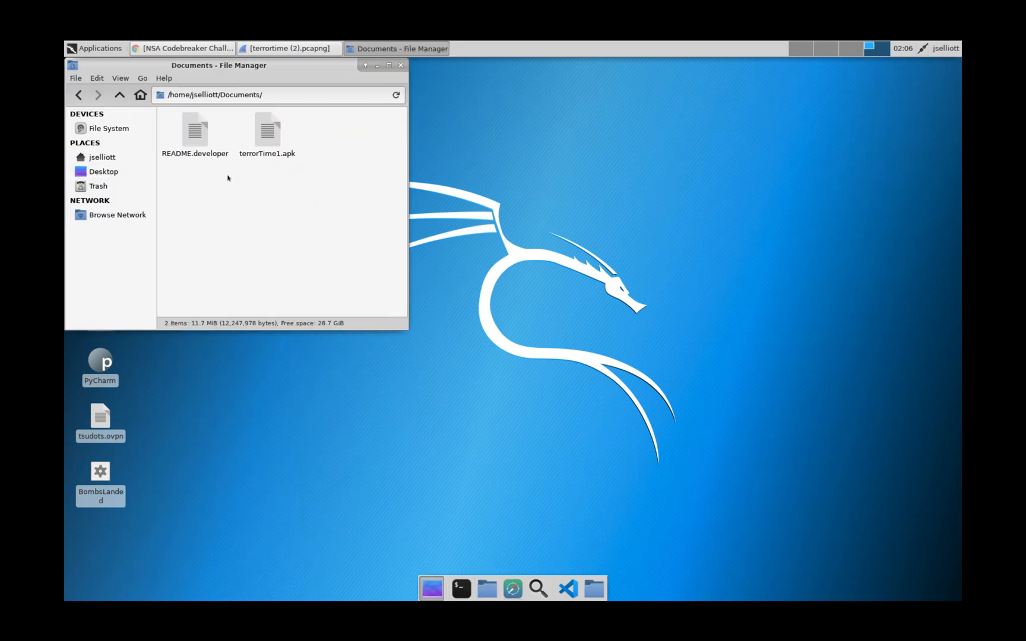
mouse_move(153, 107)
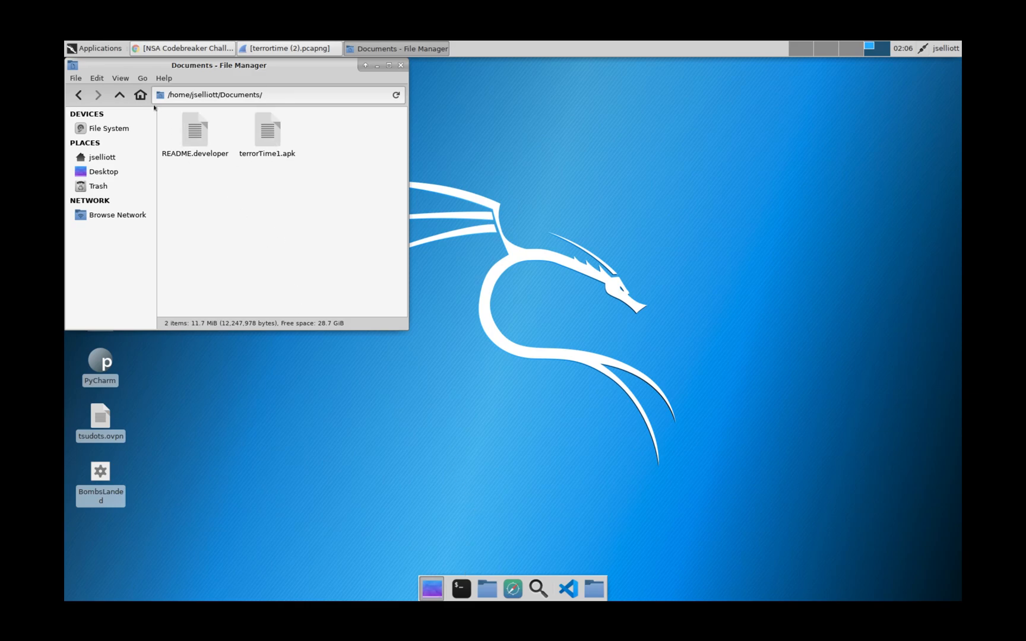
double_click(194, 128)
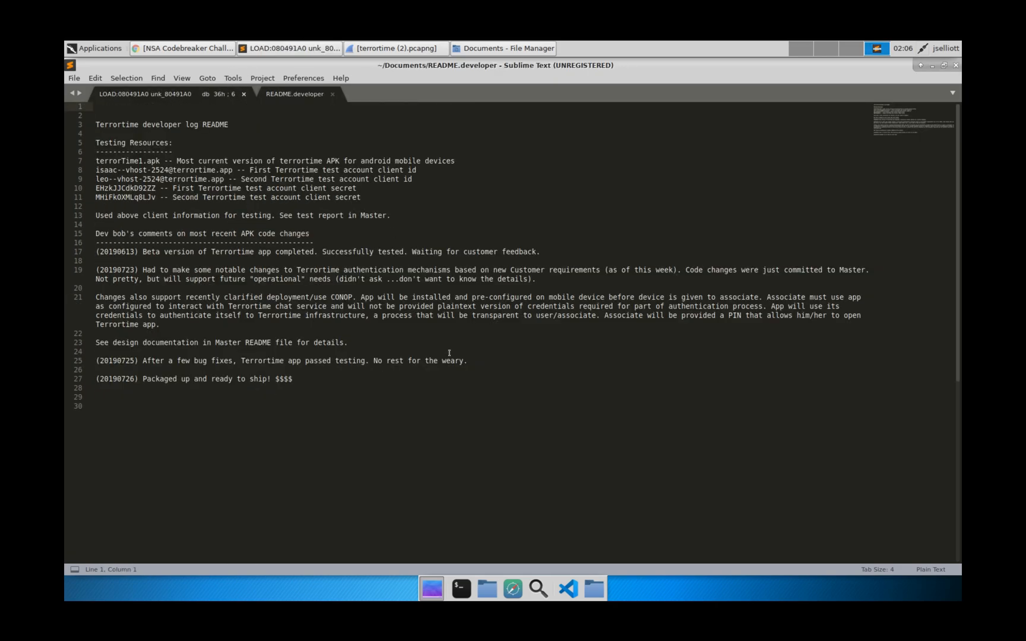
- Append the first test client id followed by a colon and its pasted client secret
click(245, 94)
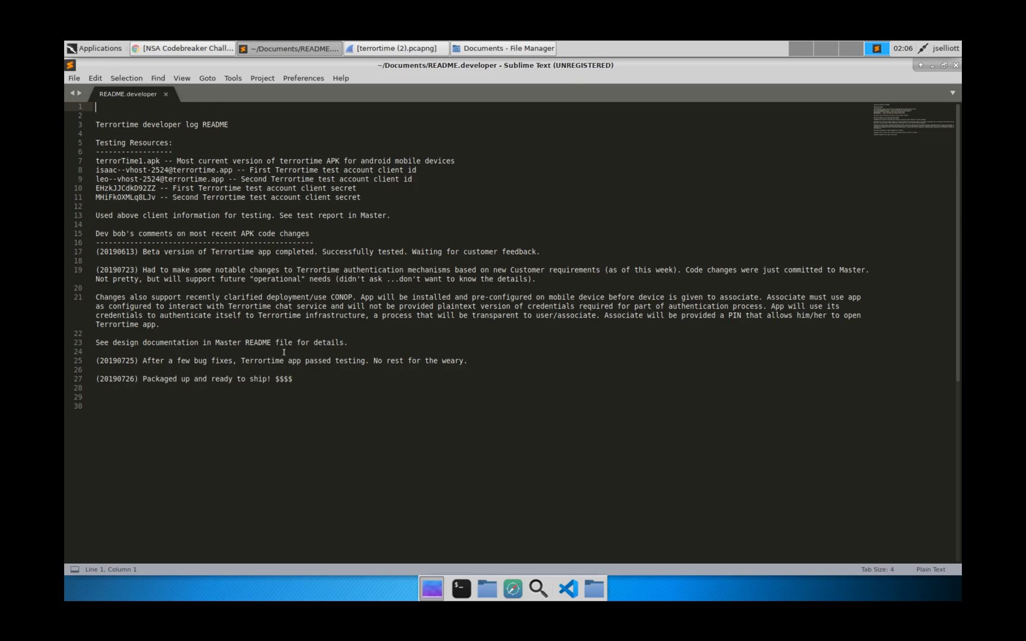
click(294, 379)
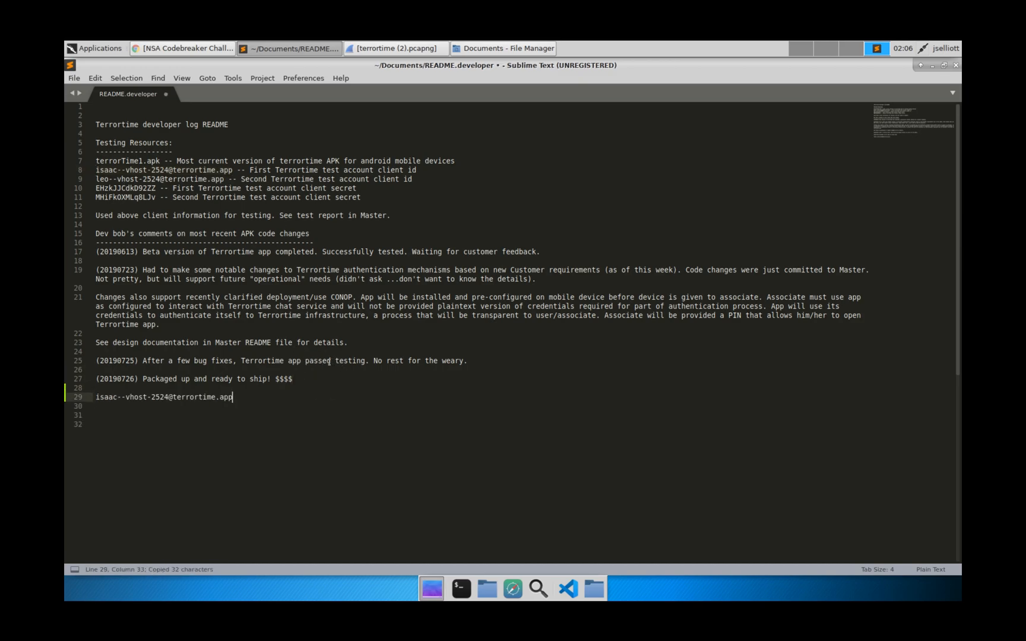
text(:)
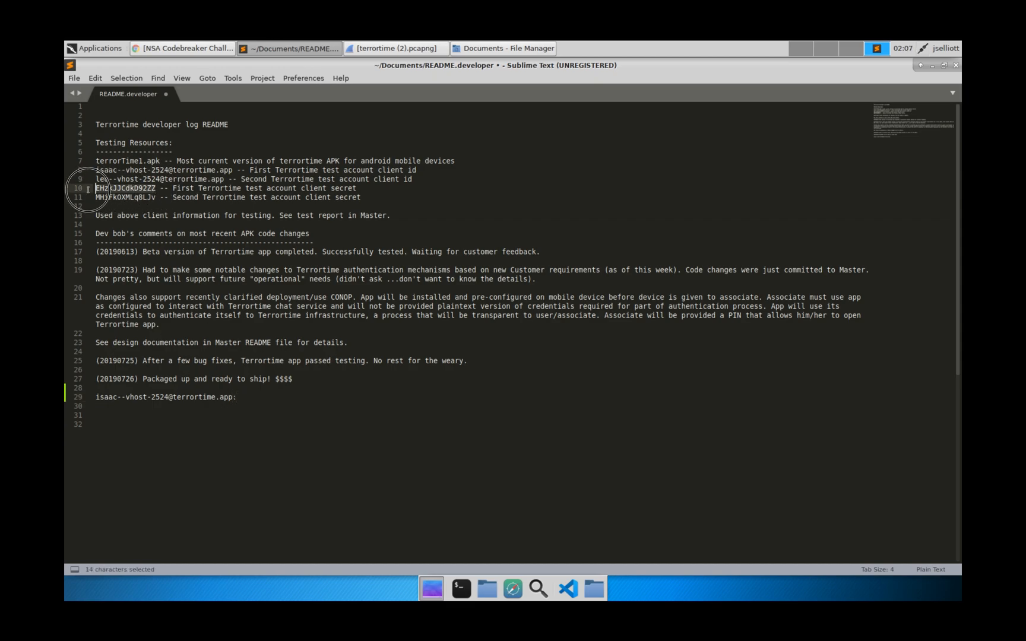
key(ctrl+c)
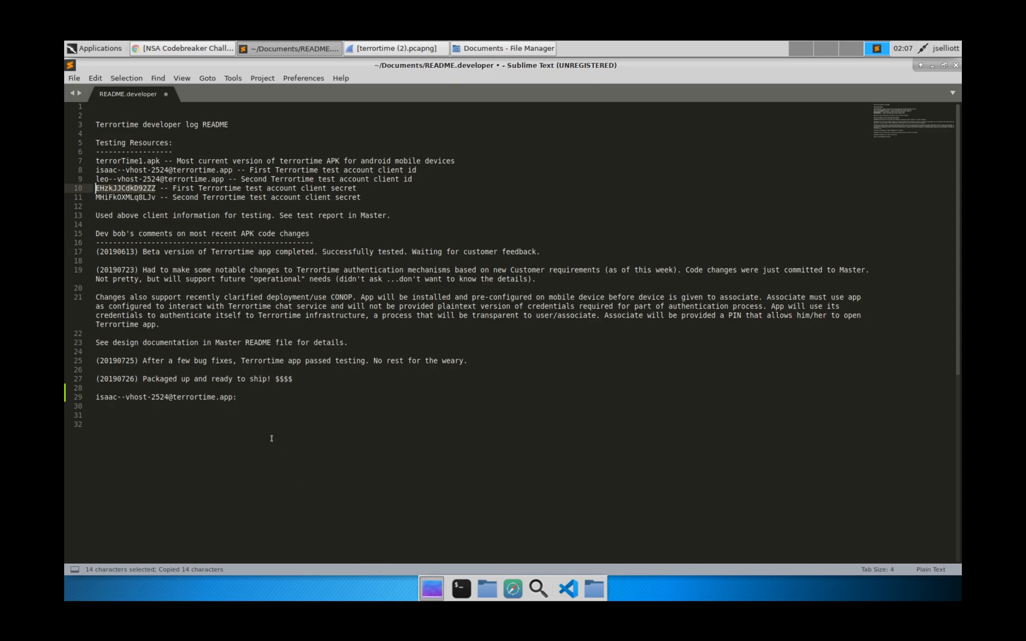
key(ctrl+v)
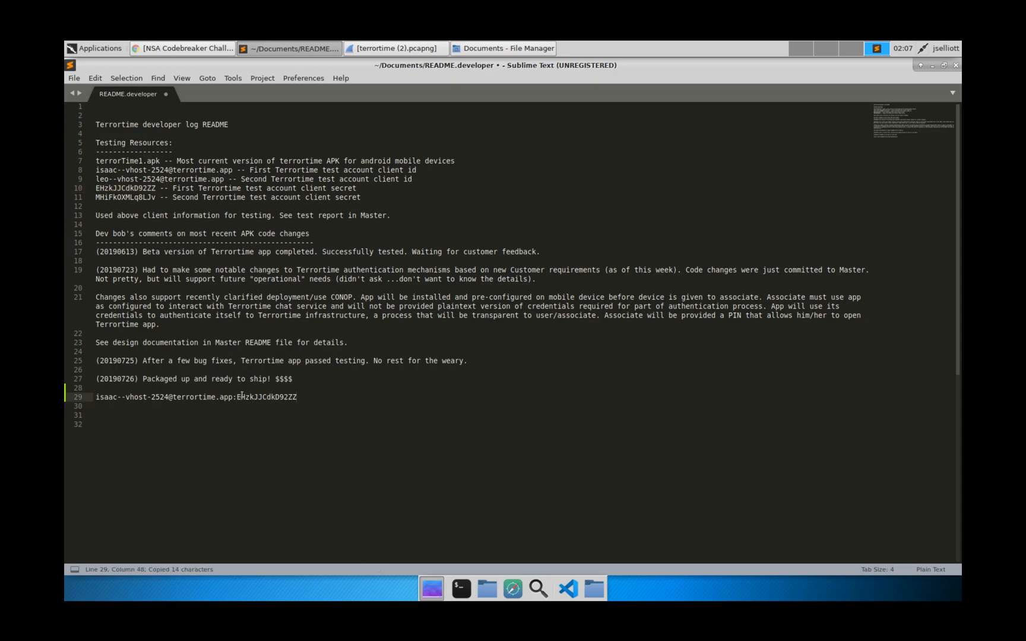
click(227, 179)
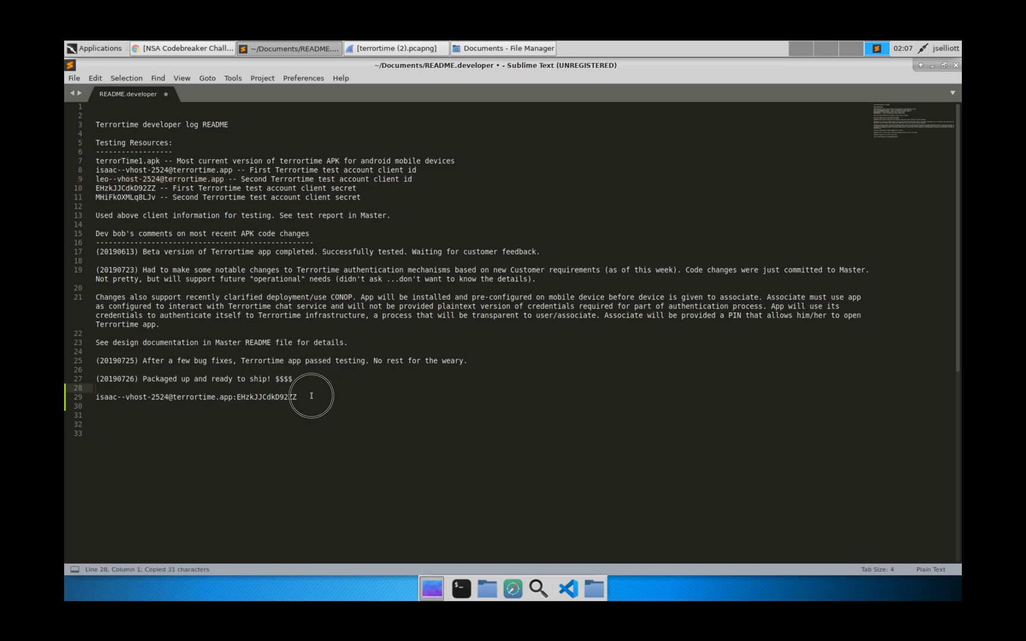
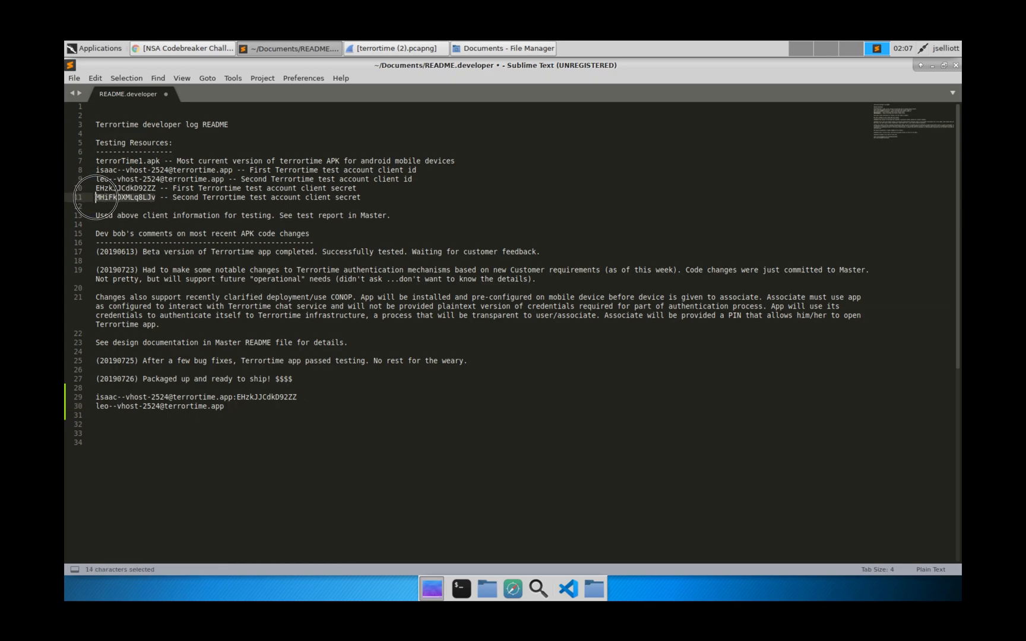
key(ctrl+c)
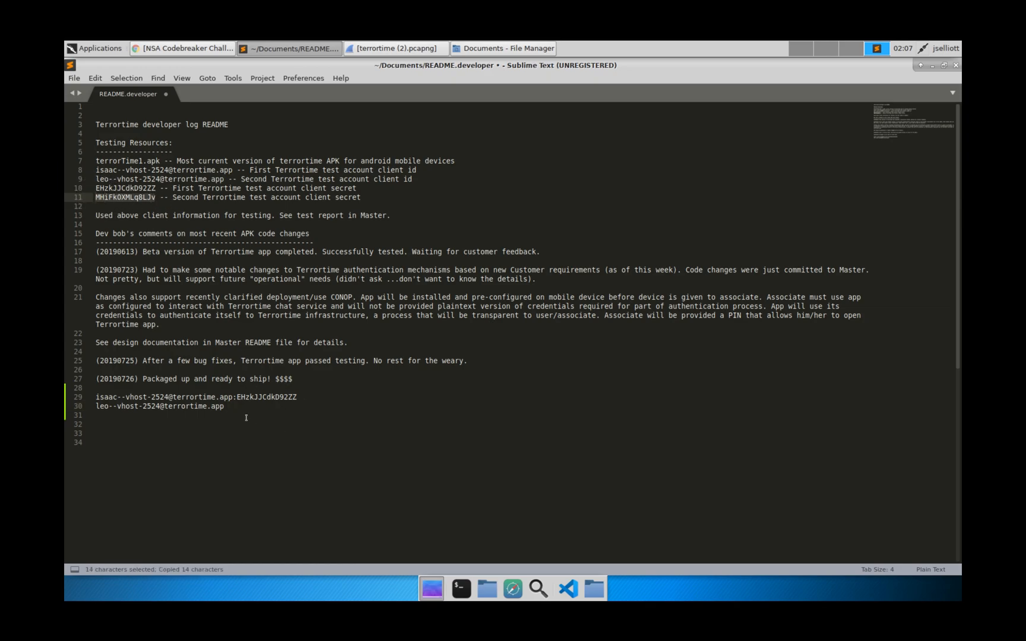
text(:)
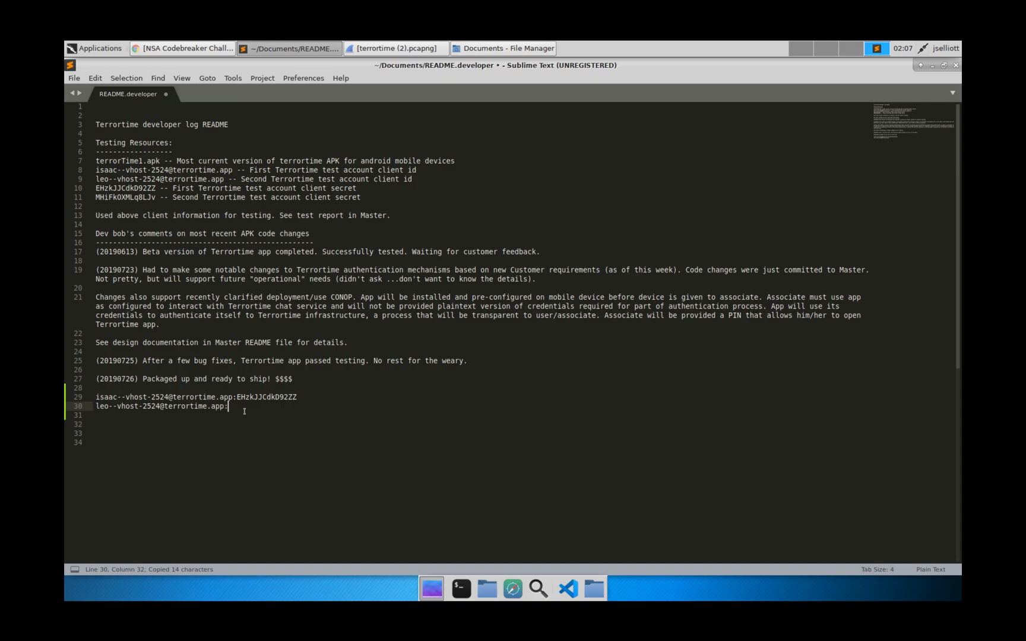
key(ctrl+v)
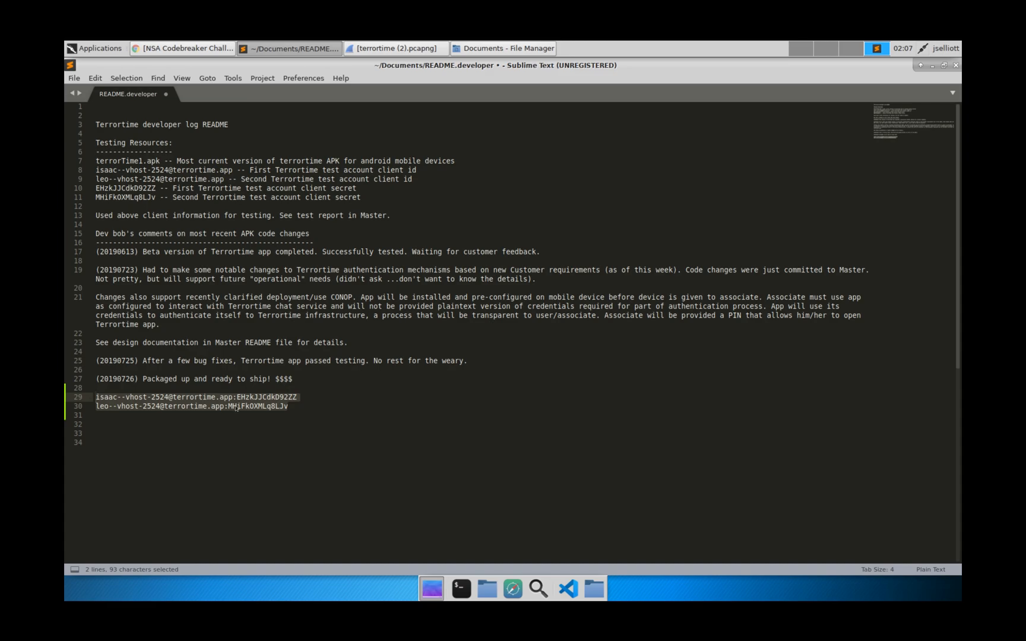
mouse_move(409, 444)
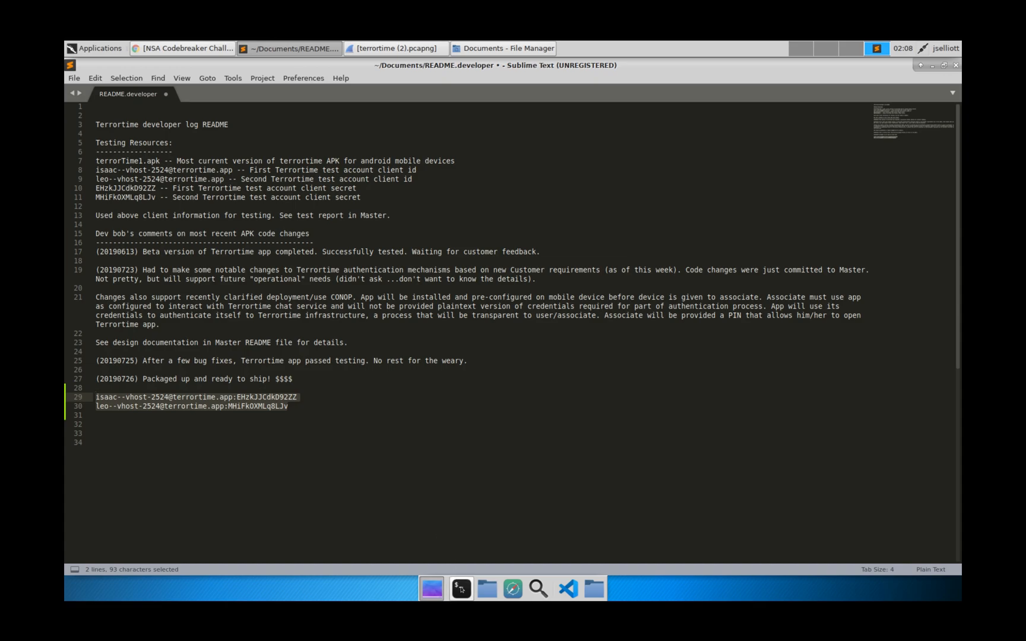
- Open a terminal and change into the Documents folder
click(461, 588)
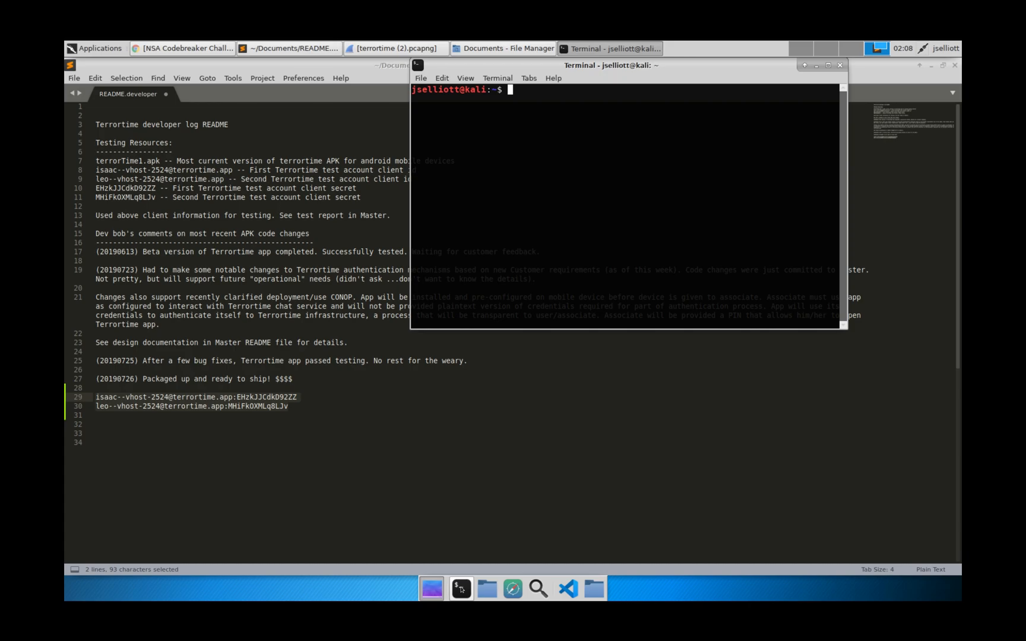
text(cd)
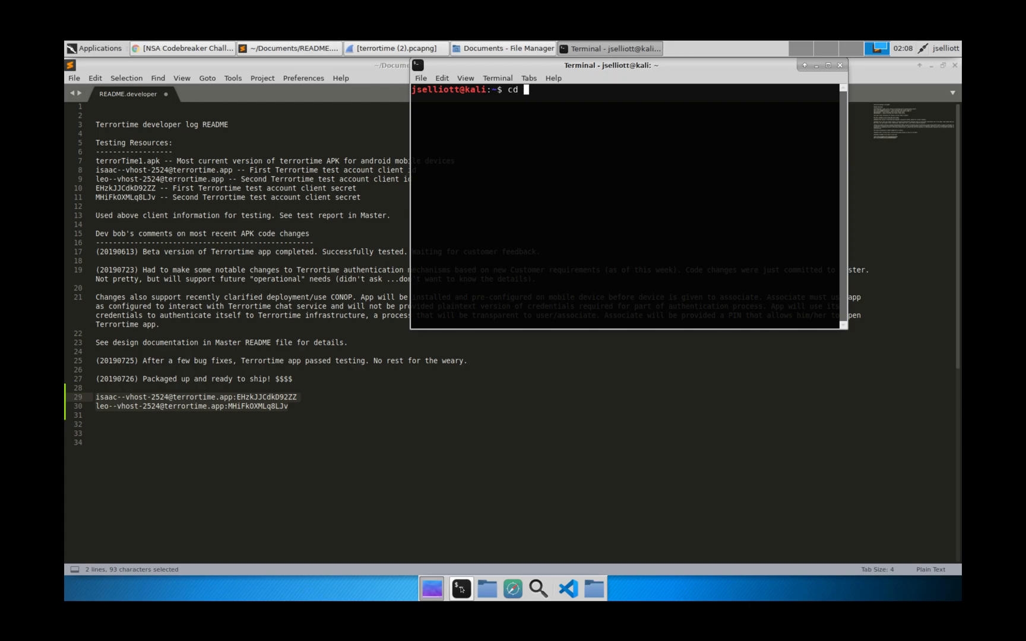
text(Documen)
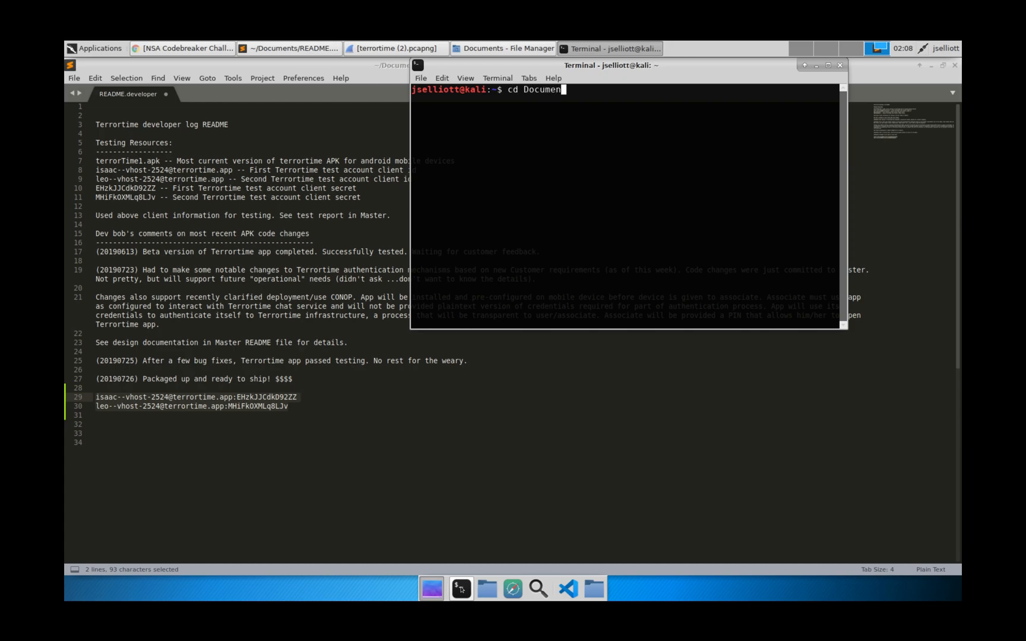
key(Return)
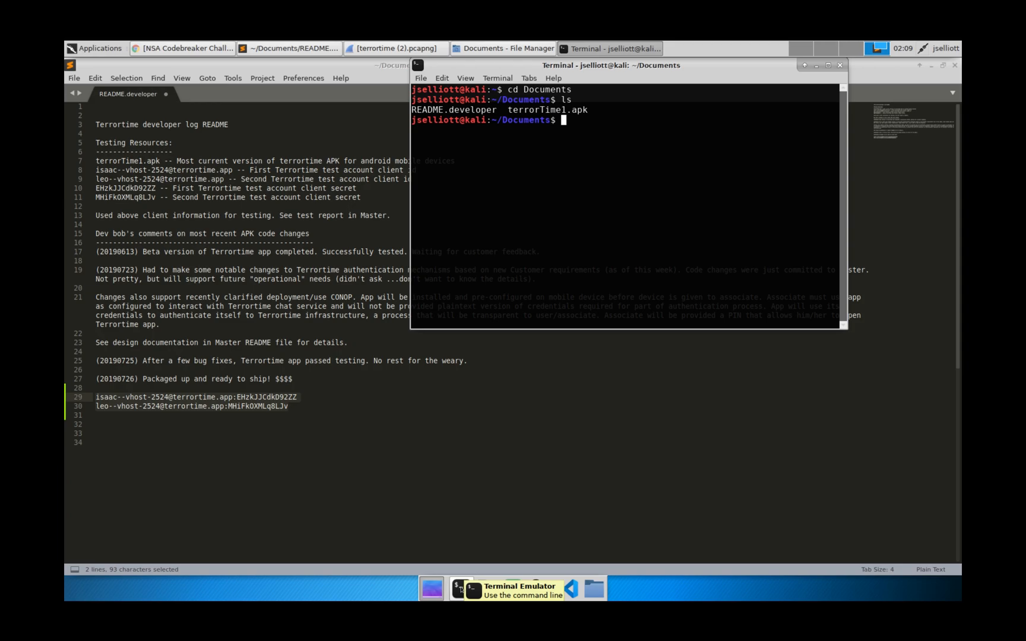
- Compute the SHA256 hash of terrorTime1.apk with sha256sum
text(sha256sum)
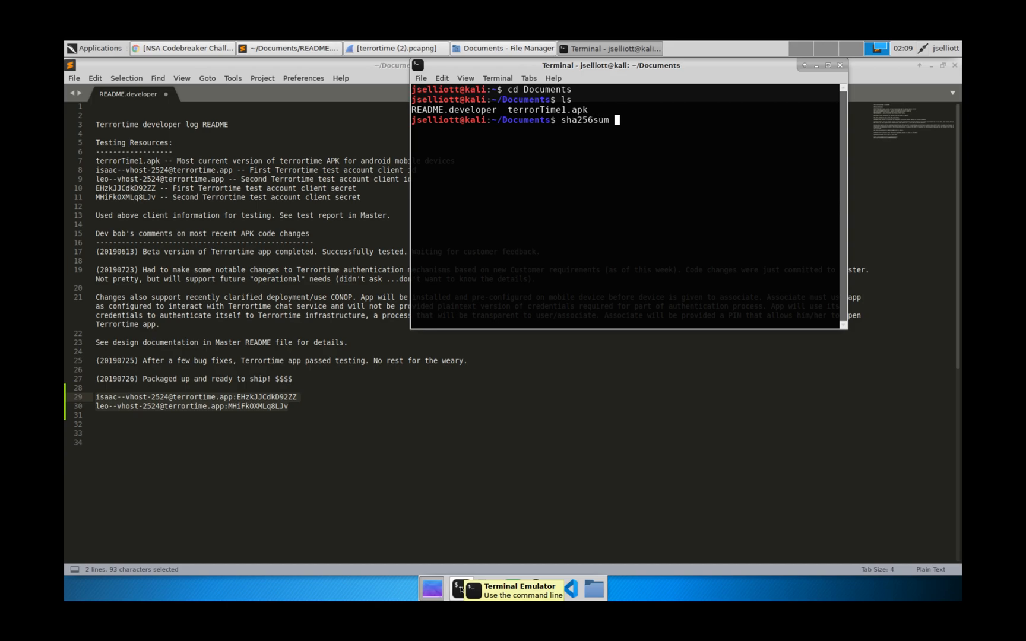
text(terror)
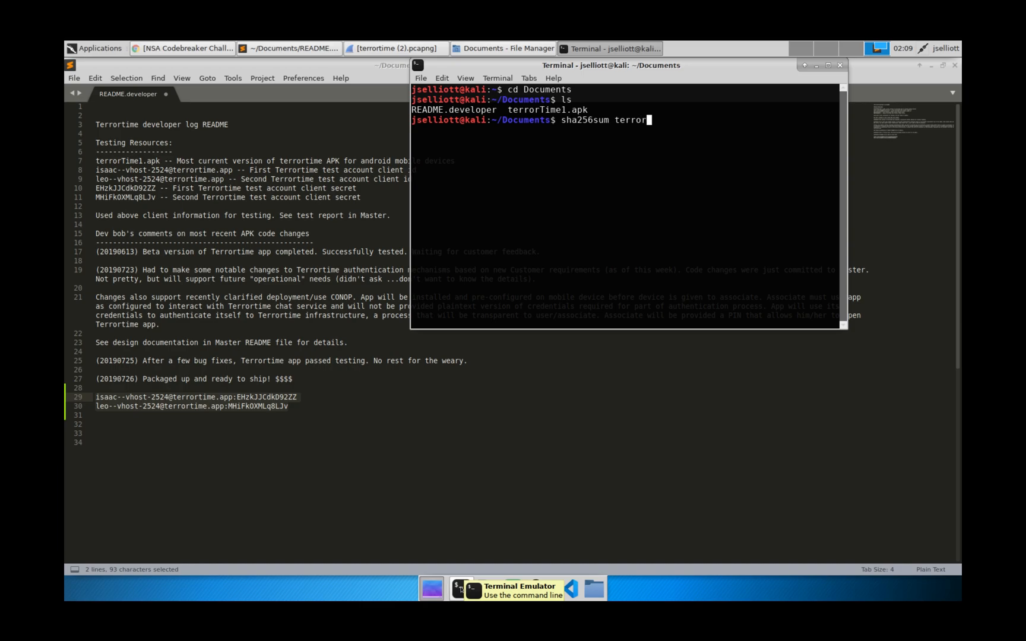
key(Return)
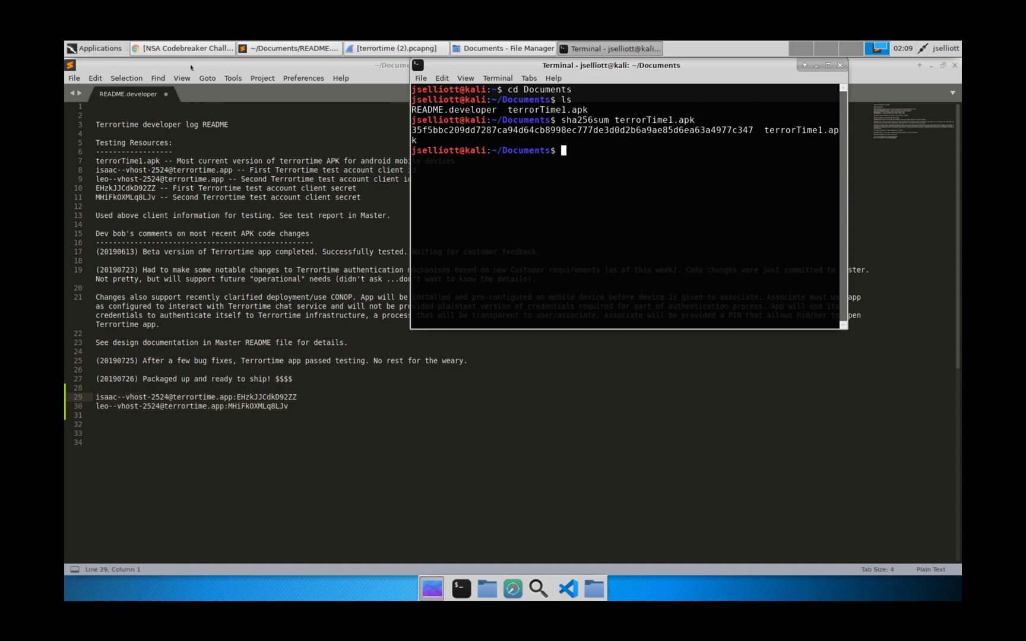
- Return to the challenge page and focus Task 2's App Permissions answer box
click(184, 47)
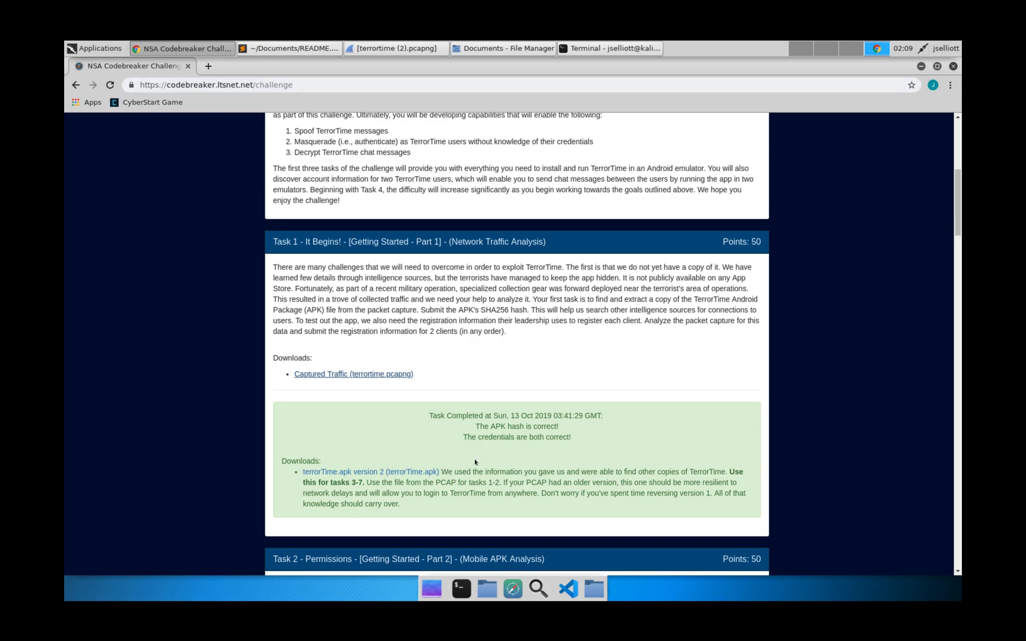
mouse_move(491, 471)
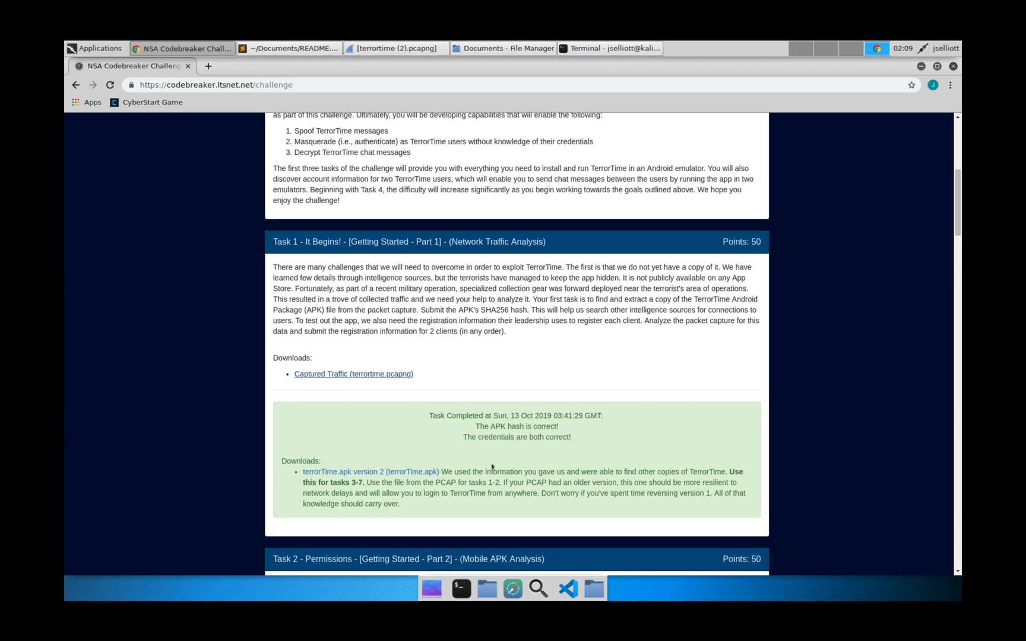
scroll(down, 3)
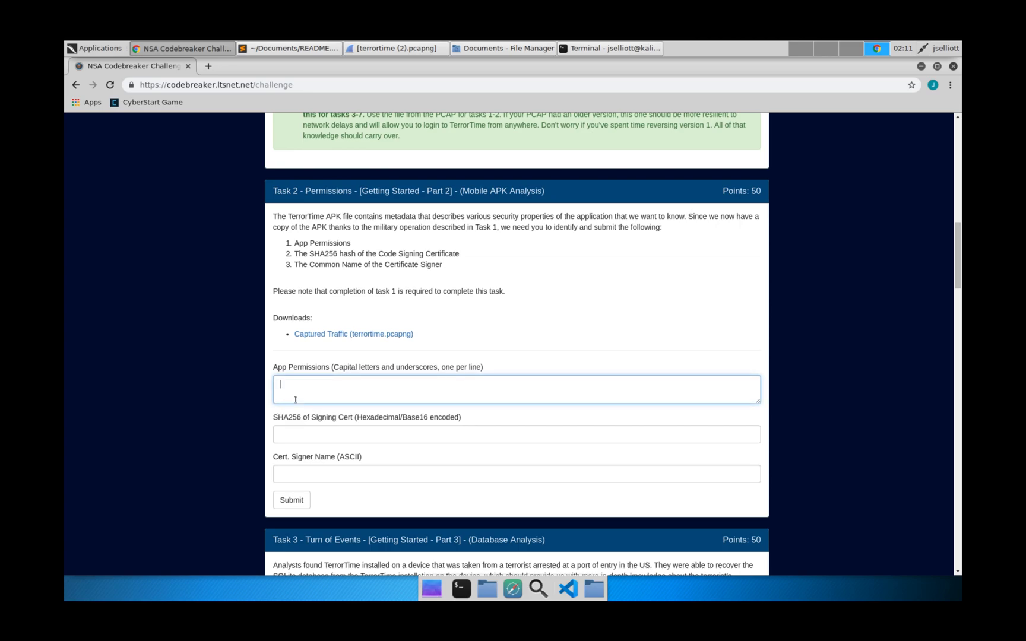
click(210, 437)
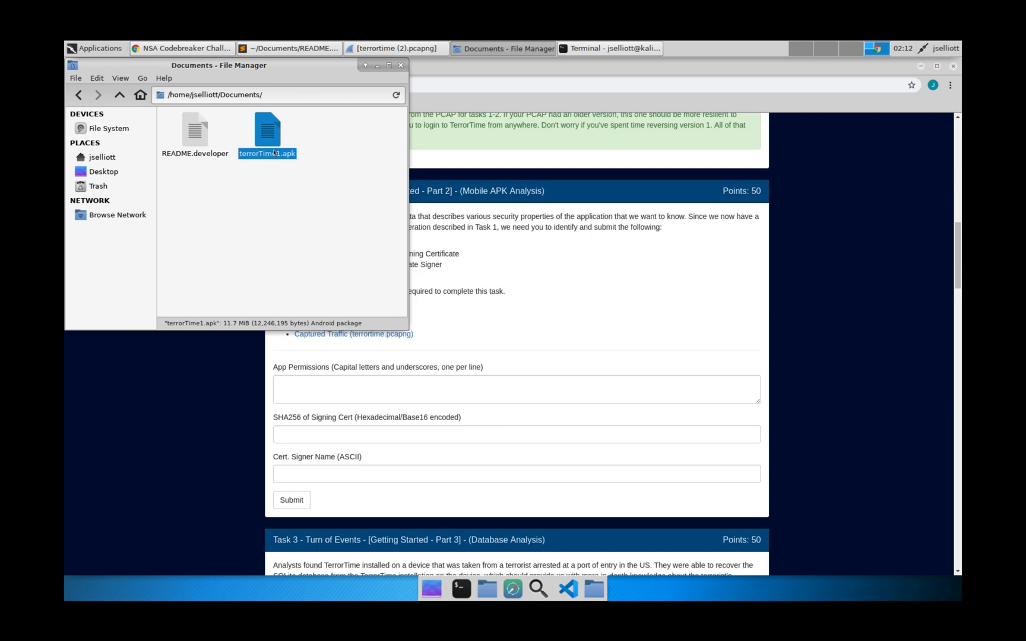
mouse_move(579, 81)
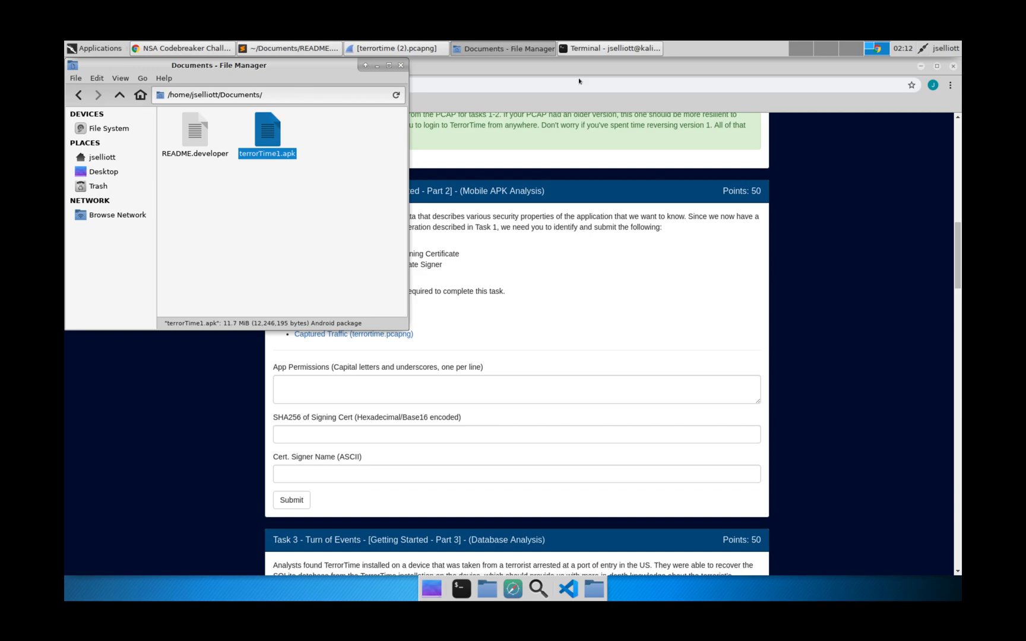
- Bring up the terminal, decline the Sublime Text update, and show apktool's usage help
click(611, 49)
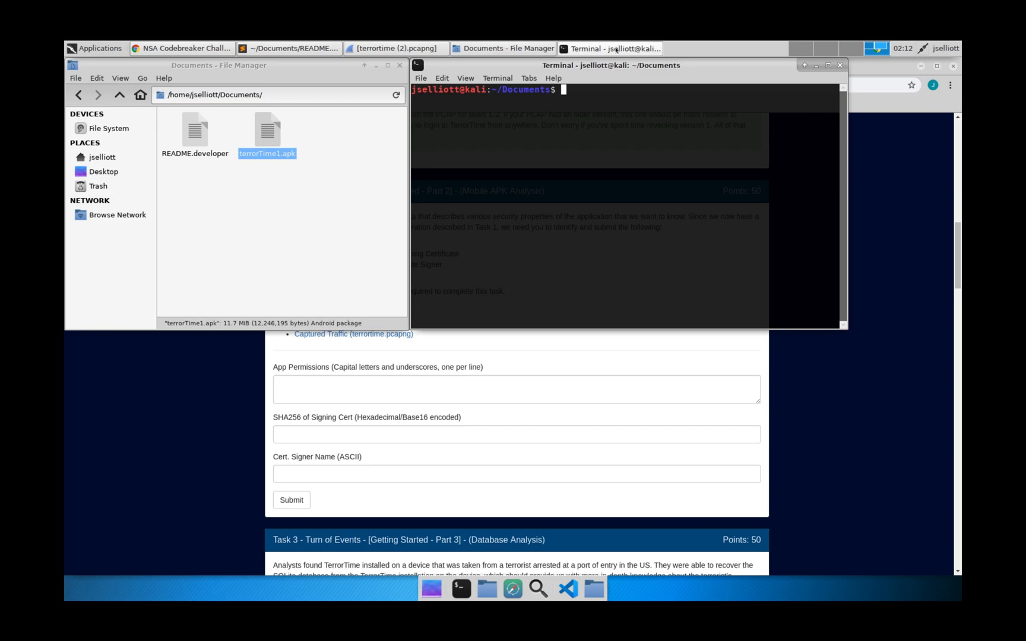
mouse_move(999, 80)
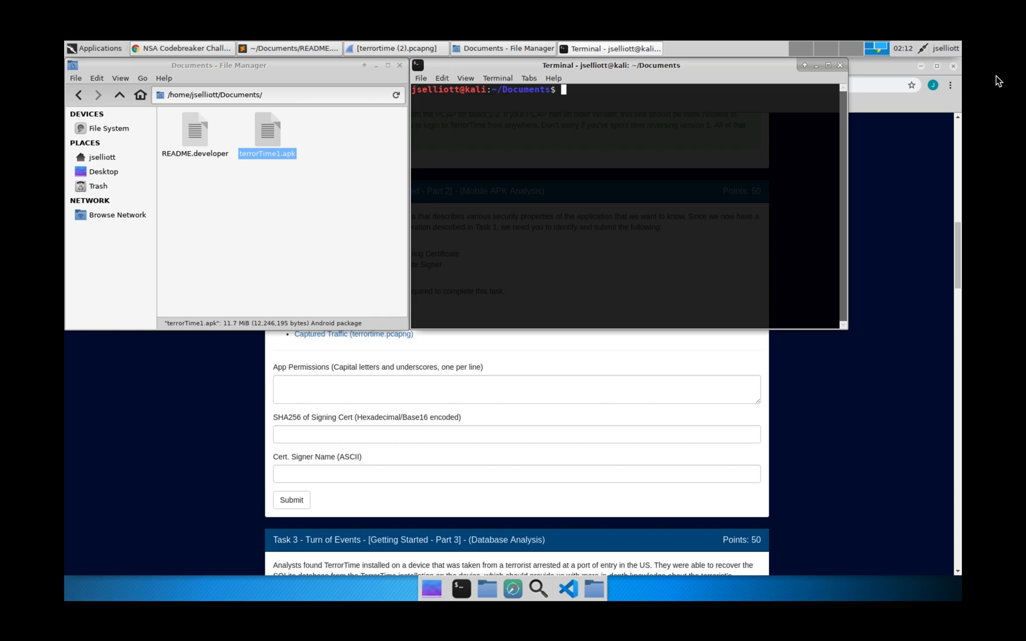
mouse_move(737, 203)
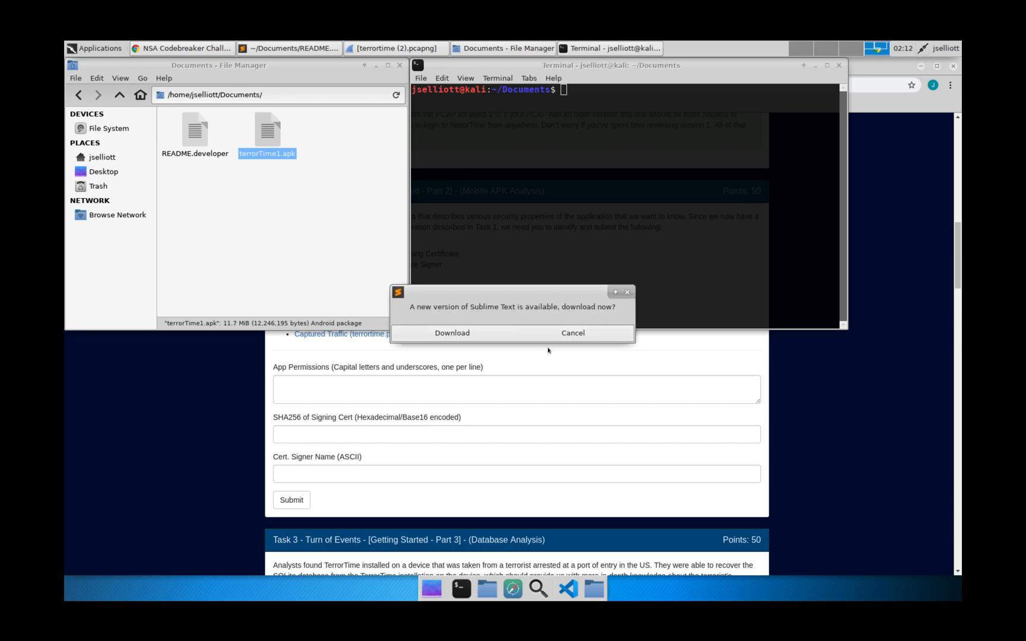
click(573, 332)
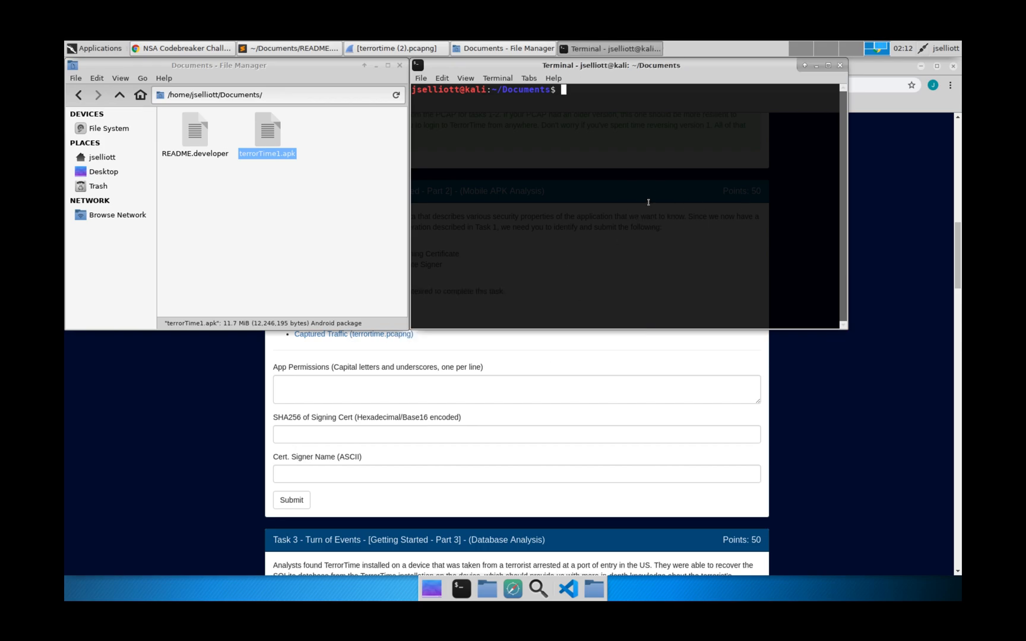
key(Return)
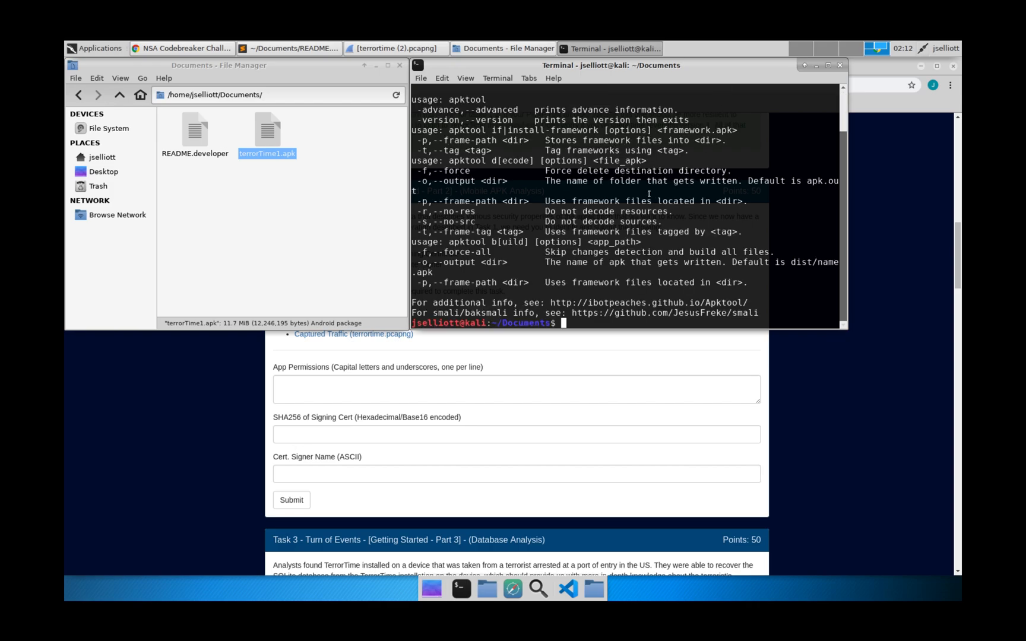
- Decode terrorTime1.apk with apktool d, correcting the file name, and open the terrorTime1 folder
text(ap)
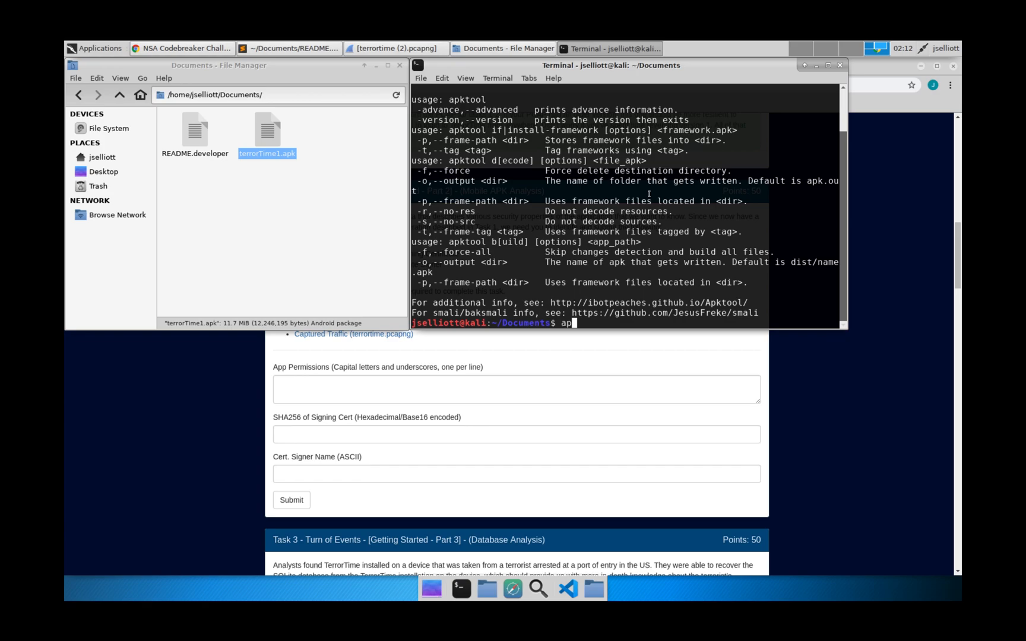
text(ktool -)
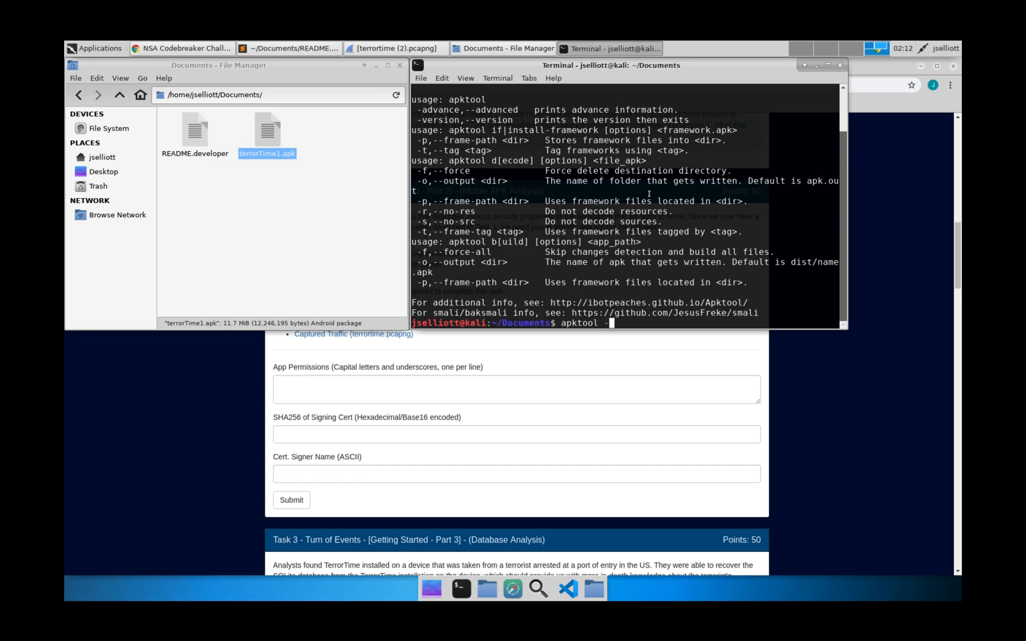
text(d)
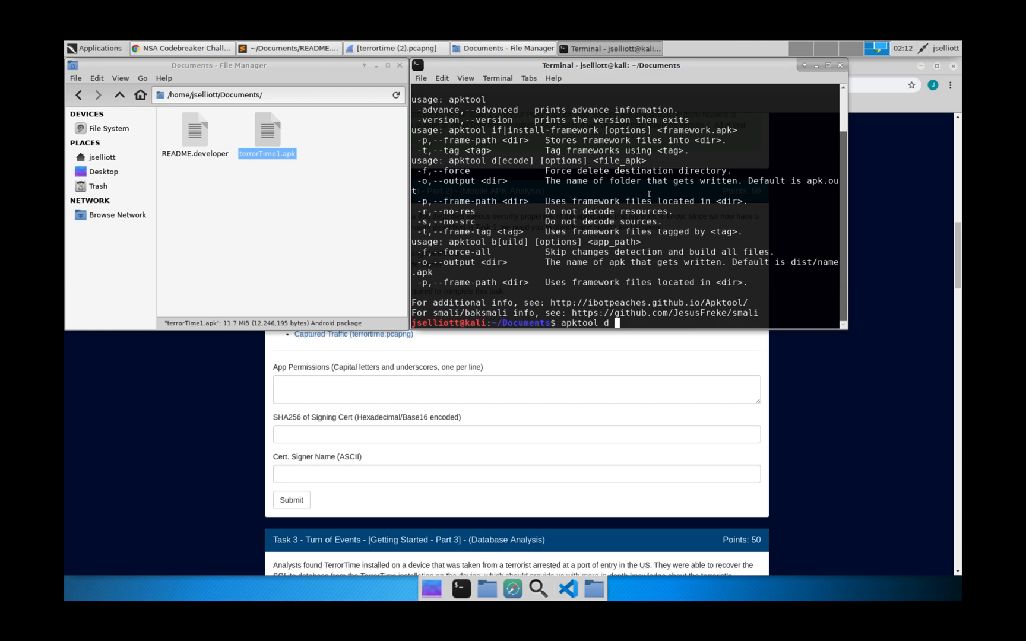
text(terroTime1.)
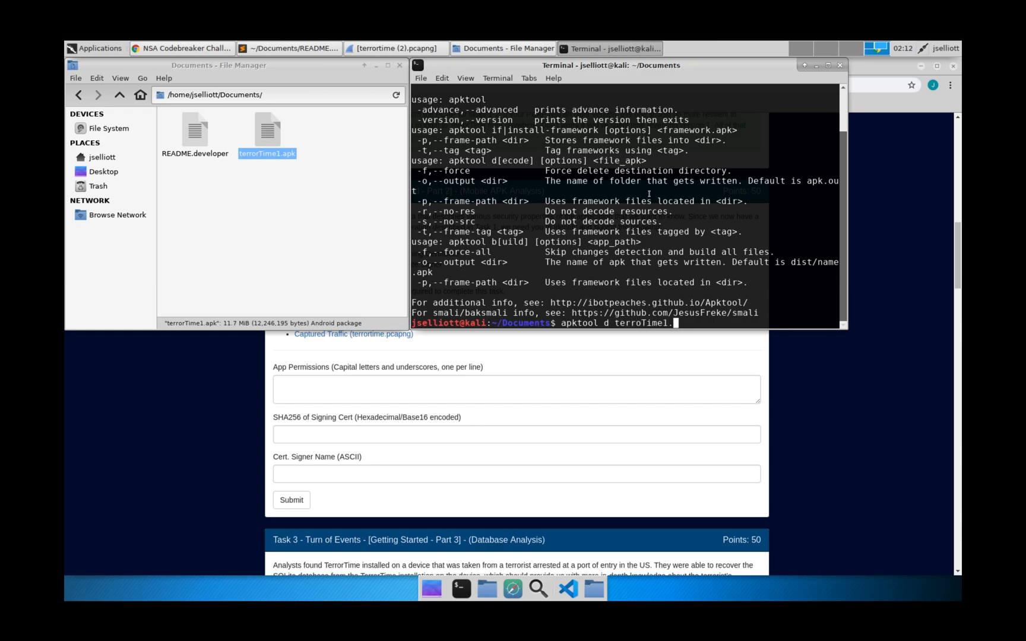
key(Return)
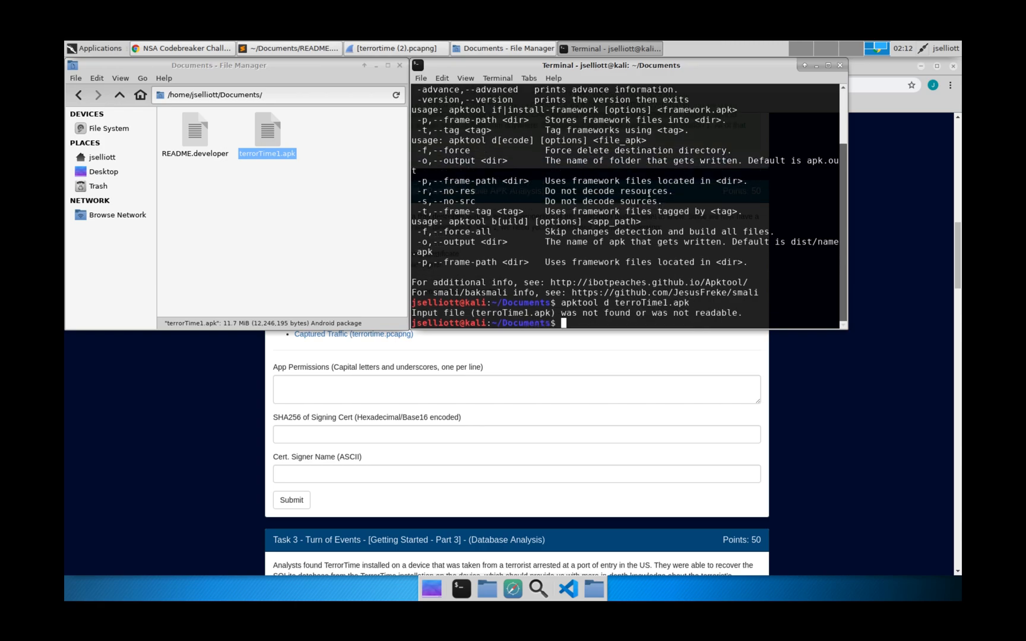
text(apktool d terroTime1.apk)
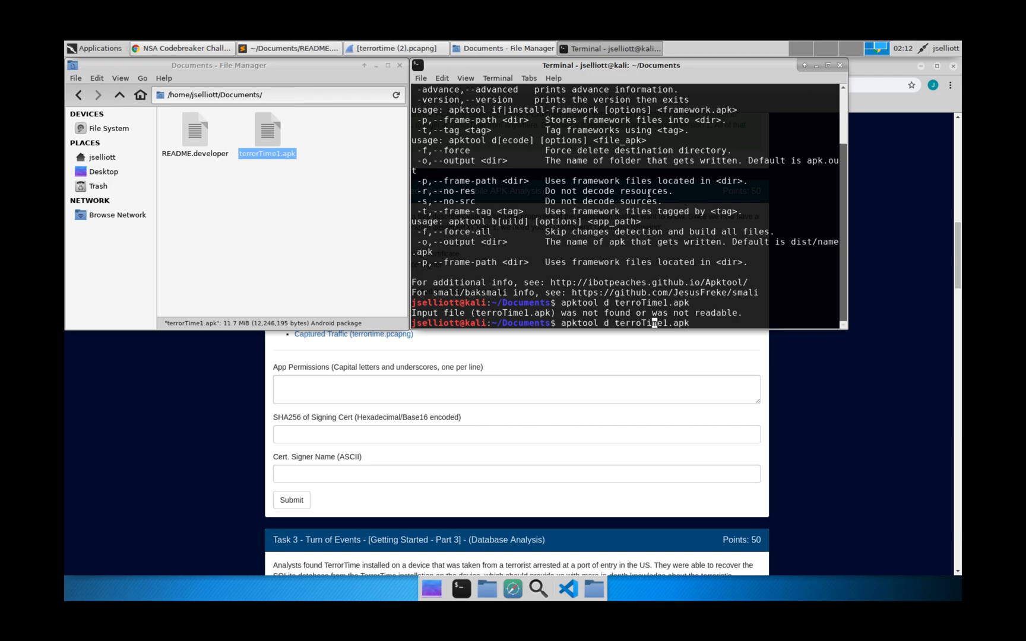
key(Return)
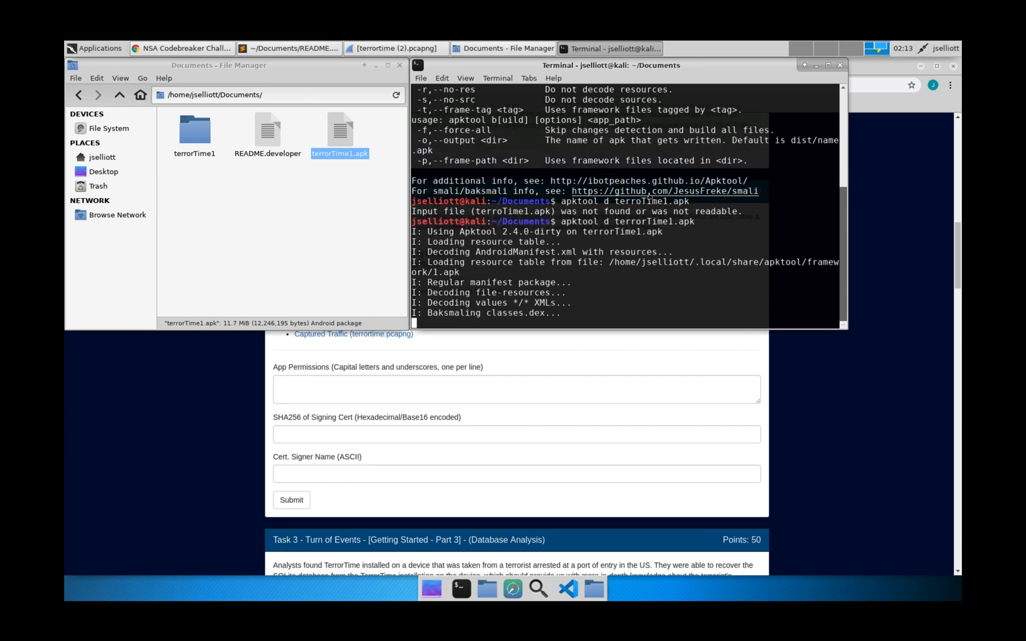
mouse_move(562, 286)
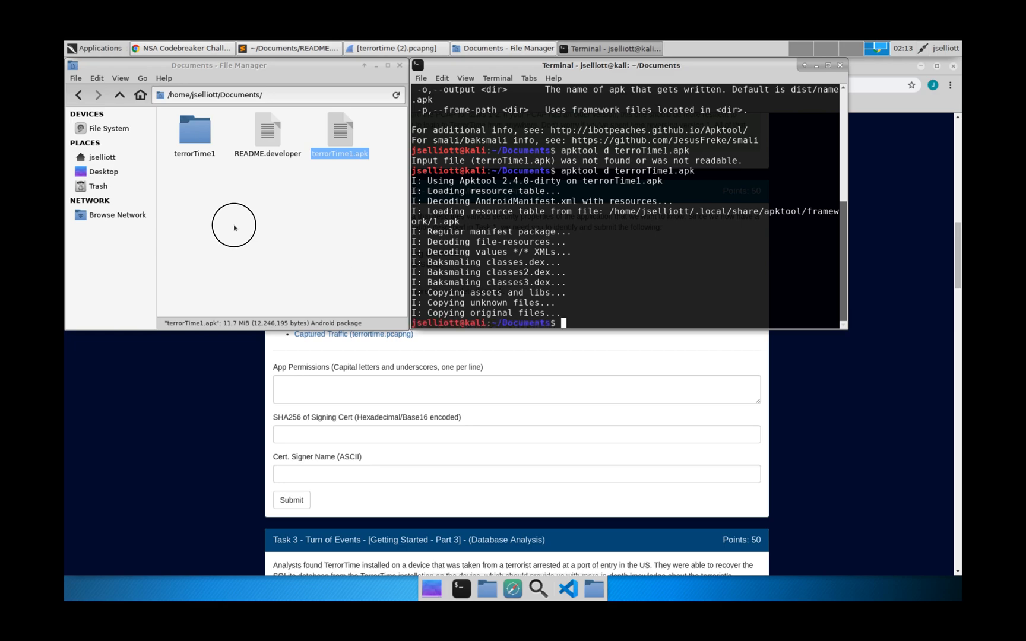
double_click(193, 131)
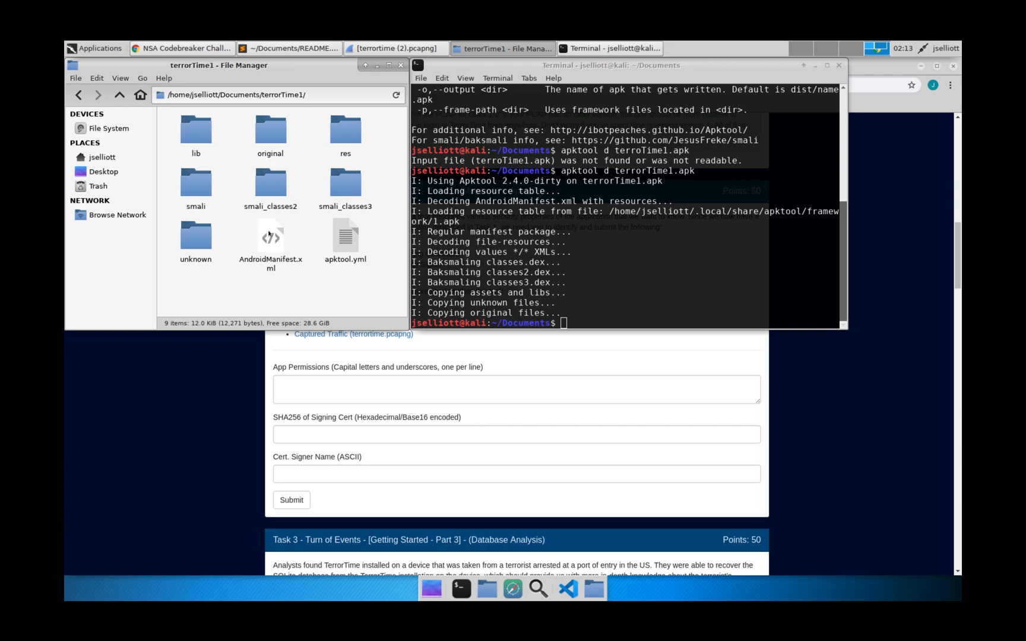
- Open AndroidManifest.xml and enter INTERNET into the App Permissions box
double_click(270, 237)
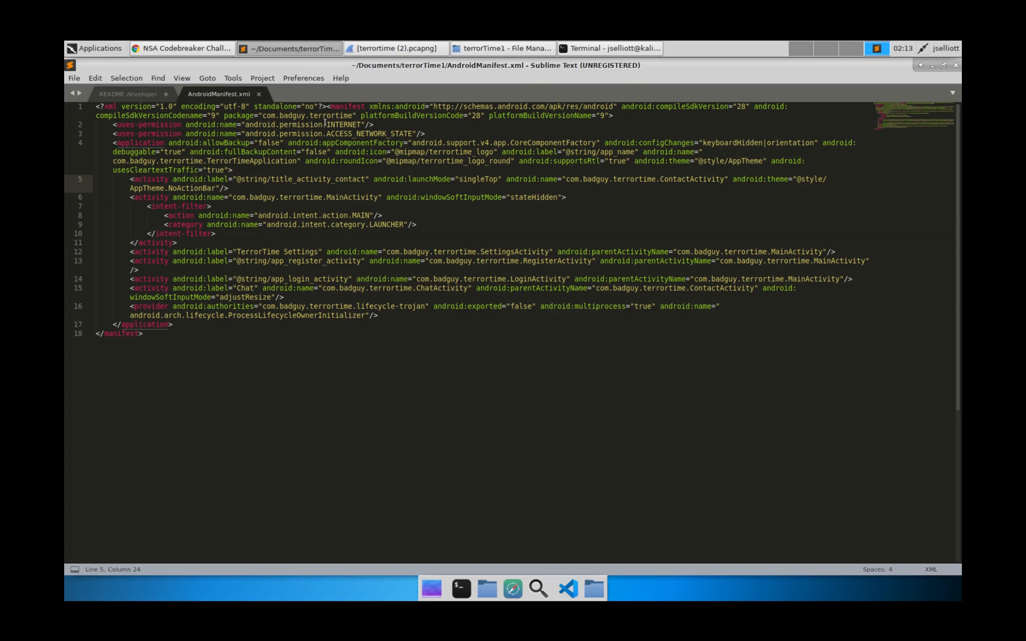
click(364, 125)
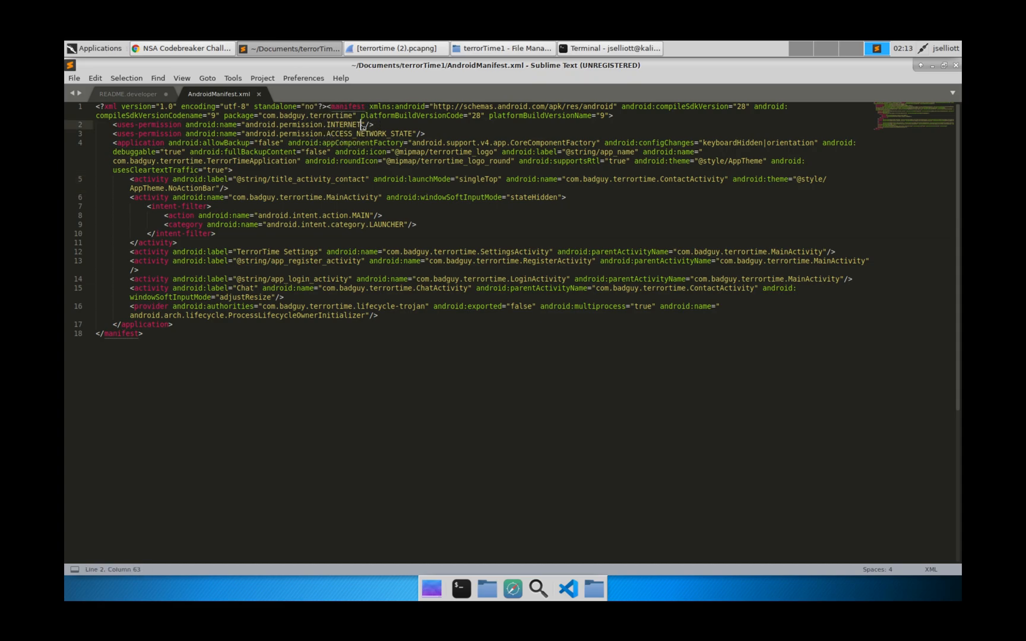
double_click(343, 125)
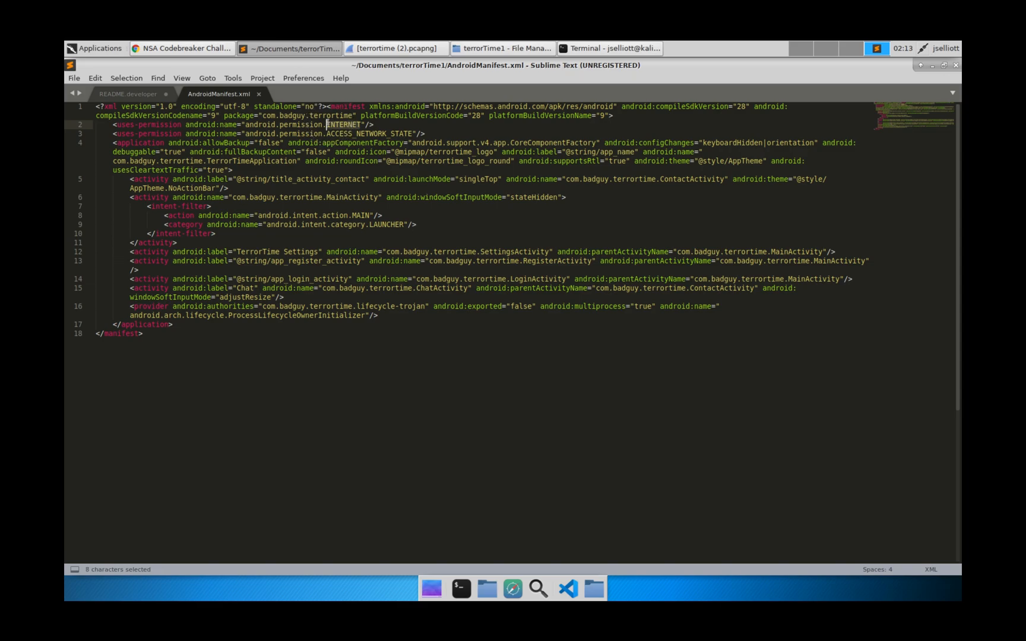
click(183, 48)
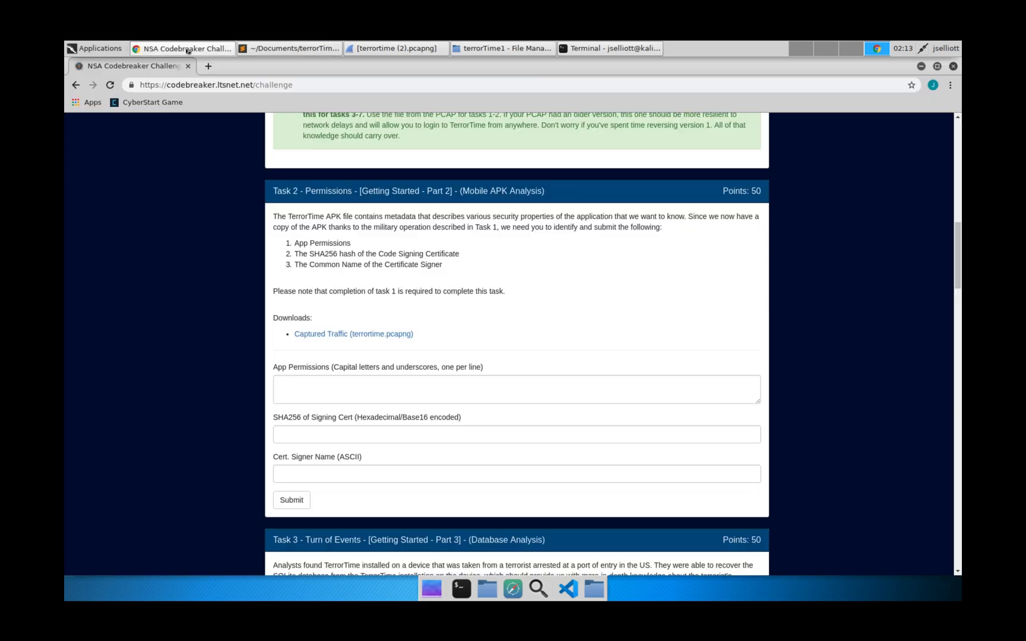
text(INTERNET)
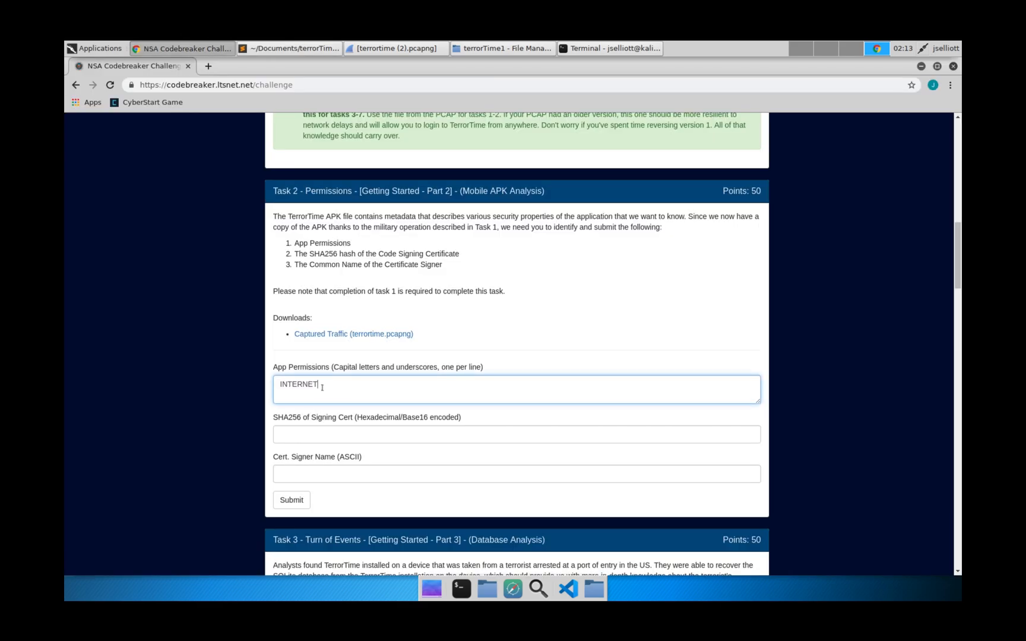
mouse_move(293, 61)
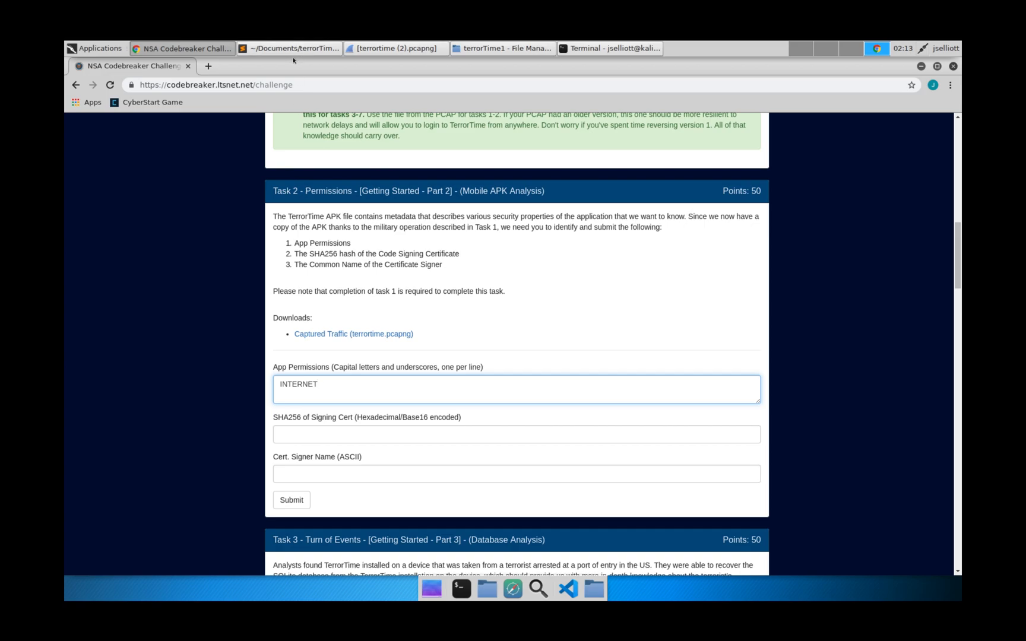
- Copy ACCESS_NETWORK_STATE from the manifest and return to the challenge page
click(289, 49)
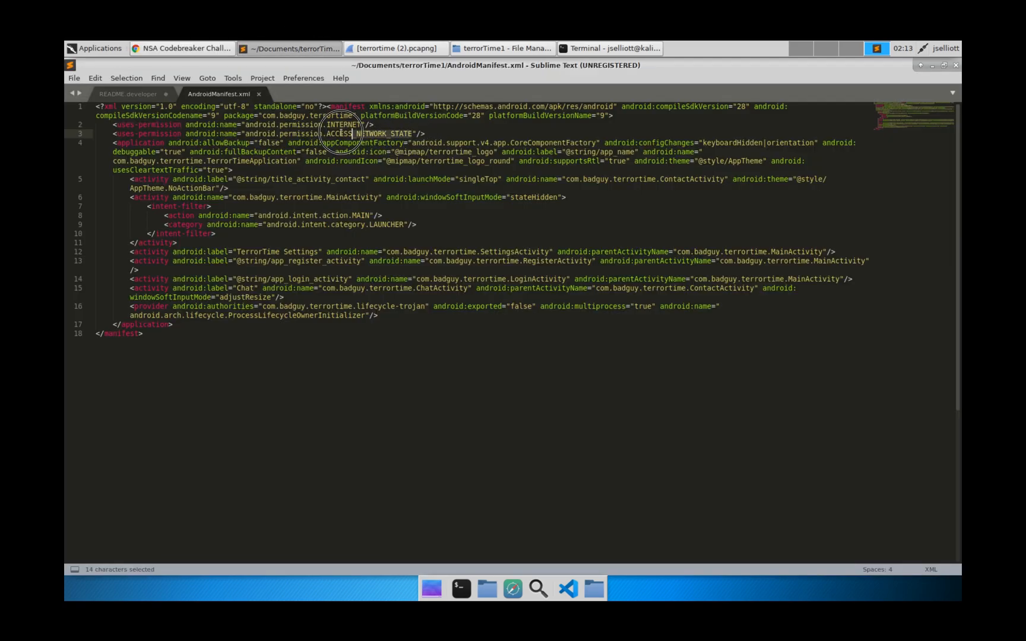
key(ctrl+c)
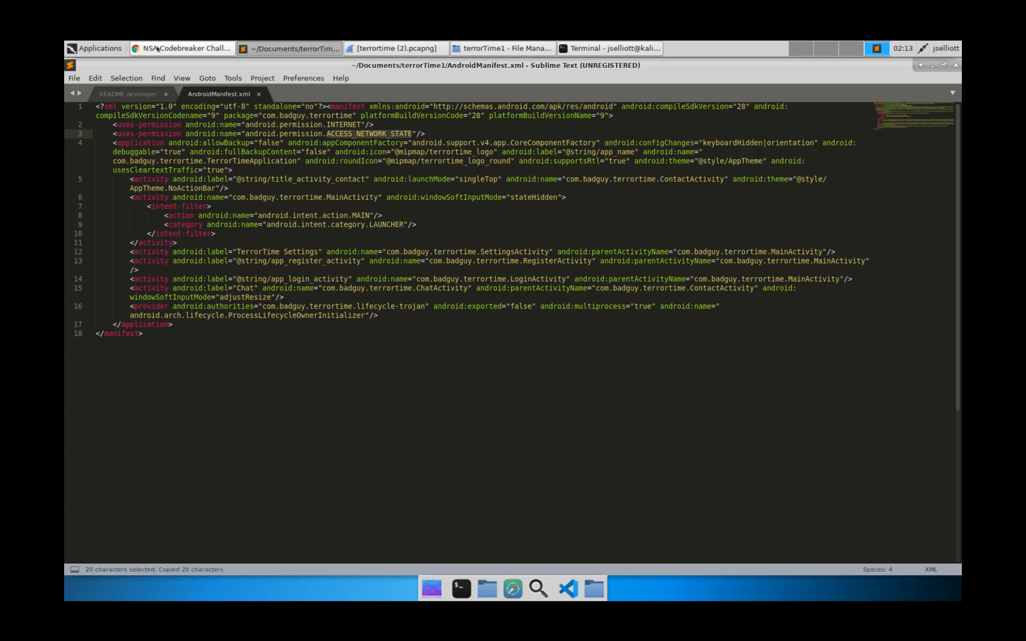
click(184, 49)
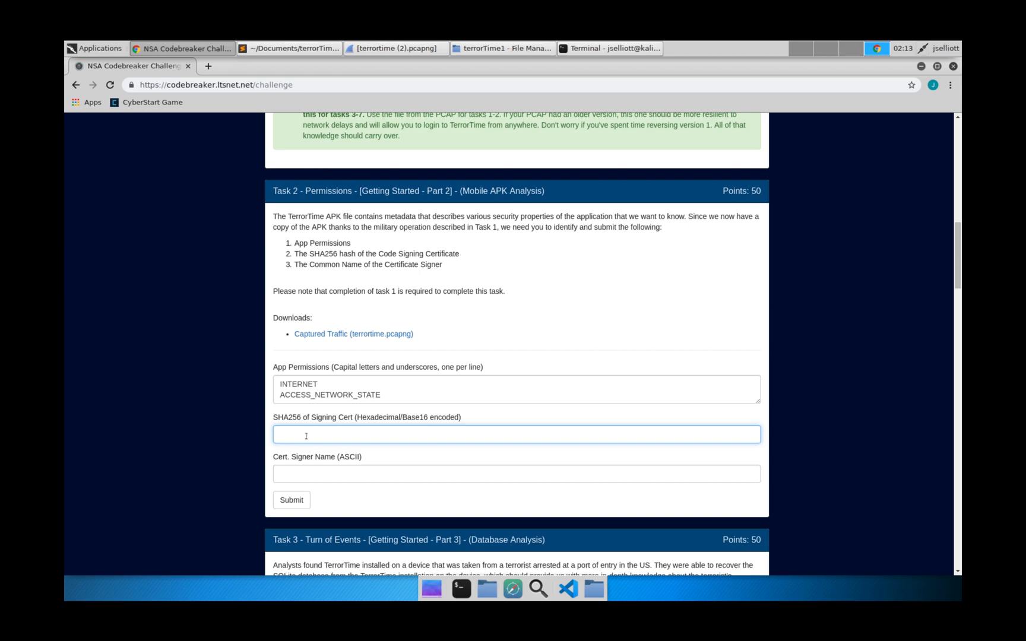
mouse_move(553, 256)
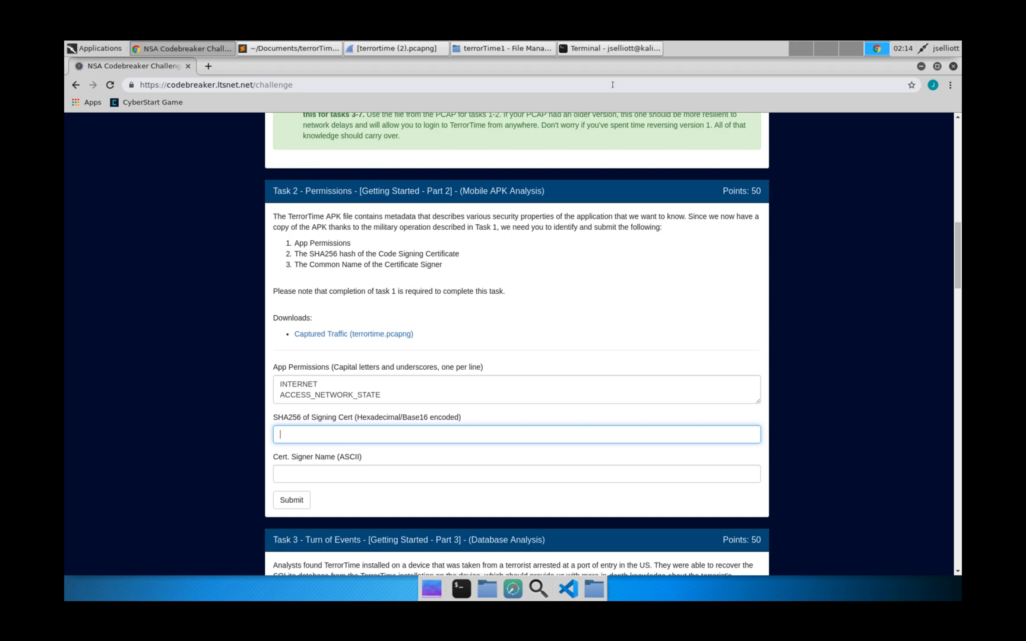
- Bring the Terminal with apktool's finished decode of terrorTime1.apk back to the front
click(612, 47)
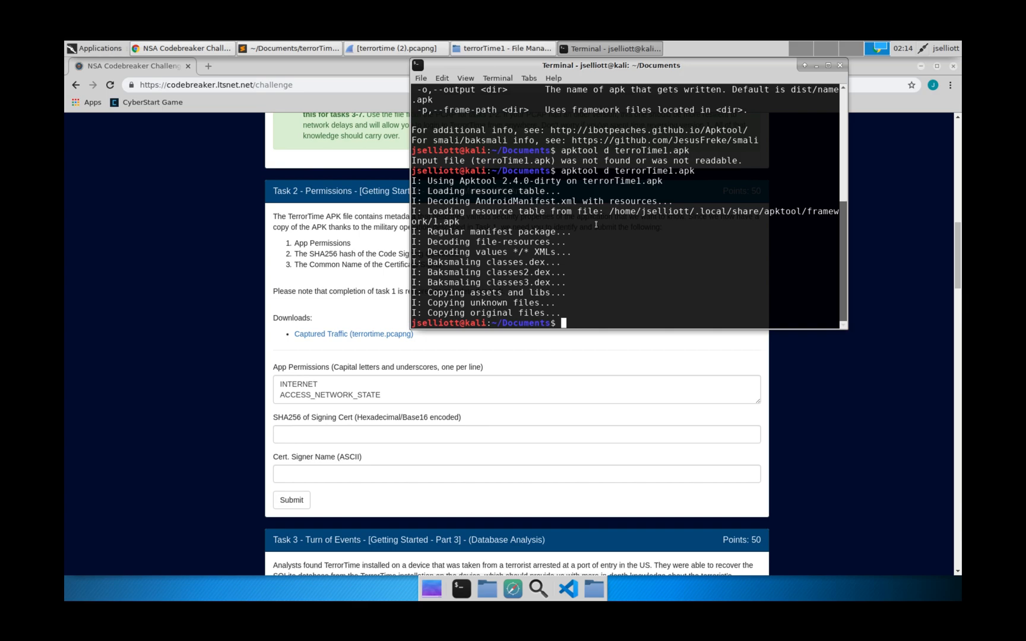
- Run apksigner with no arguments to see its usage
text(apksigner)
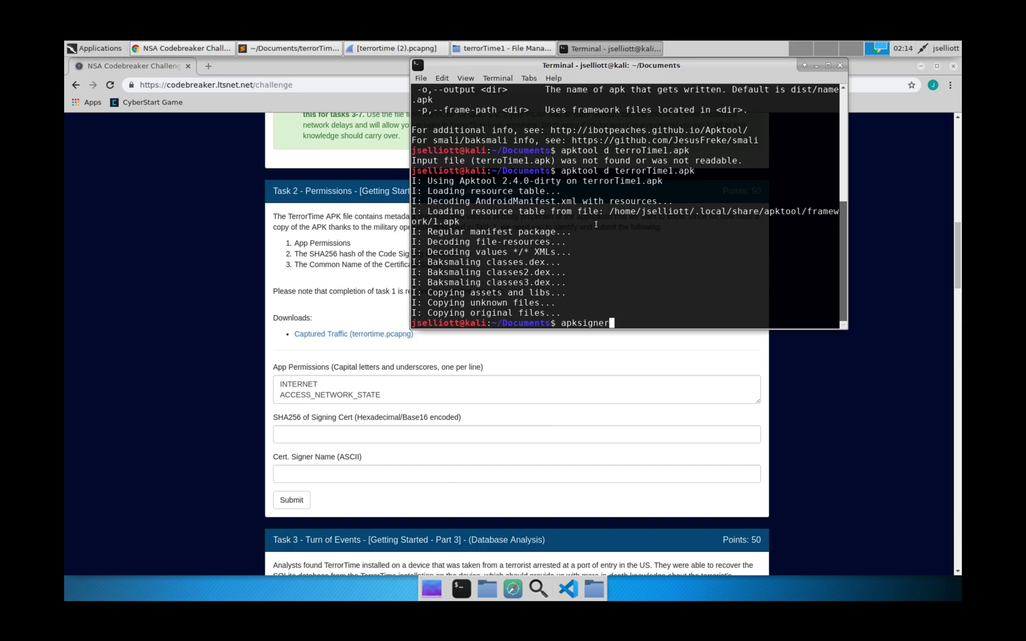
key(Return)
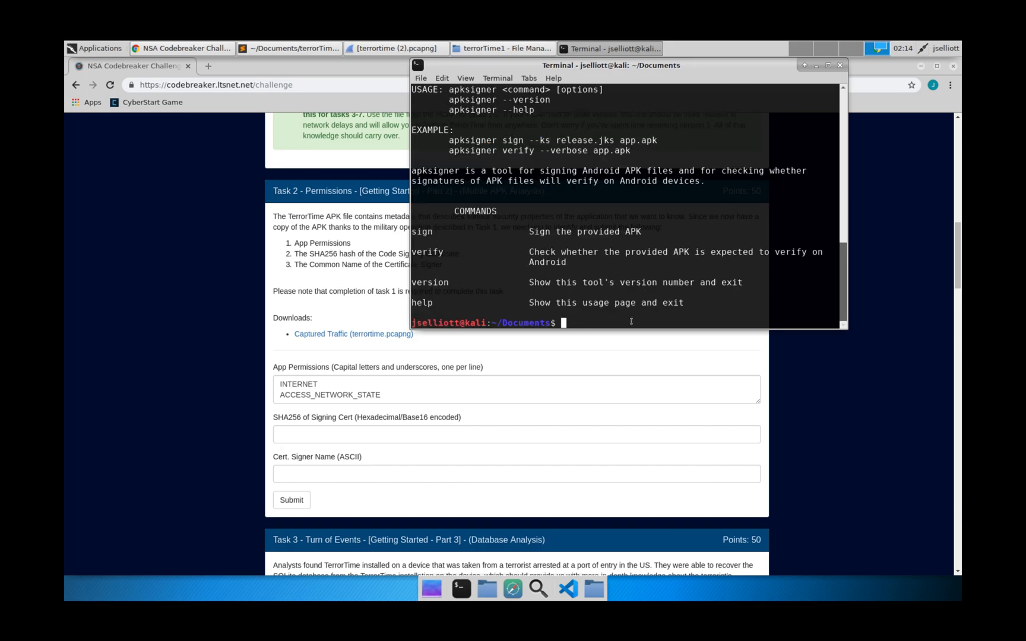
mouse_move(621, 333)
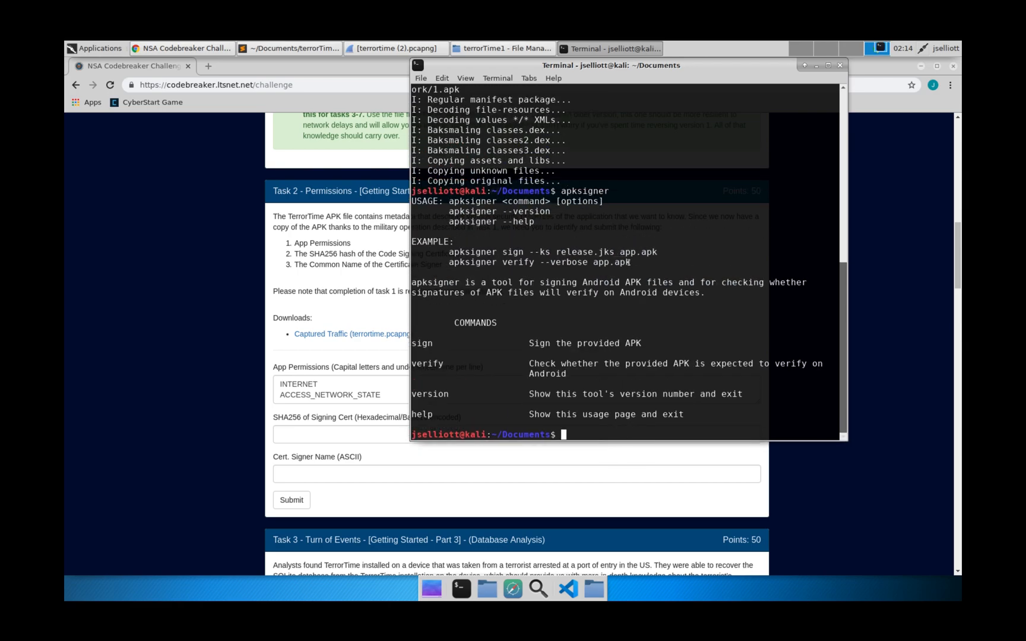
- Run apksigner verify --print-certs terrorTime1.apk to print signer dev_terrorTime_560389 and its SHA-256 digest
text(apksigner)
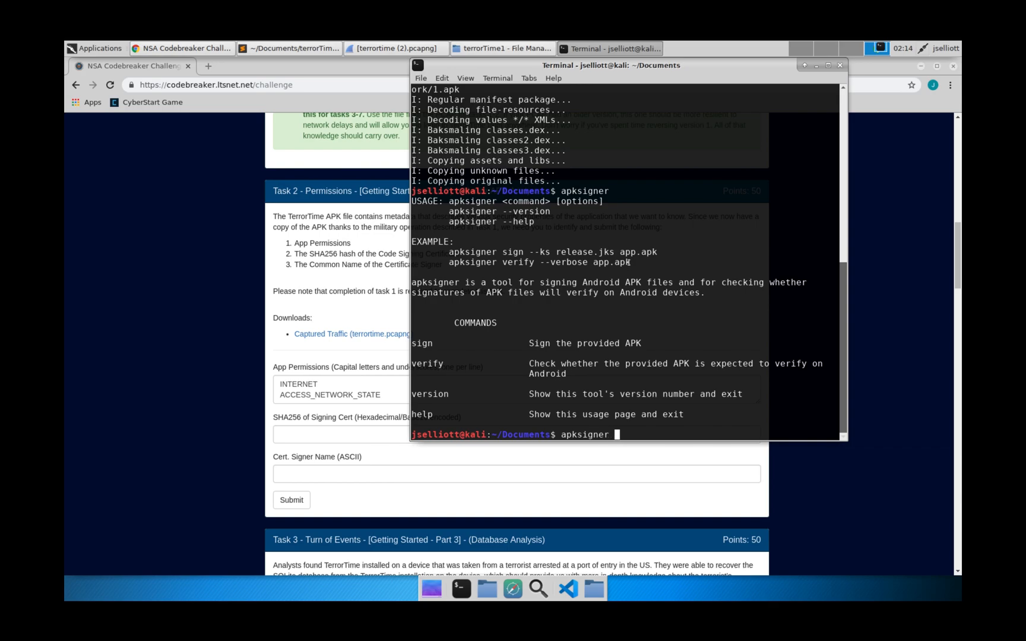
text(verify)
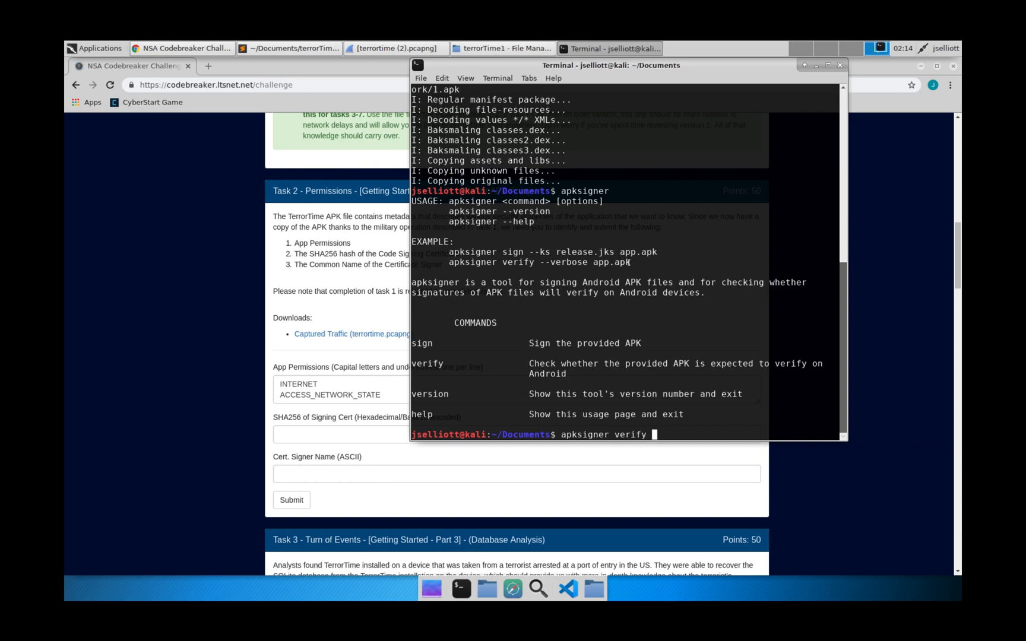
text(--prin)
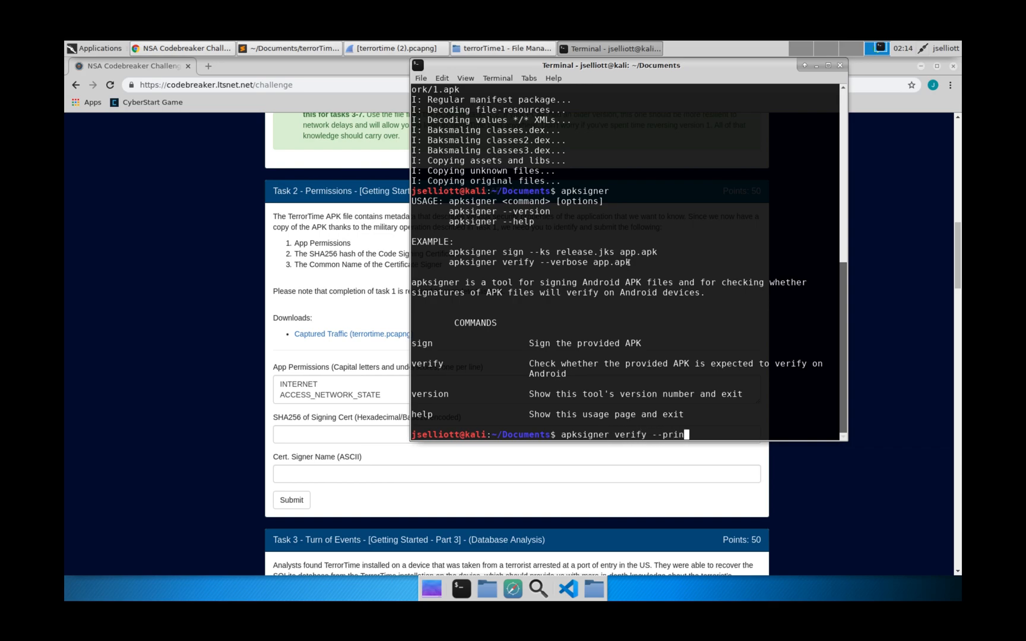
text(t-certs)
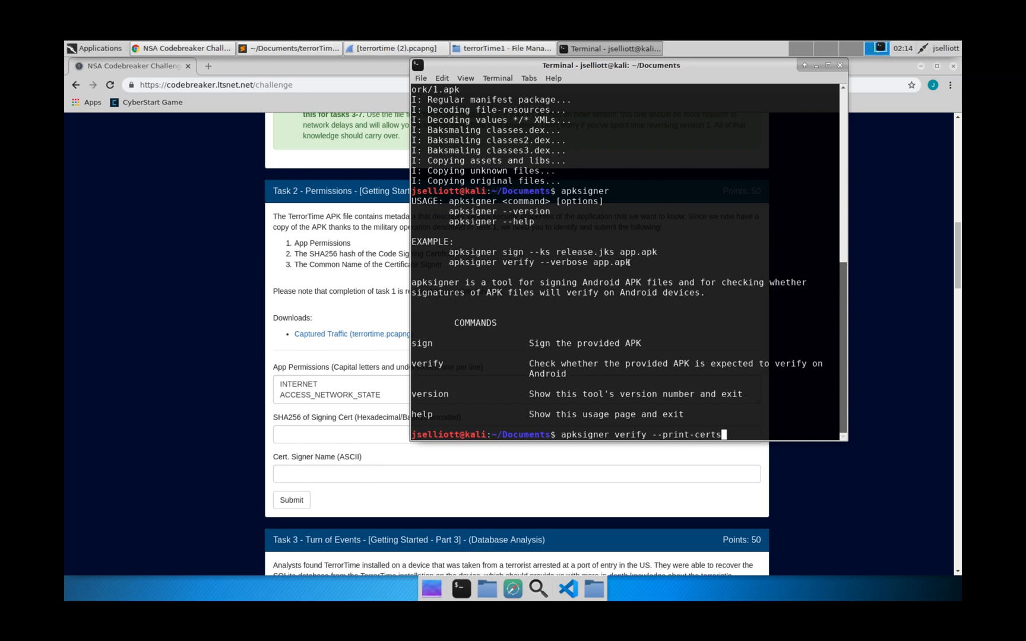
text(terro)
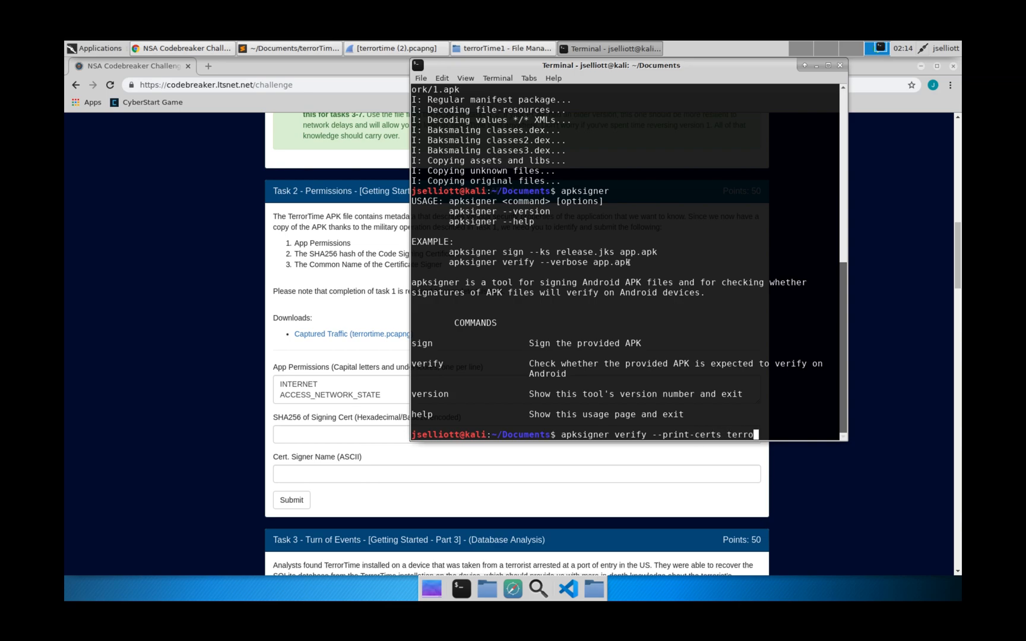
text(rTime1.)
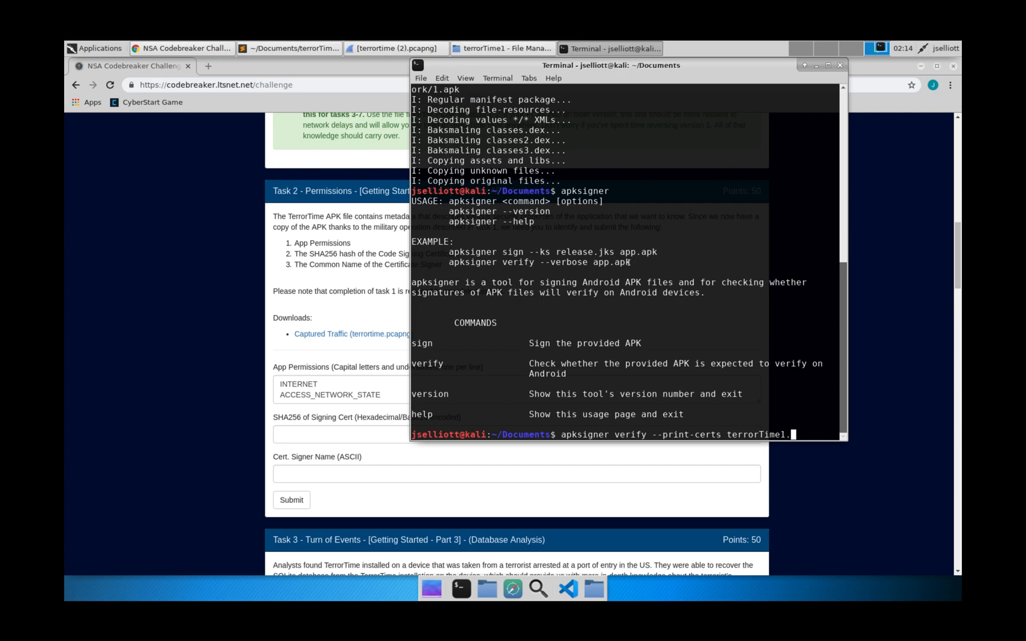
key(Return)
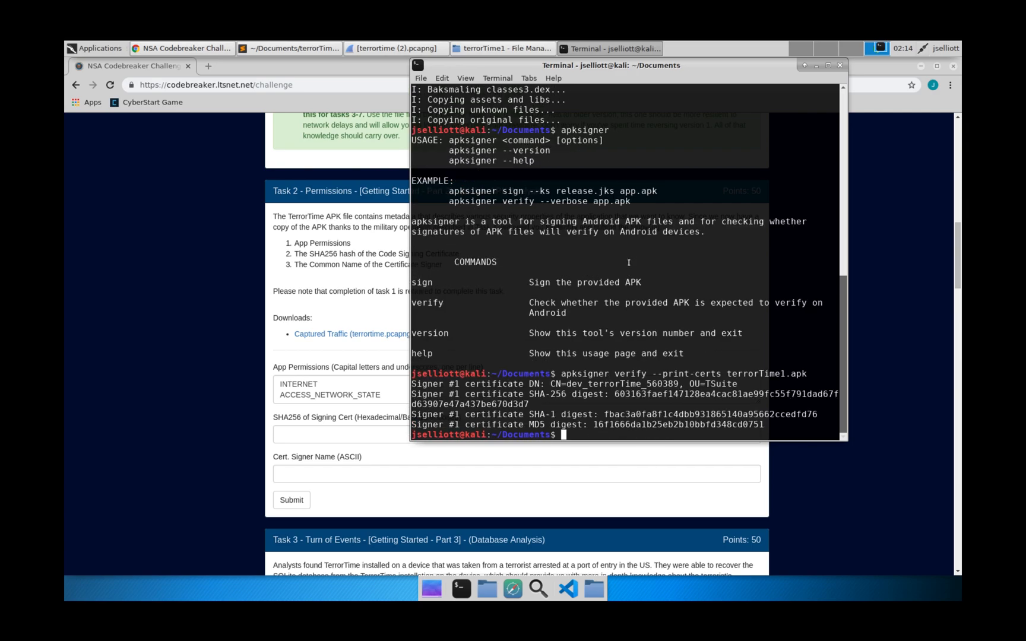
mouse_move(635, 322)
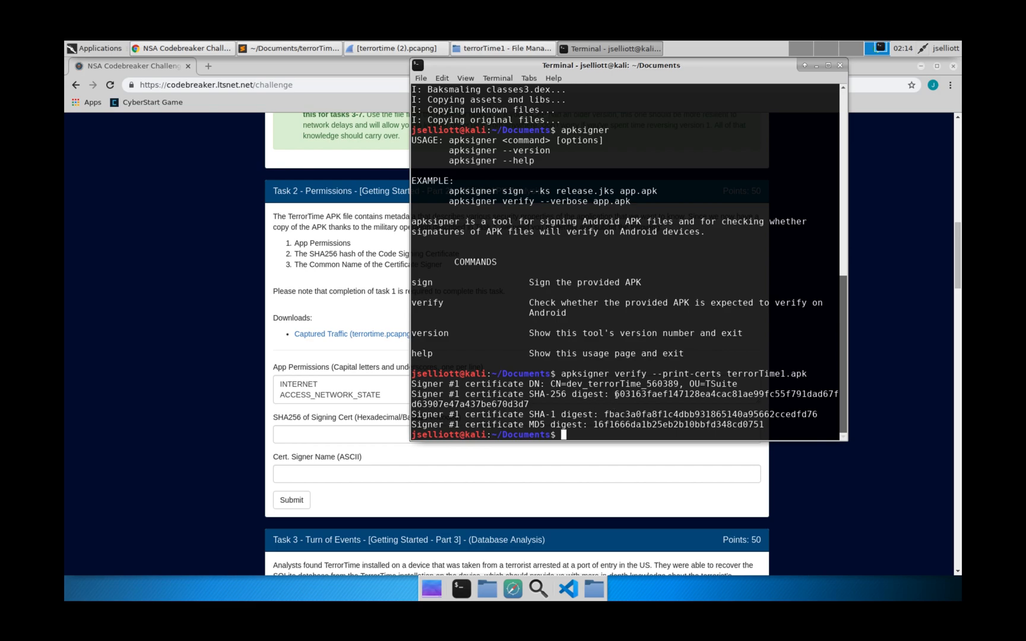
mouse_move(527, 406)
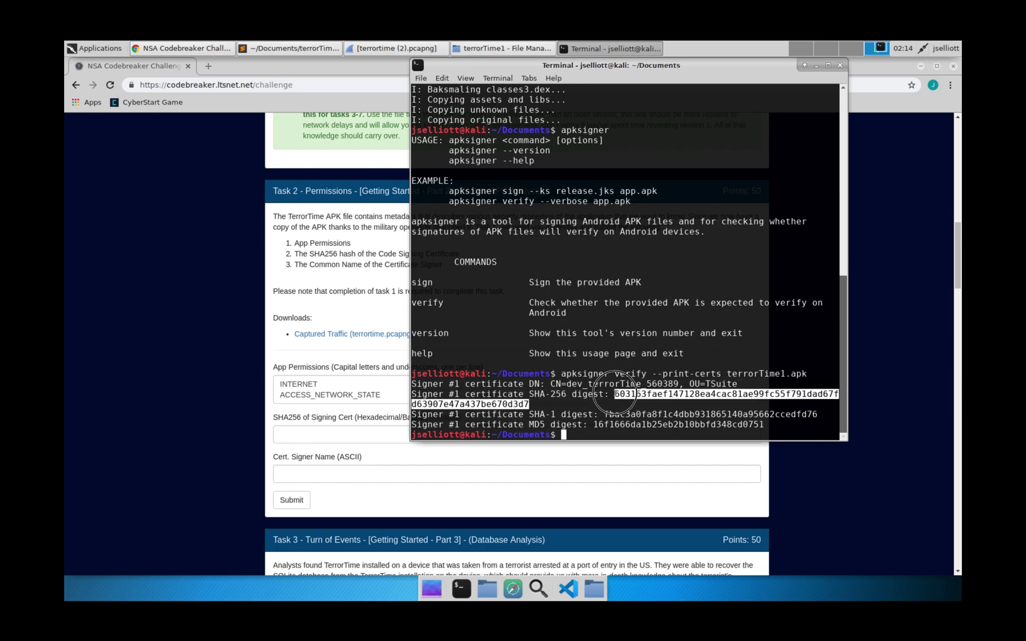
mouse_move(530, 433)
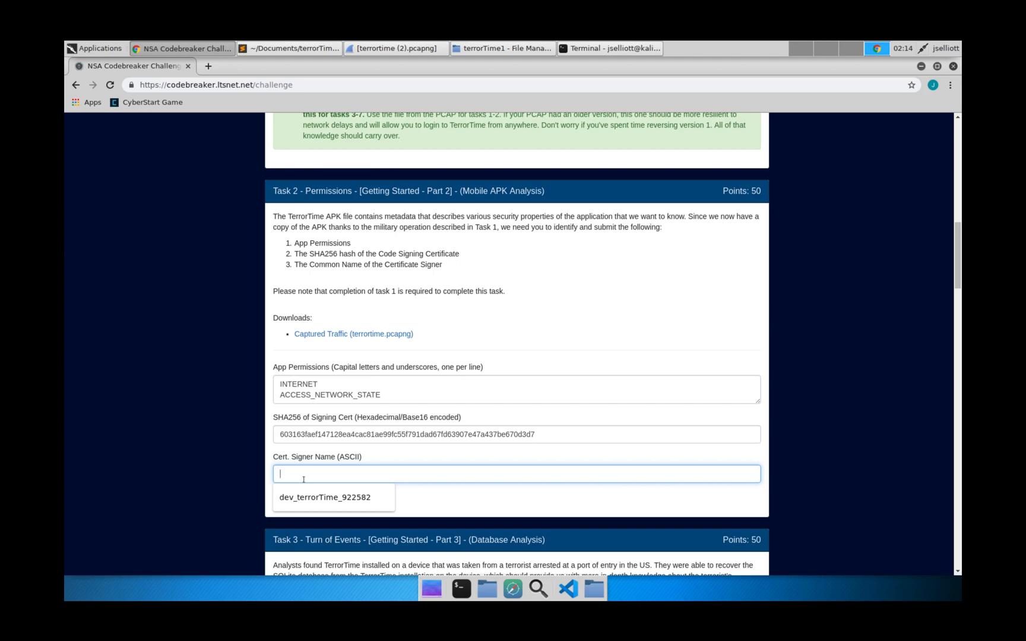
- Copy the signer CN dev_terrorTime_560389 from the terminal and submit the Task 2 answers
click(608, 49)
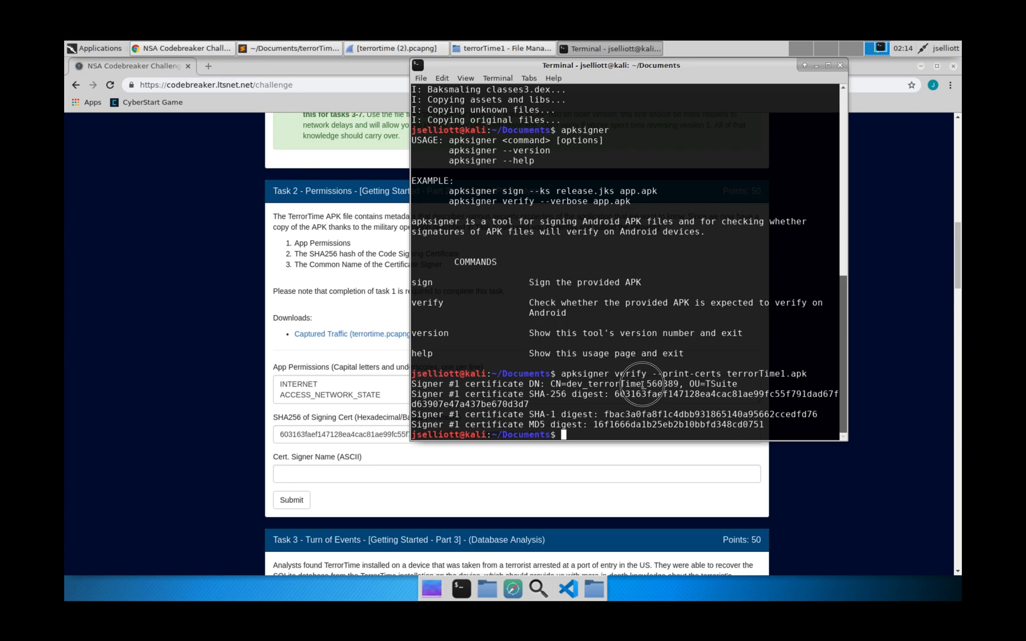
double_click(602, 383)
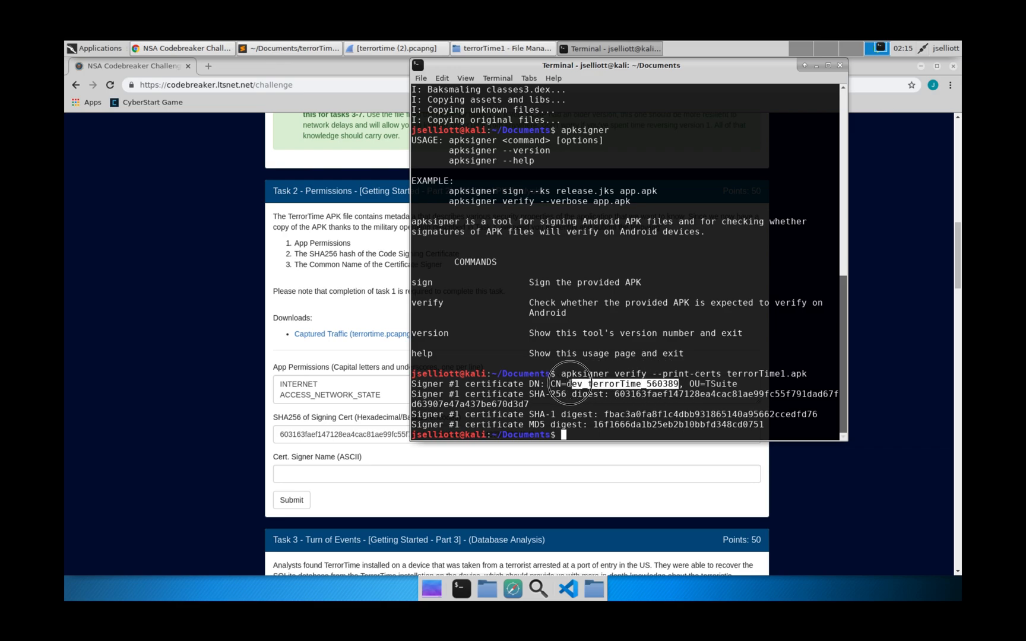
right_click(567, 390)
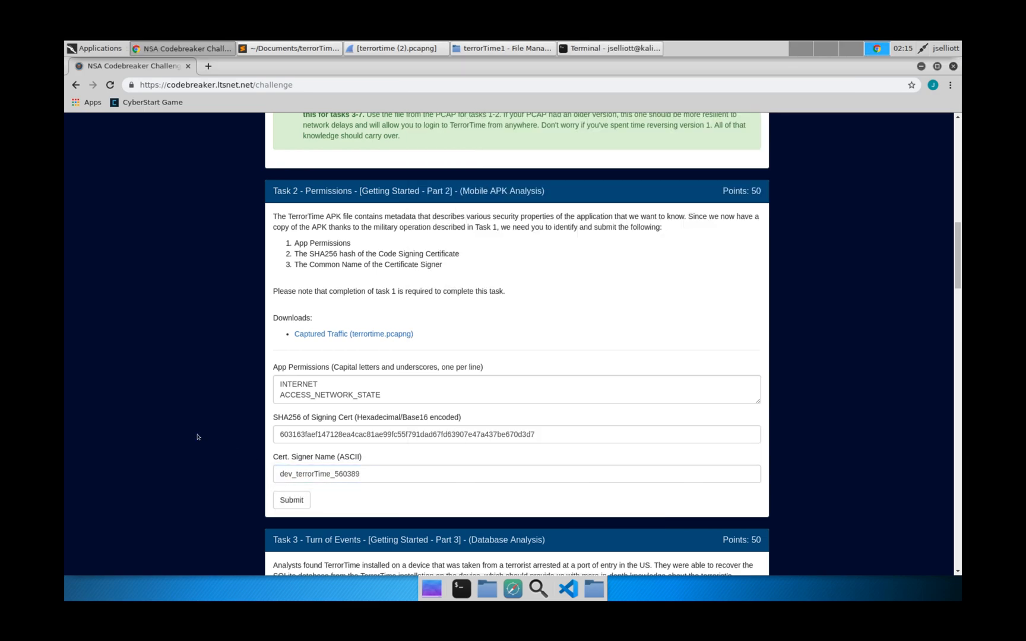
click(292, 500)
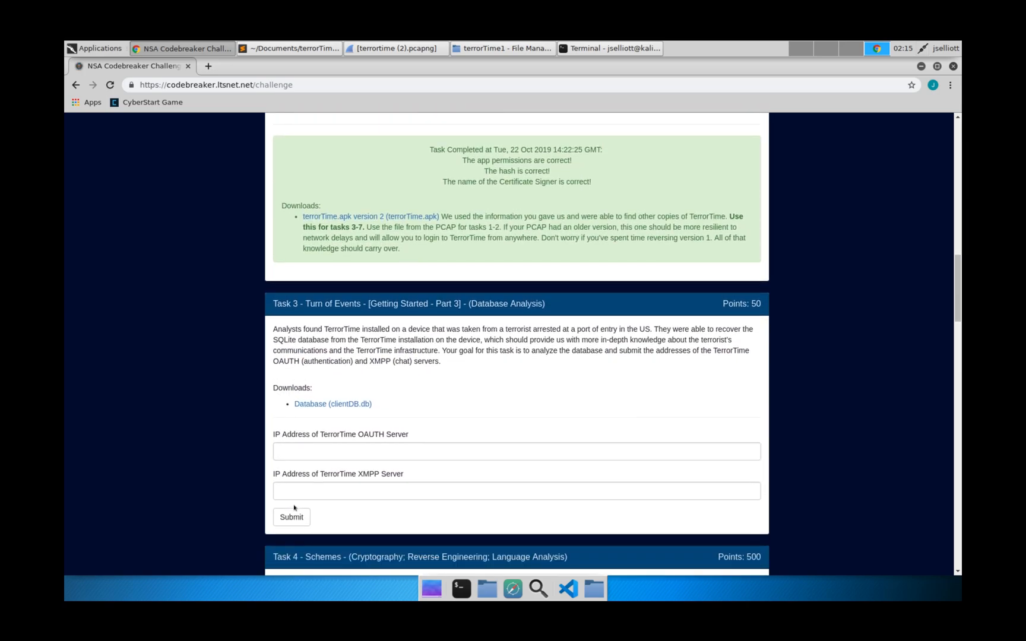
click(332, 404)
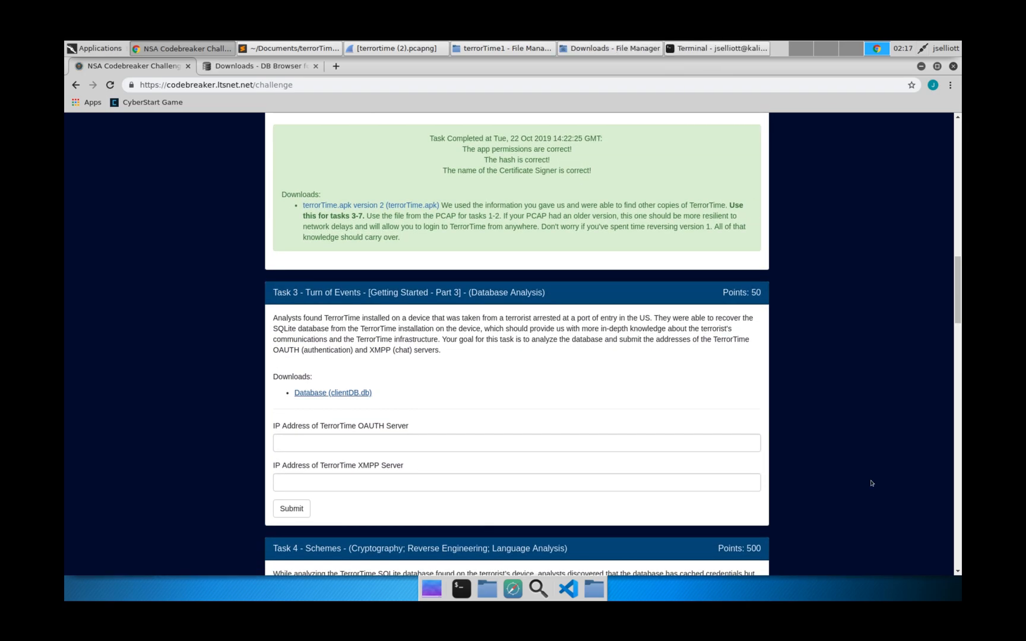
mouse_move(742, 470)
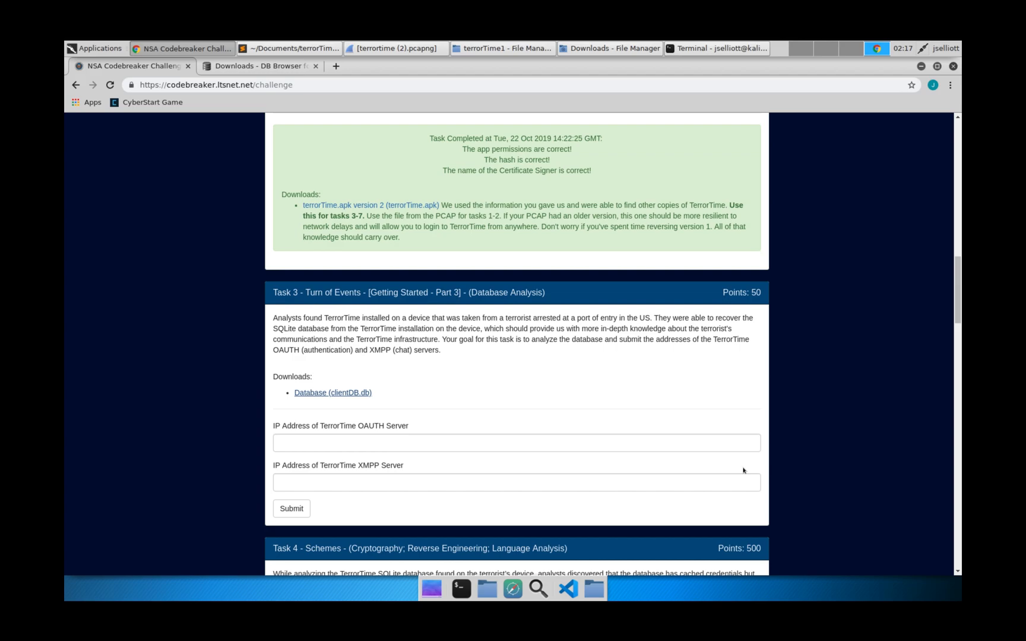
mouse_move(385, 354)
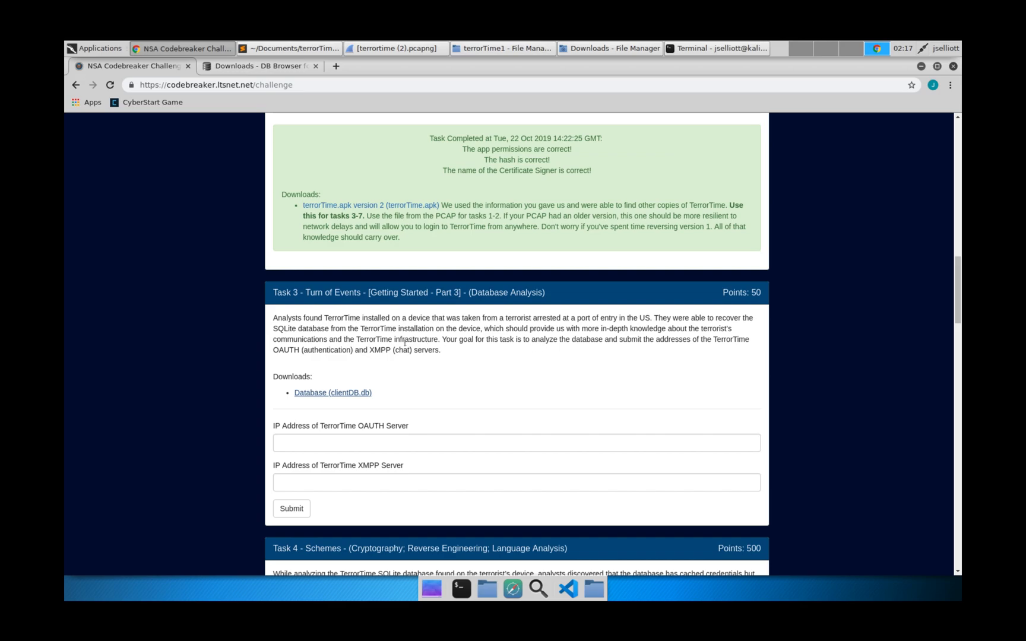
mouse_move(605, 357)
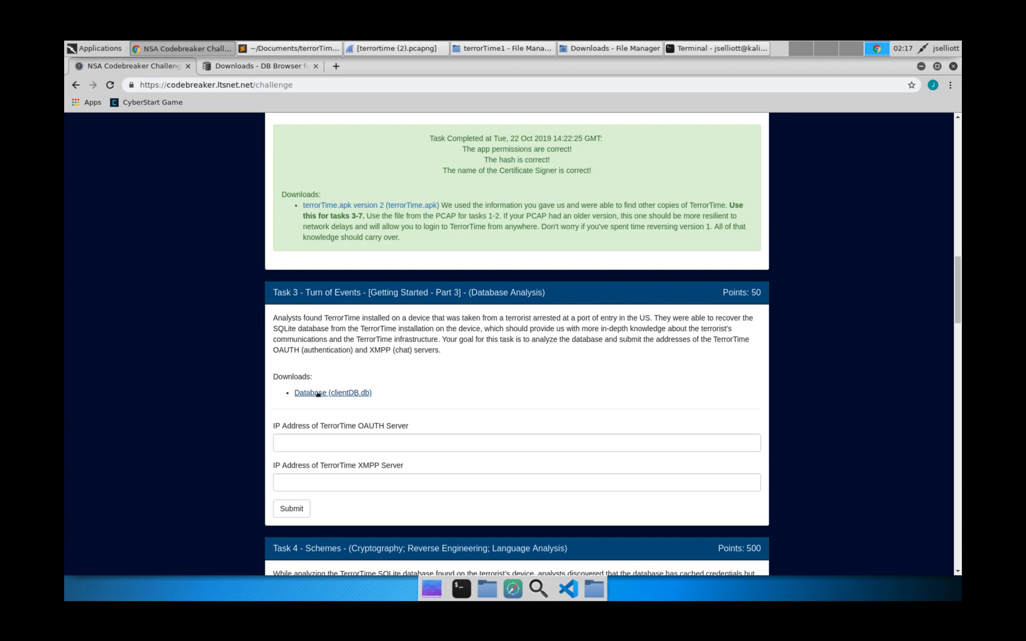
- Download clientDB.db from Task 3 and launch DB Browser for SQLite from the Database Assessment menu
click(333, 393)
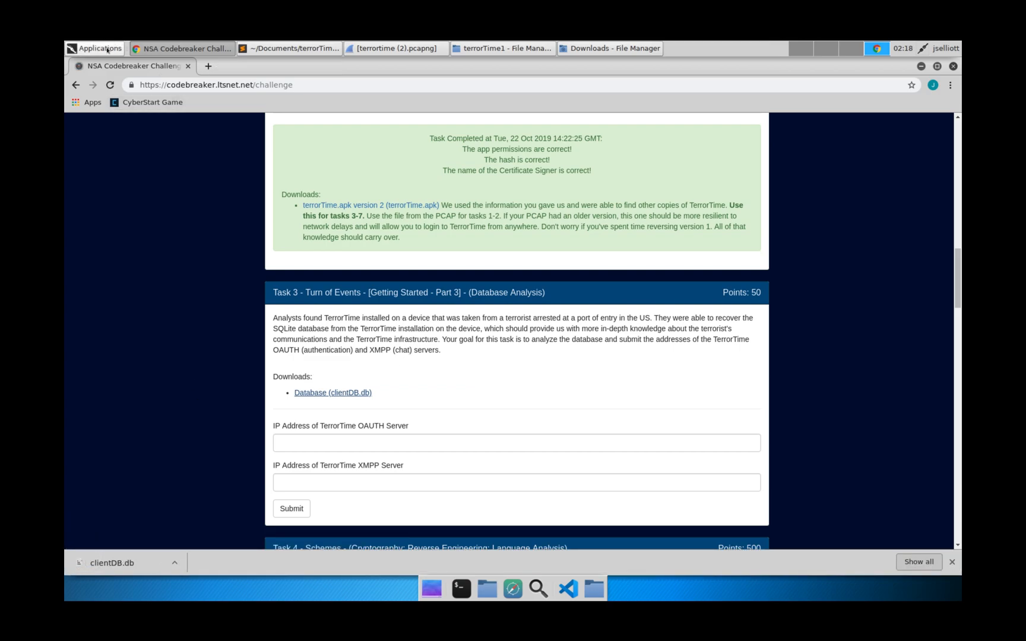
click(97, 48)
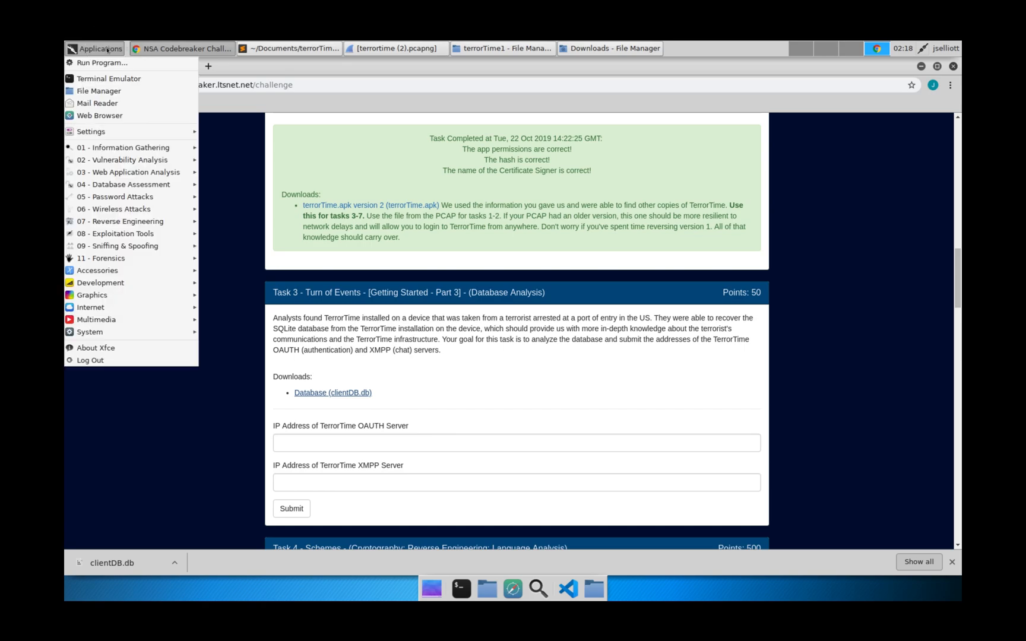
mouse_move(125, 184)
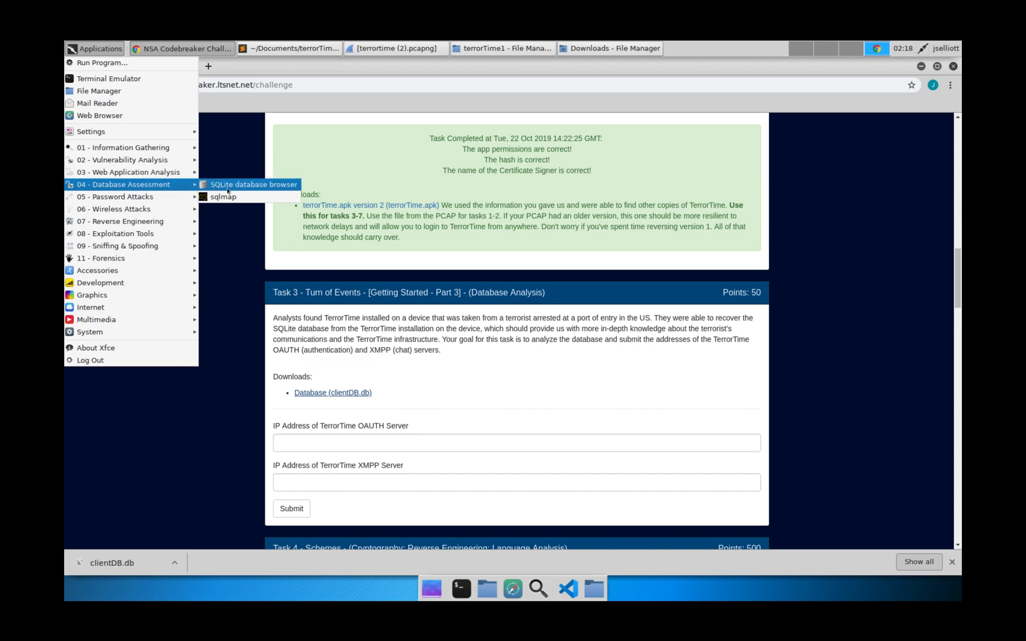
click(253, 184)
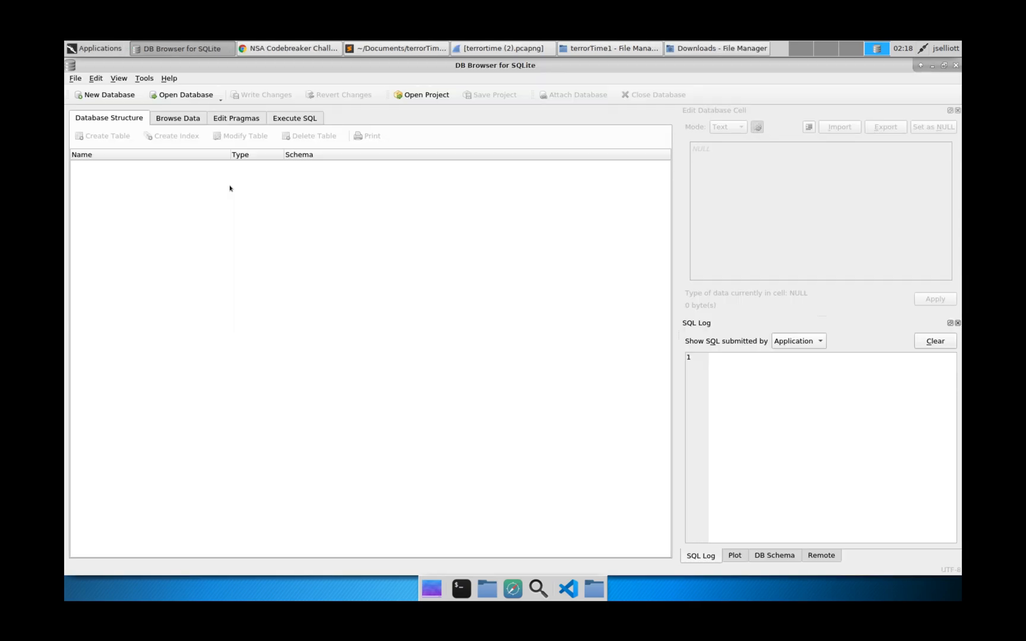
- Load clientDB.db from Downloads and browse the single record of its Clients table
click(184, 94)
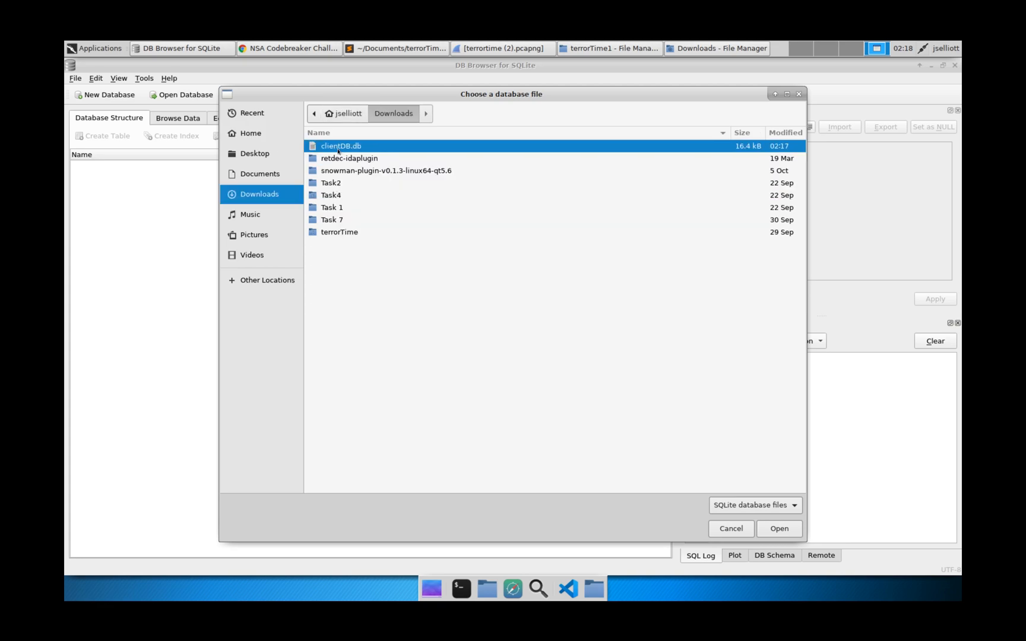
click(778, 529)
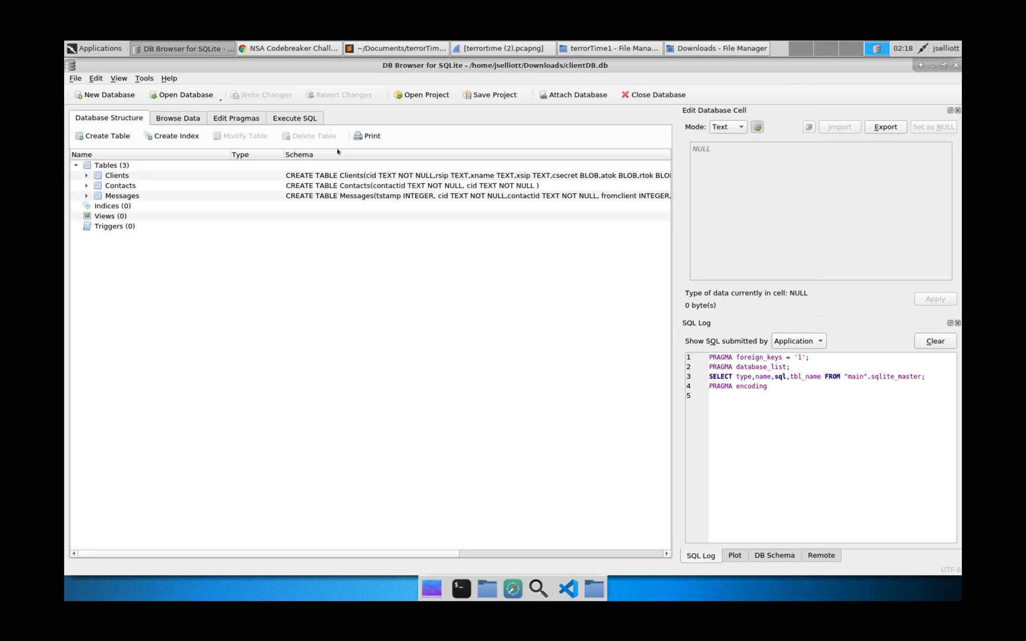
mouse_move(113, 206)
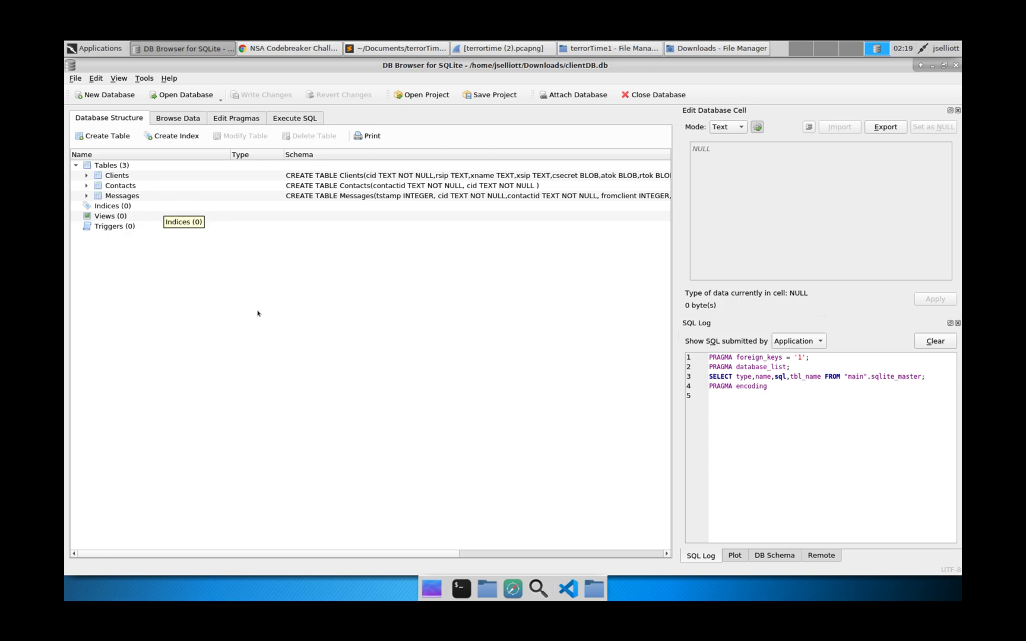
click(178, 117)
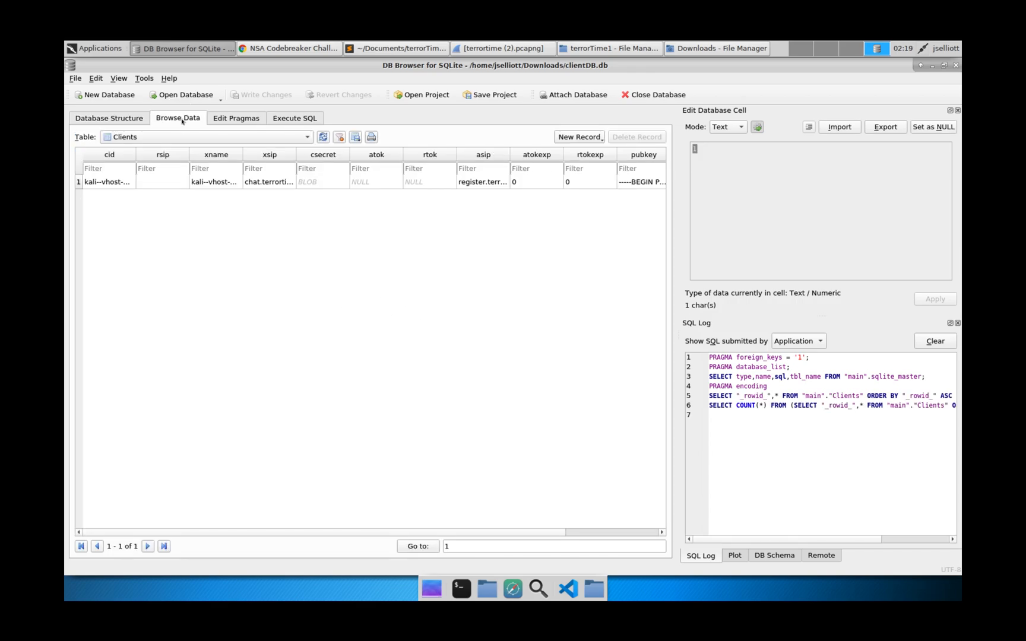
mouse_move(373, 537)
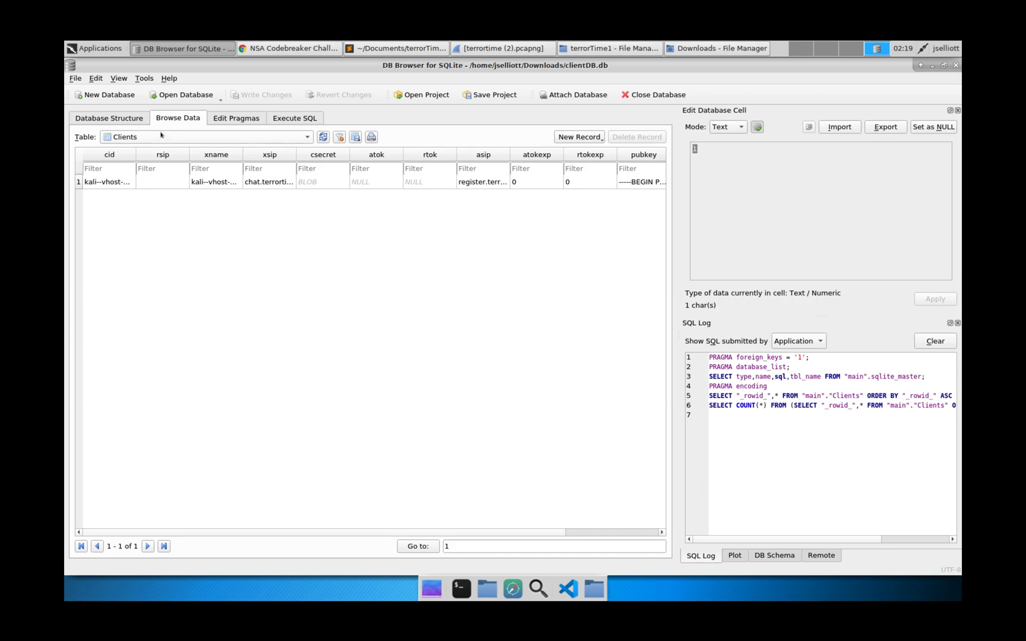
mouse_move(334, 537)
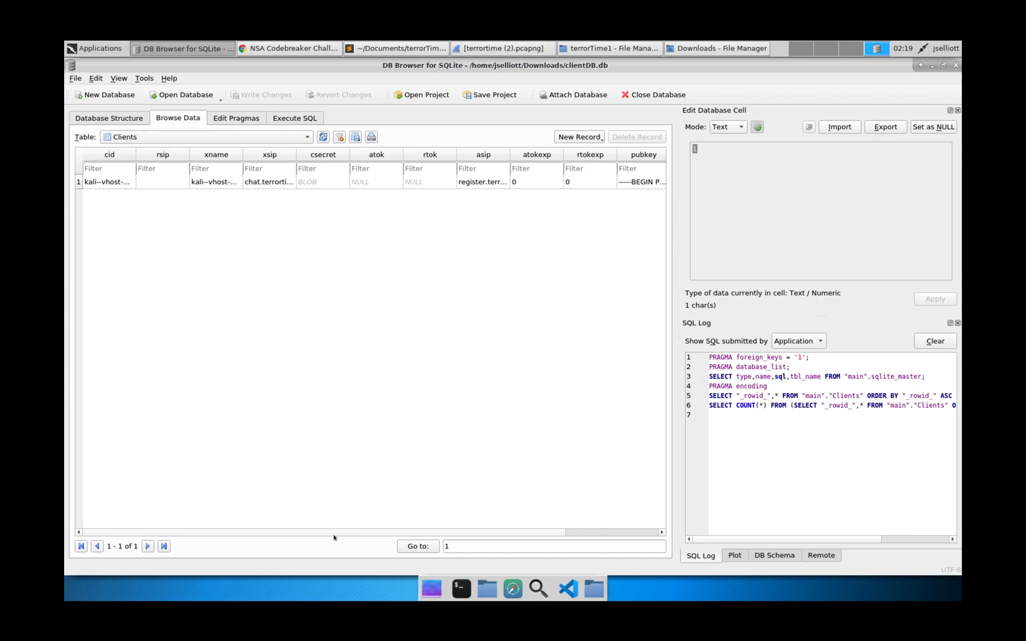
scroll(right, 3)
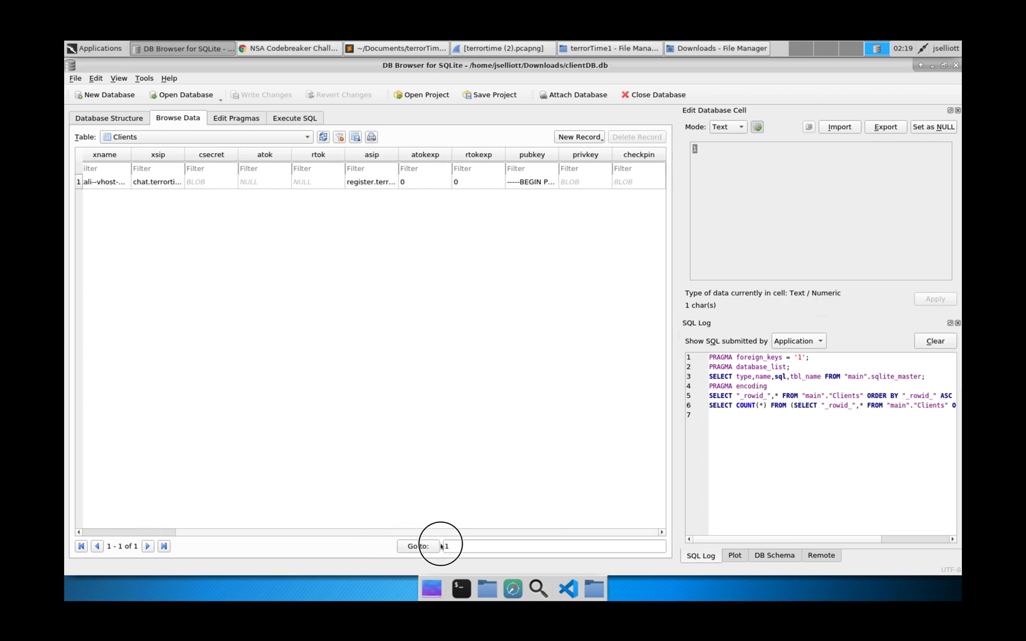
scroll(left, 3)
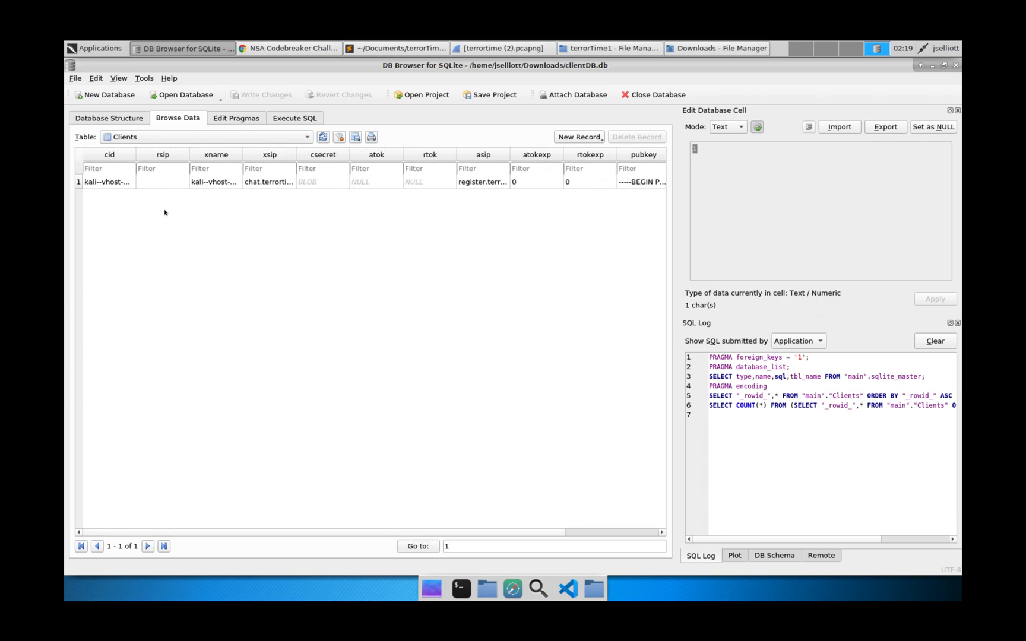
- Inspect the Clients record's cid cell, glancing at the challenge page in between
click(107, 182)
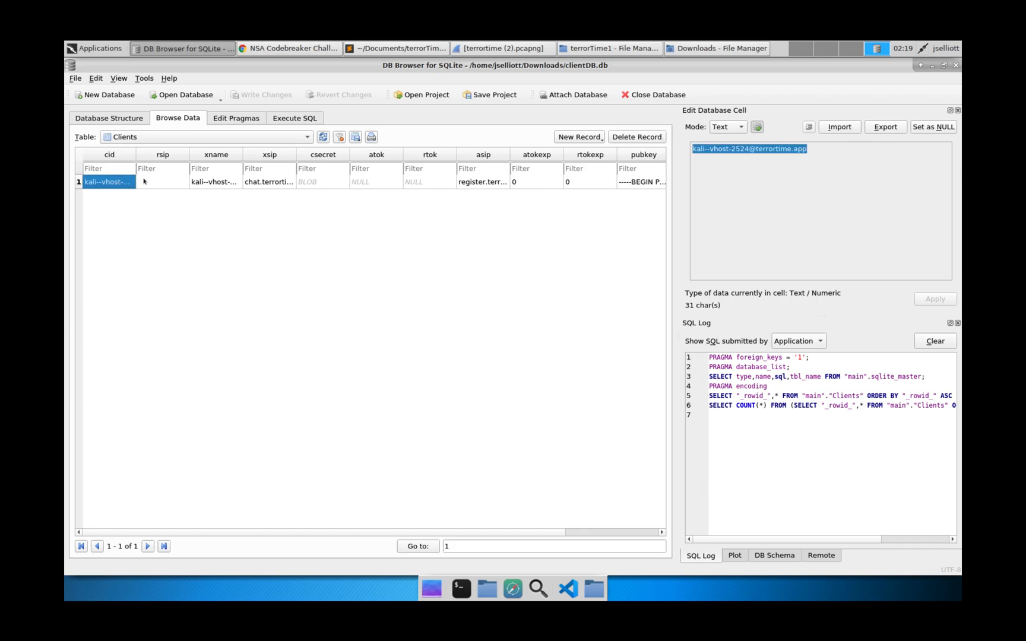
mouse_move(320, 538)
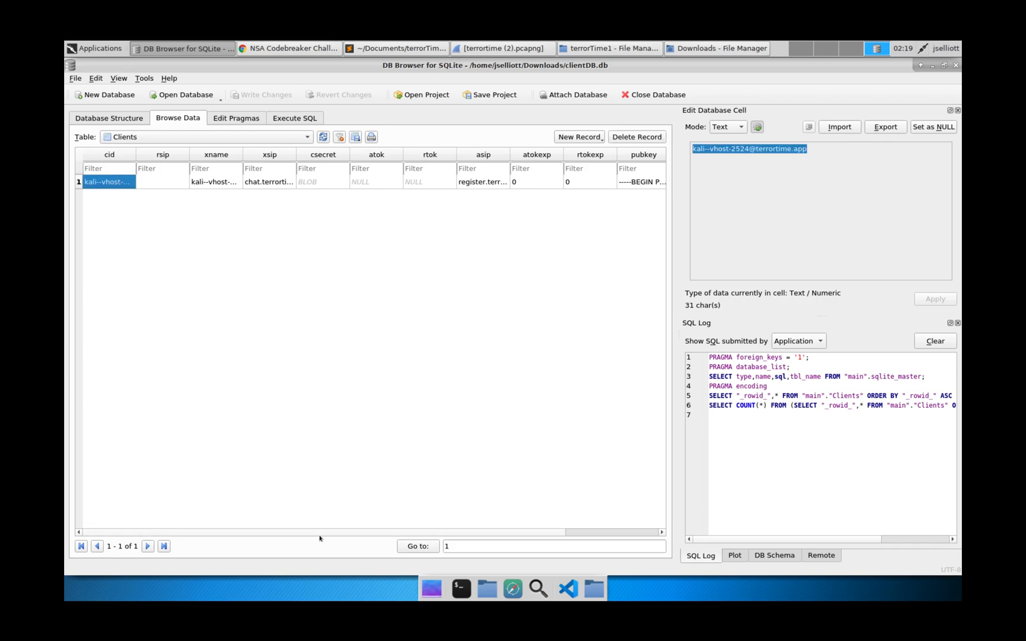
scroll(right, 3)
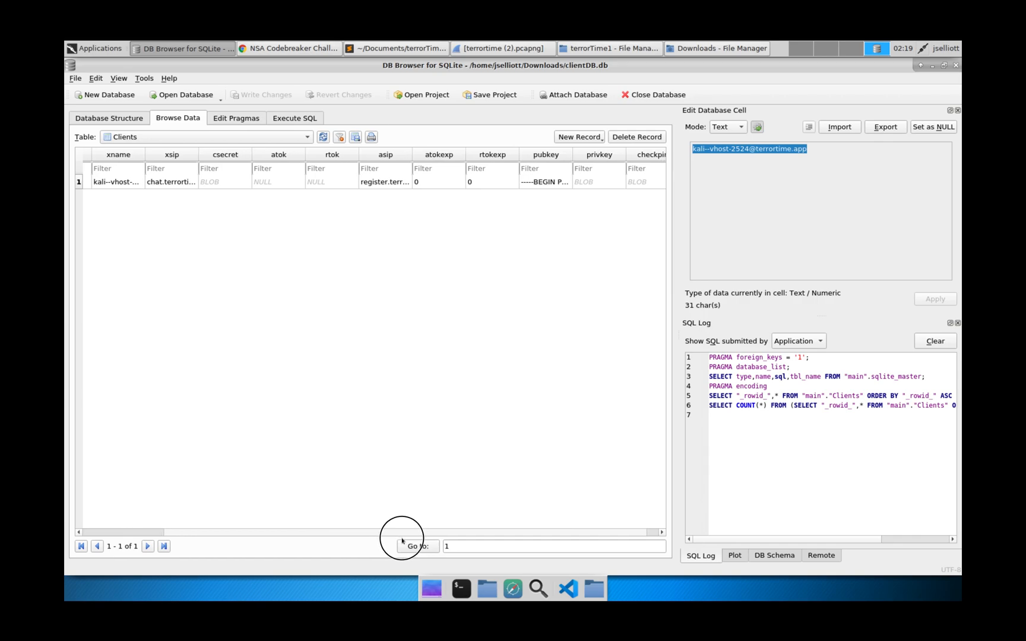
scroll(left, 3)
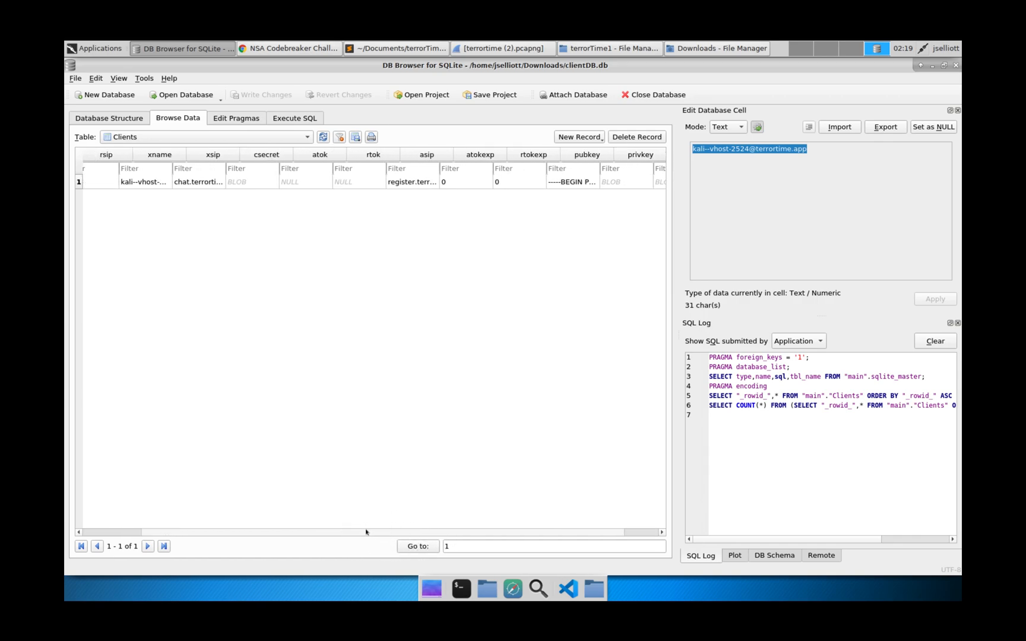
click(289, 47)
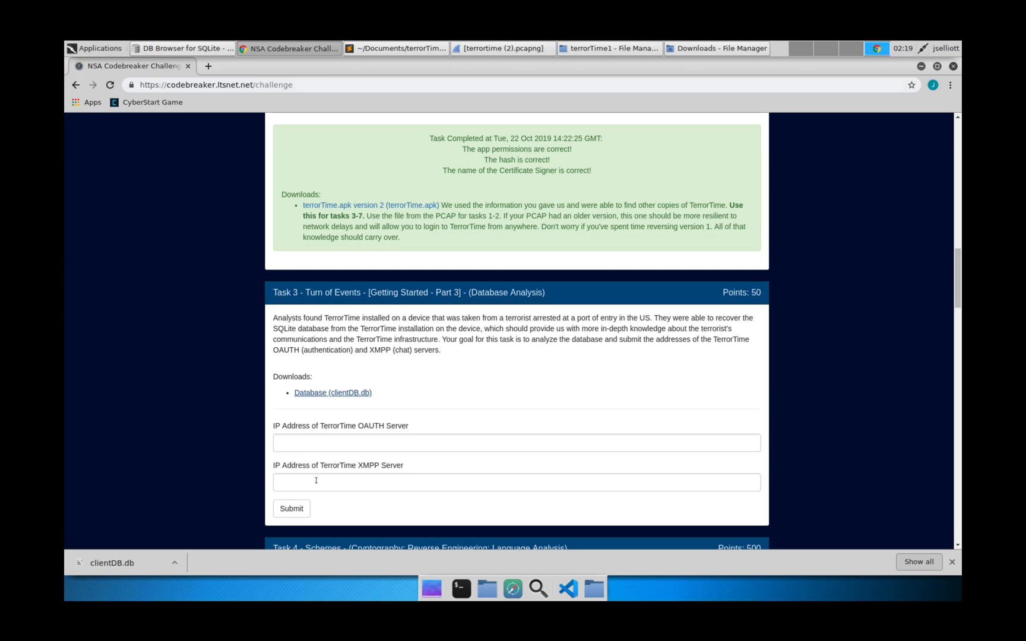
click(183, 47)
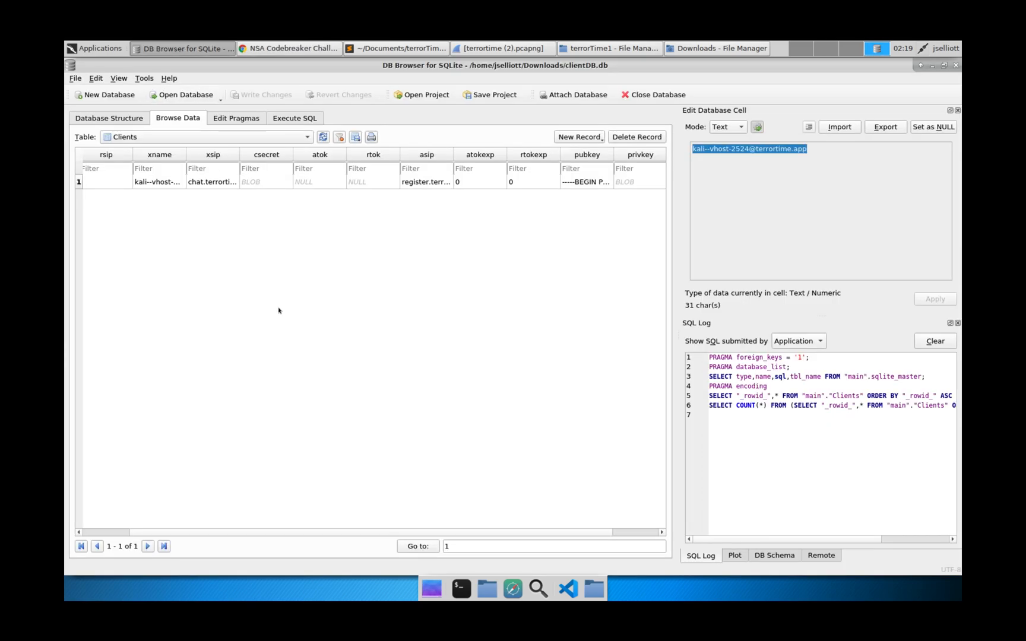
click(106, 182)
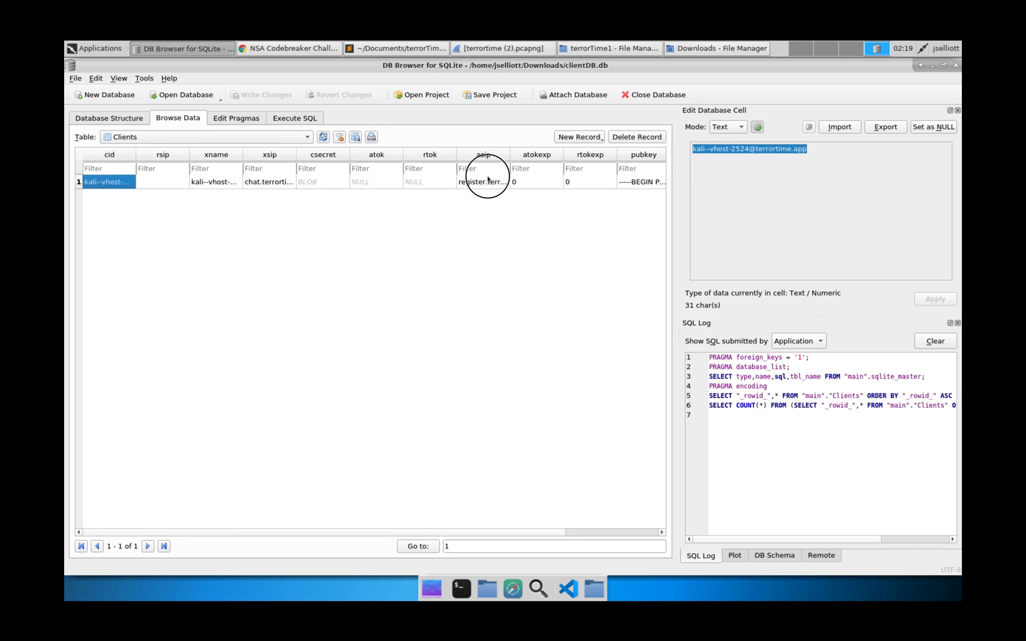
- Read the asip value register.terrortime.app and xsip value chat.terrortime.app in full
click(483, 182)
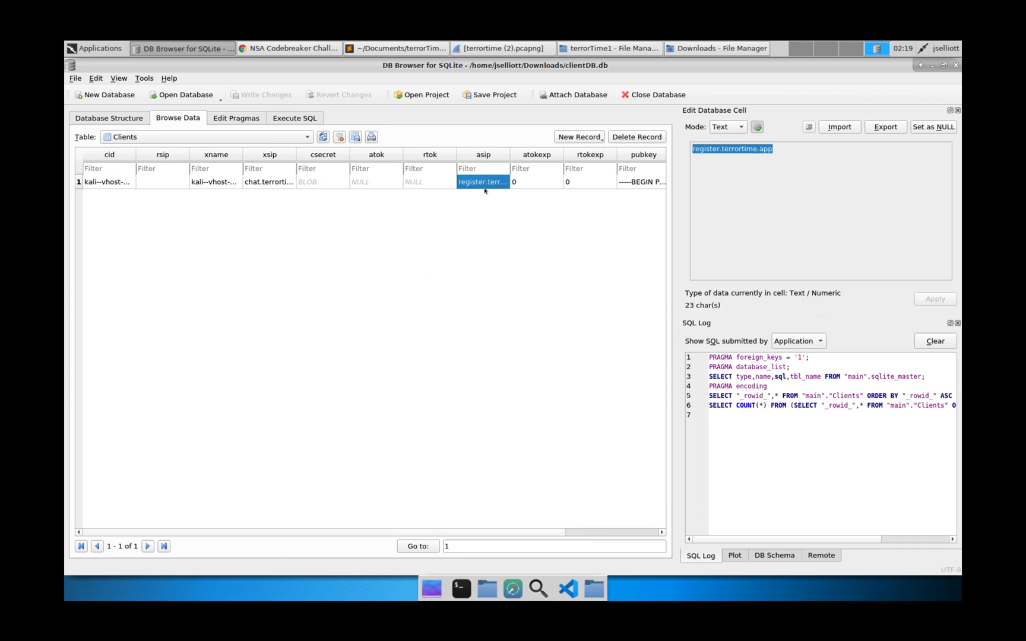
click(269, 182)
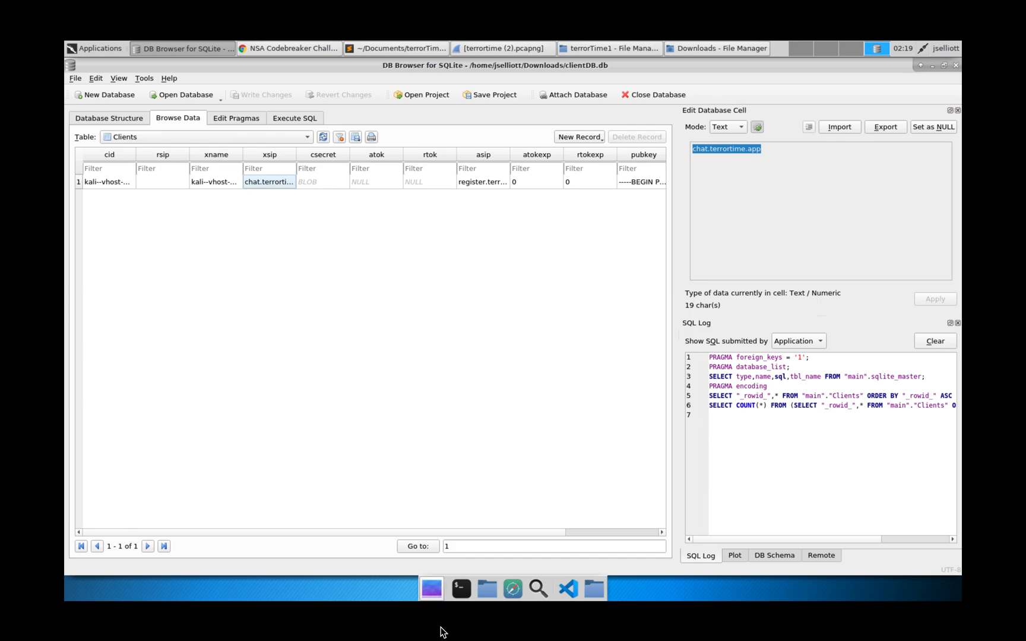
- Ping register.terrortime.app in a new terminal, resolving it to 54.197.185.236, then stop the ping
click(461, 588)
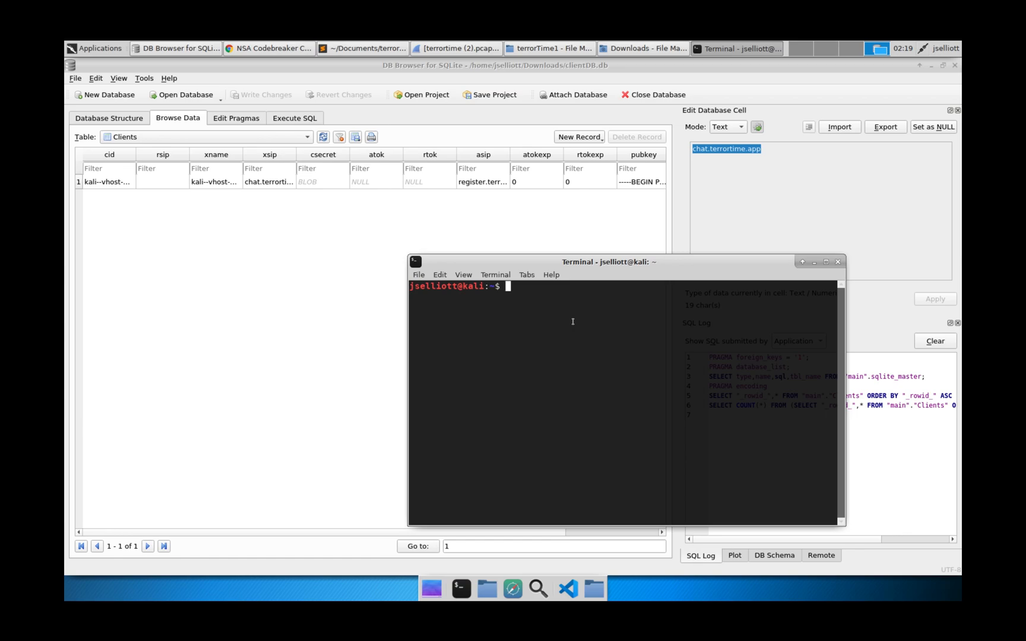
text(ping)
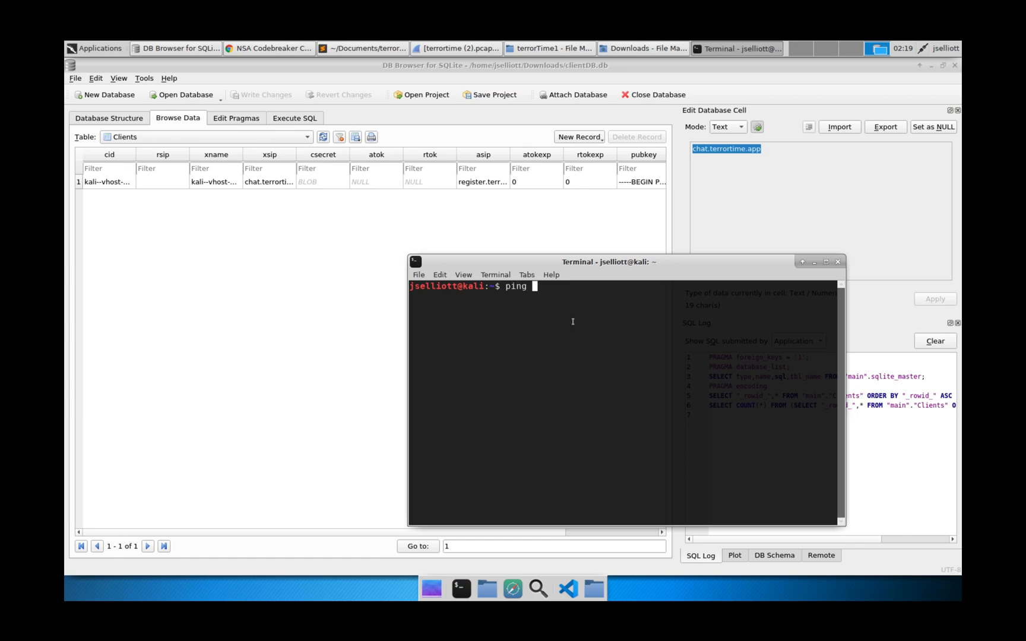
text(register)
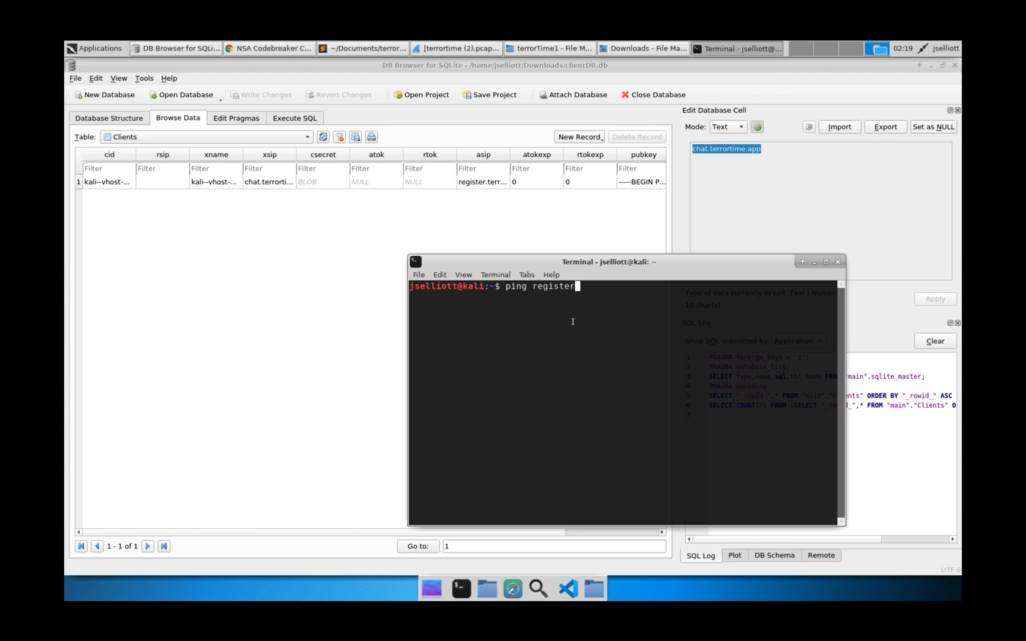
text(.terrortime.app)
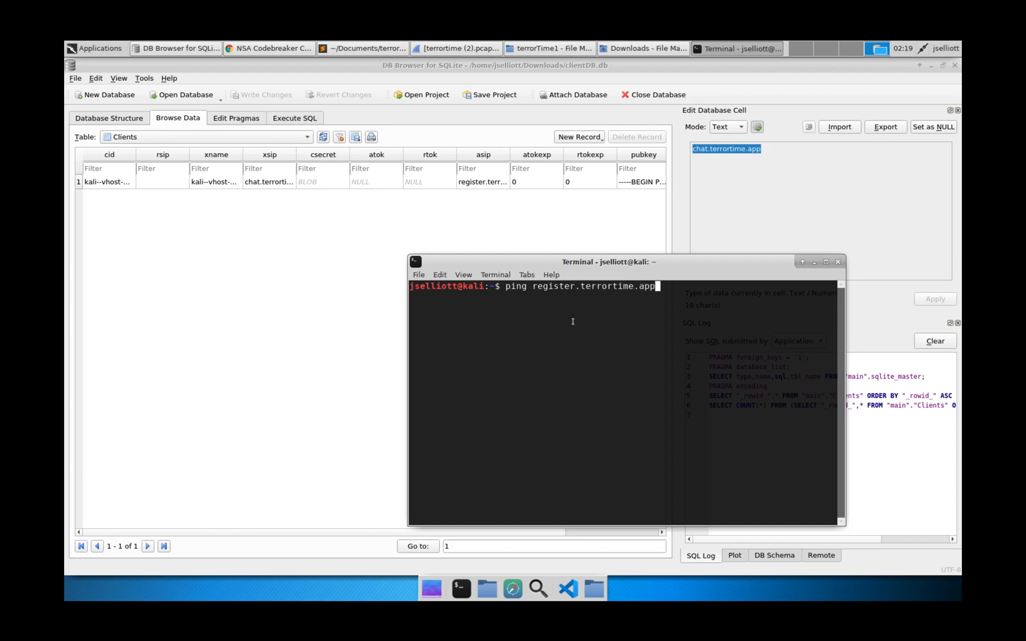
key(Return)
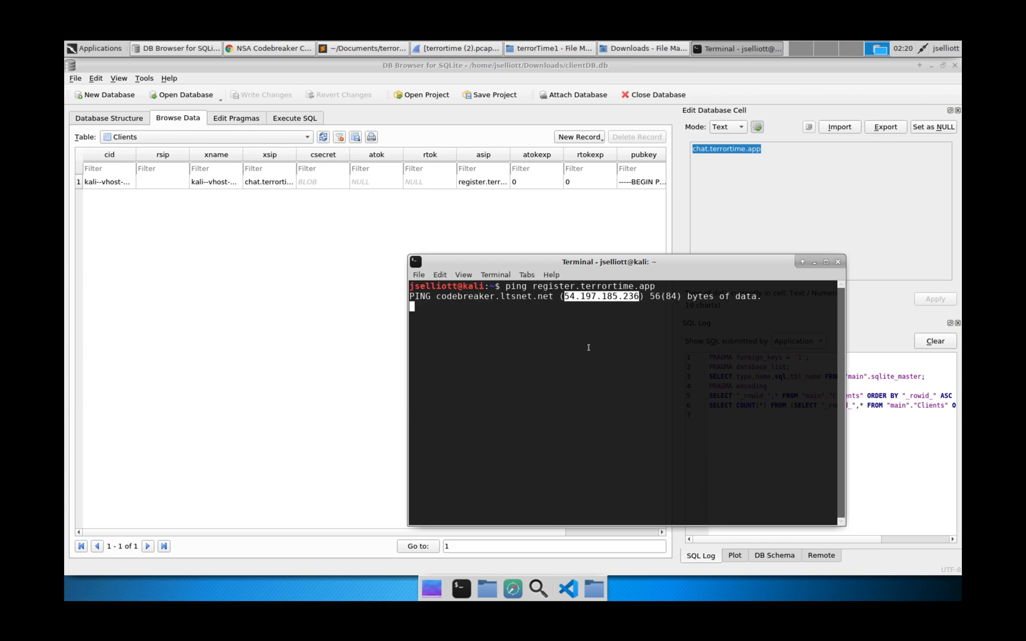
key(ctrl+c)
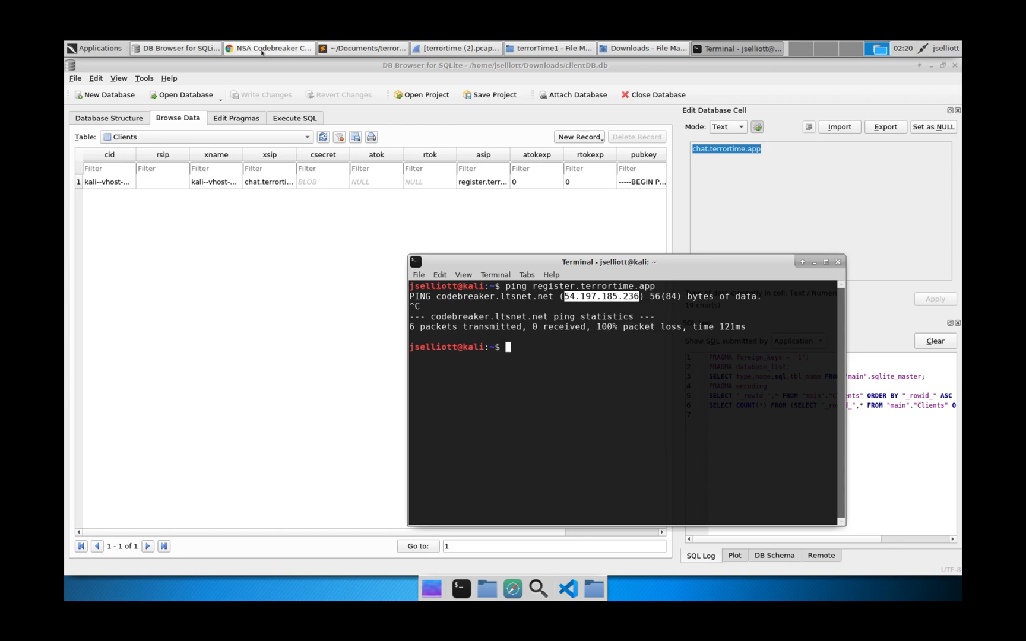
- Enter 54.197.185.236 into Task 3's TerrorTime OAUTH server address field
click(269, 47)
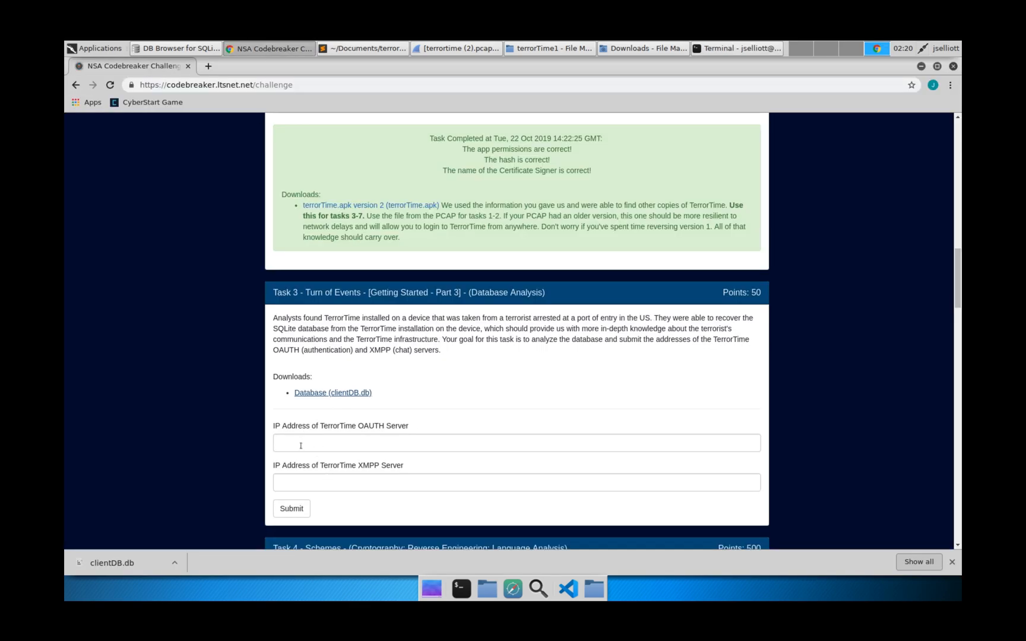
text(54.197.185.236)
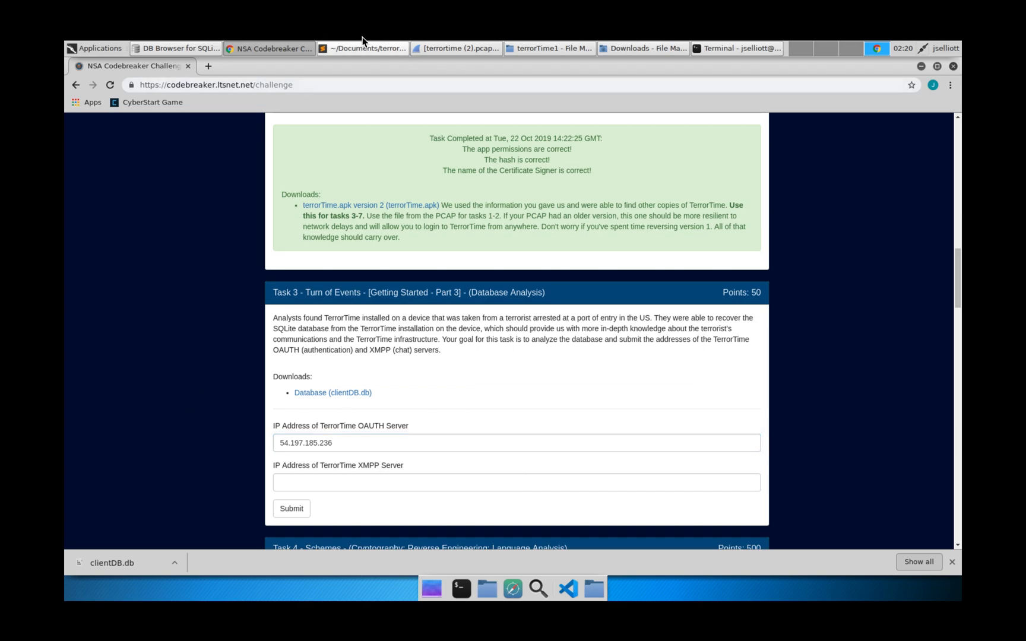
mouse_move(368, 23)
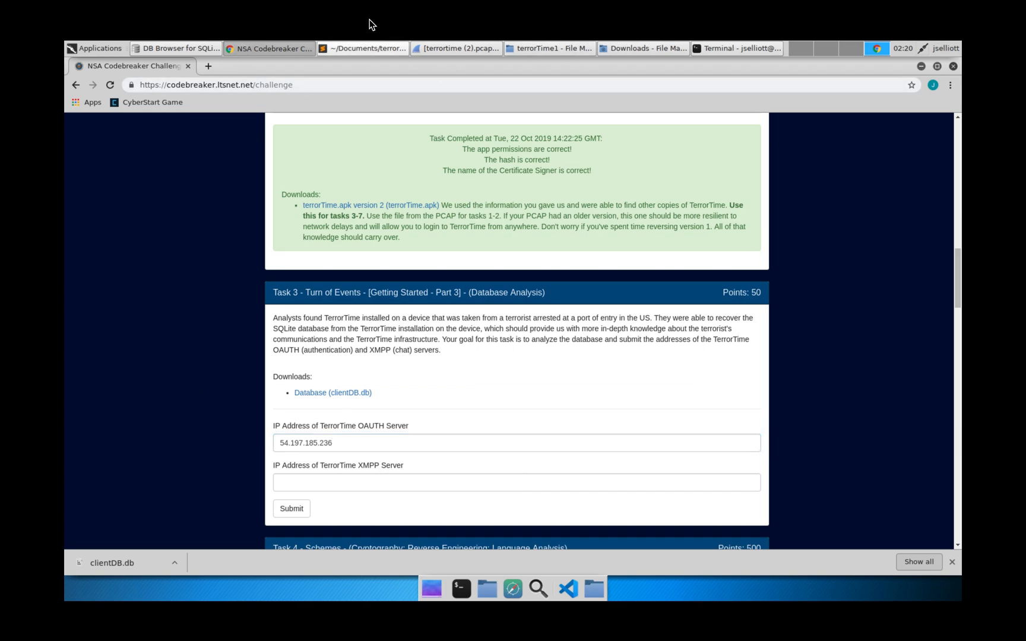
mouse_move(167, 48)
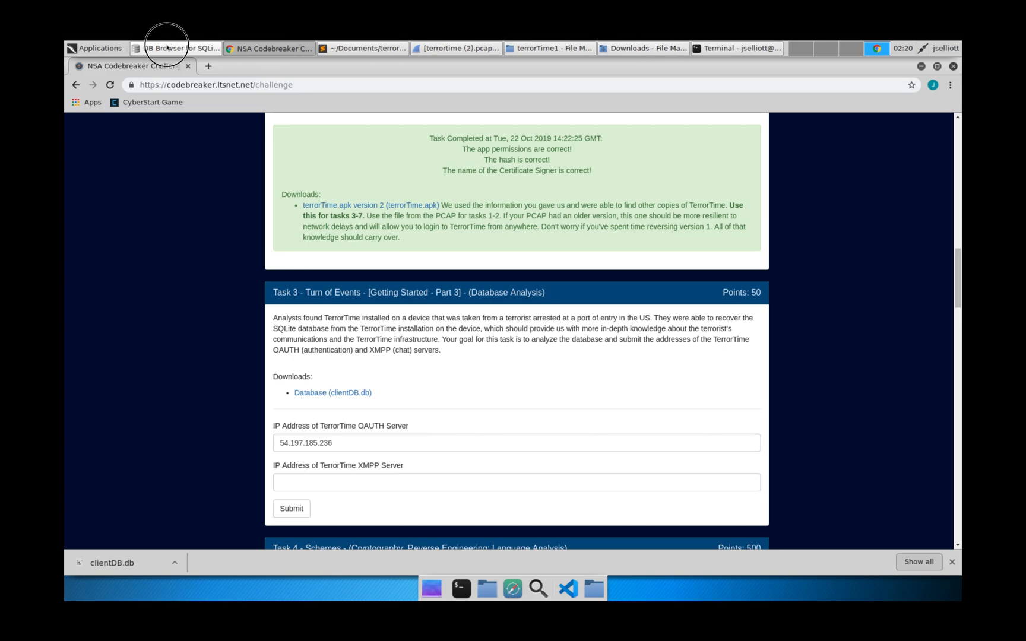
- Ping chat.terrortime.app in the terminal, resolving it to 54.91.5.130
click(175, 48)
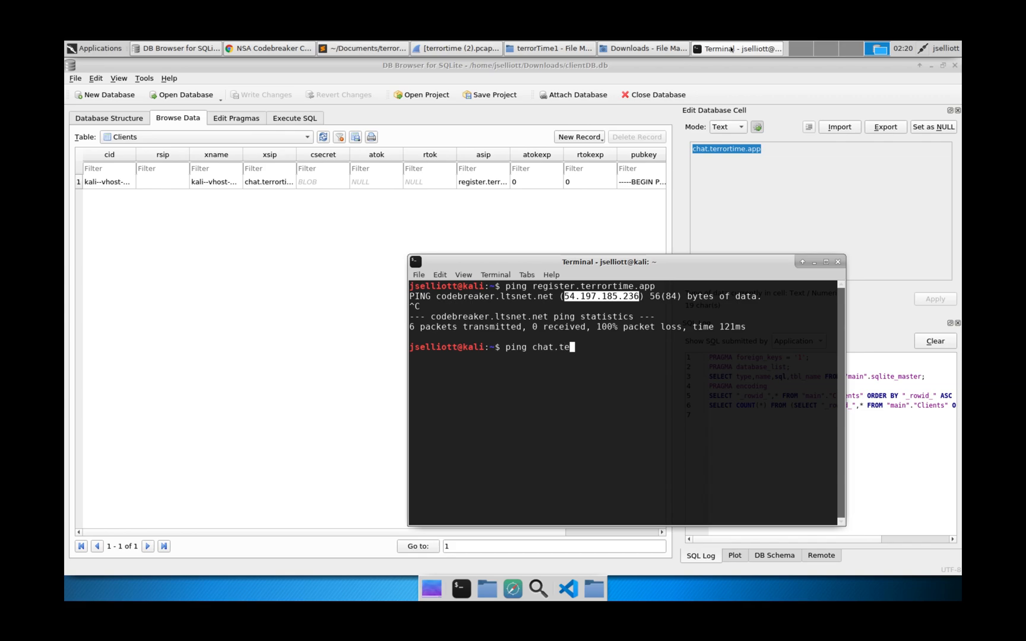
text(rrortime.a)
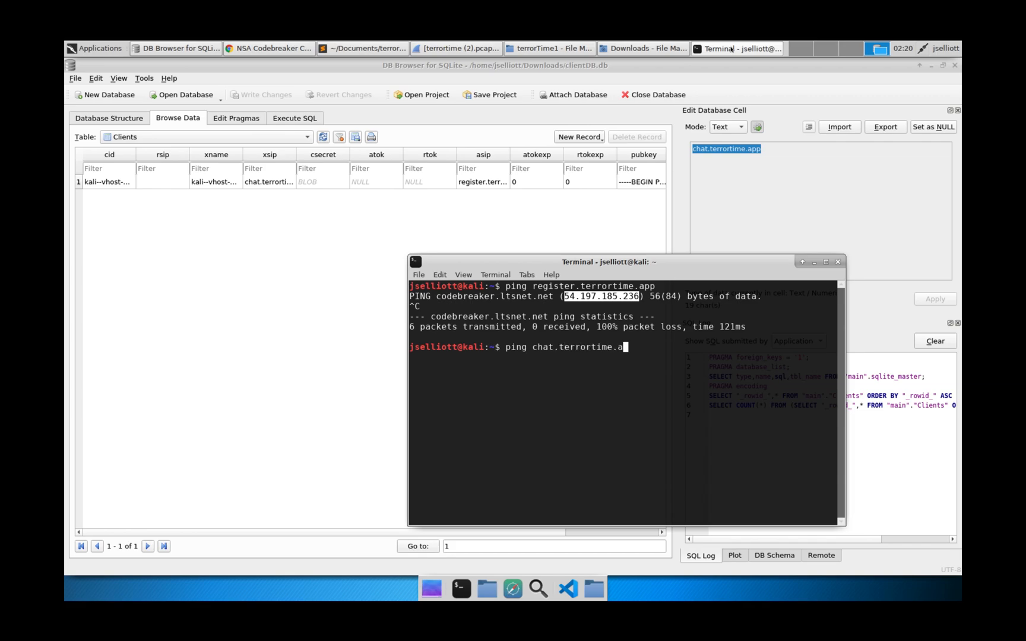
key(Return)
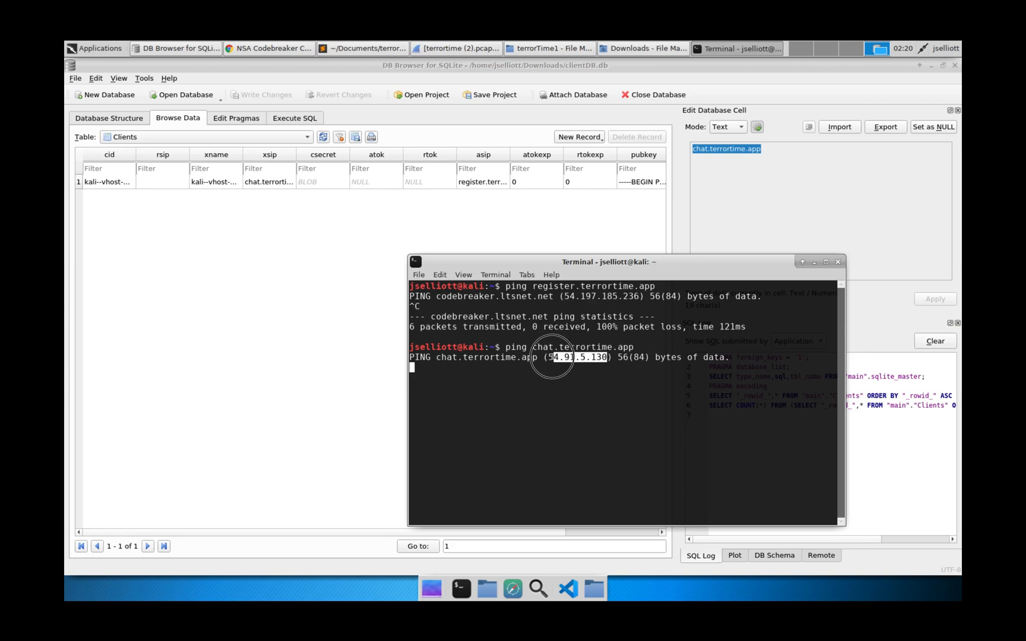
mouse_move(578, 392)
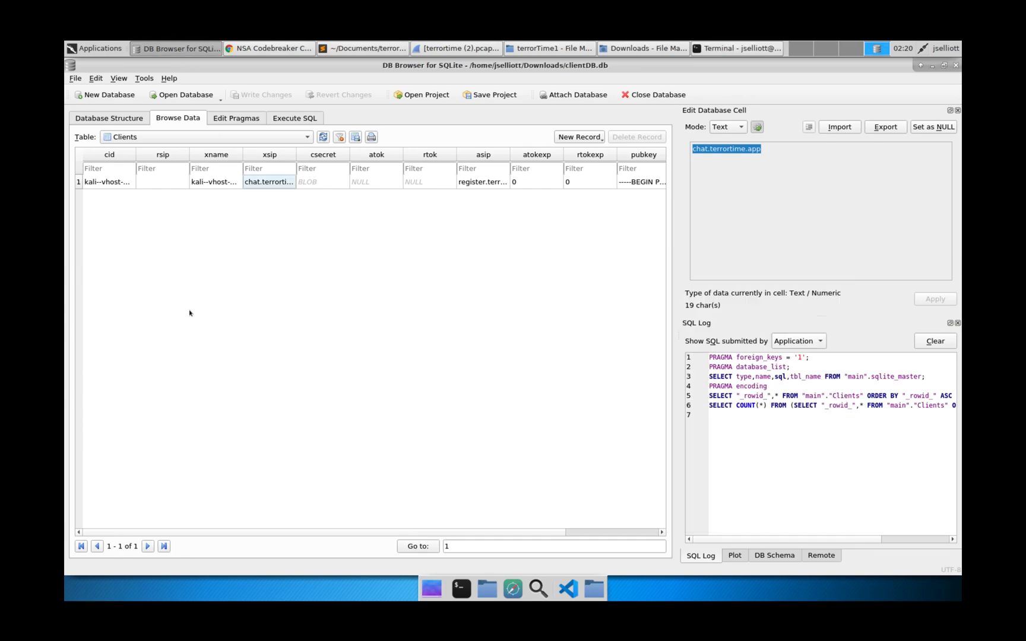
- Enter 54.91.5.130 into Task 3's XMPP server field and submit both addresses
click(268, 48)
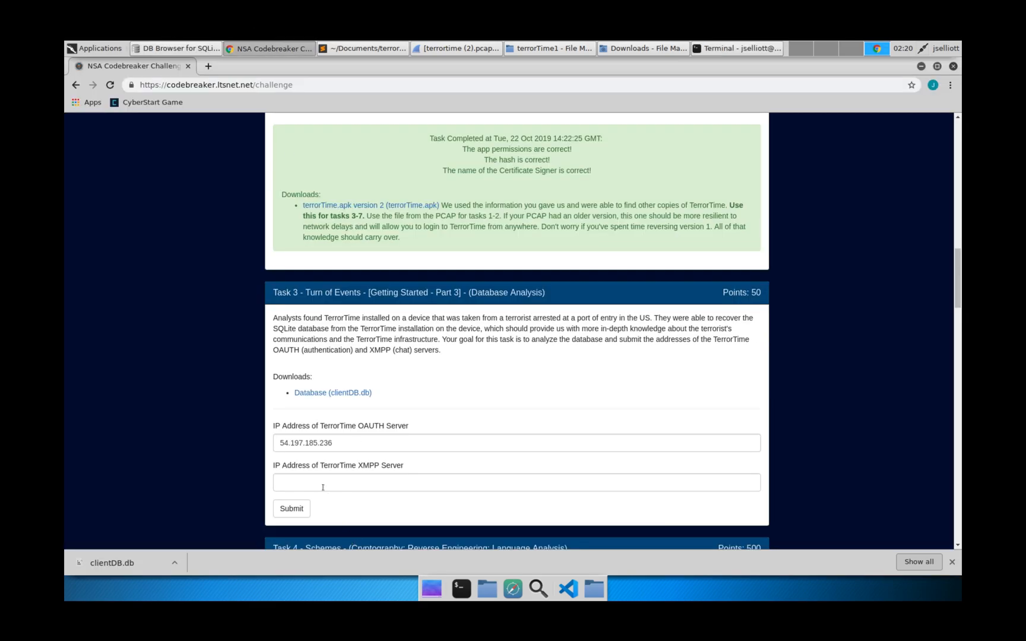
text(54.91.5.130)
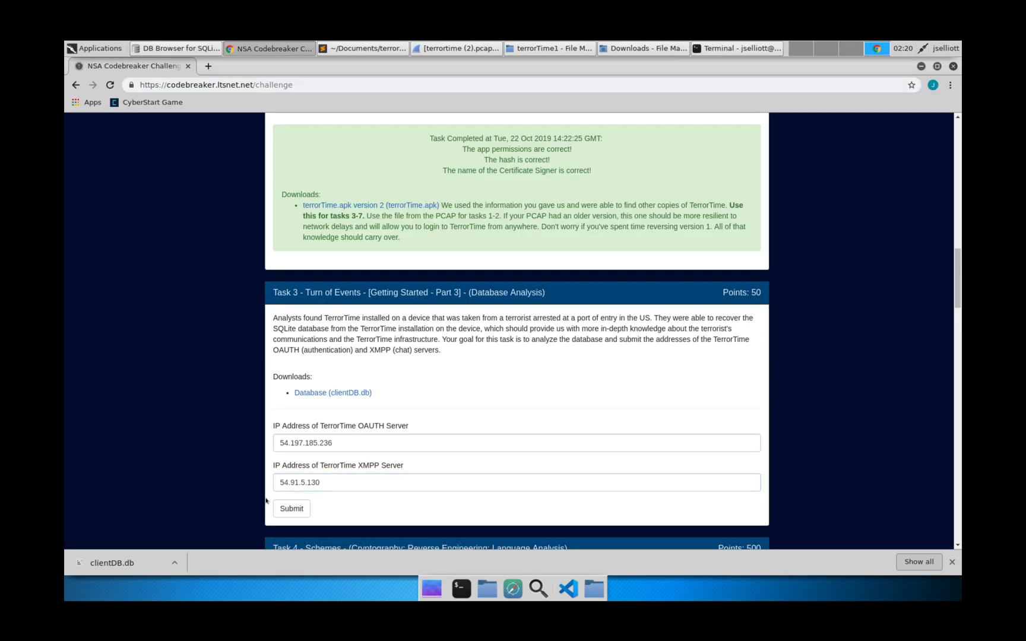
click(291, 508)
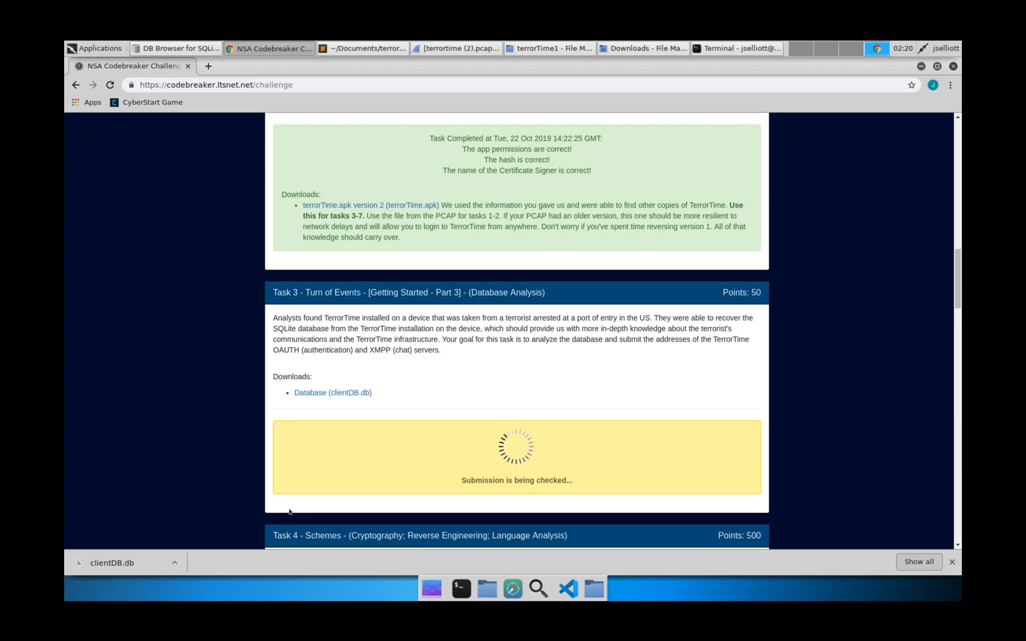